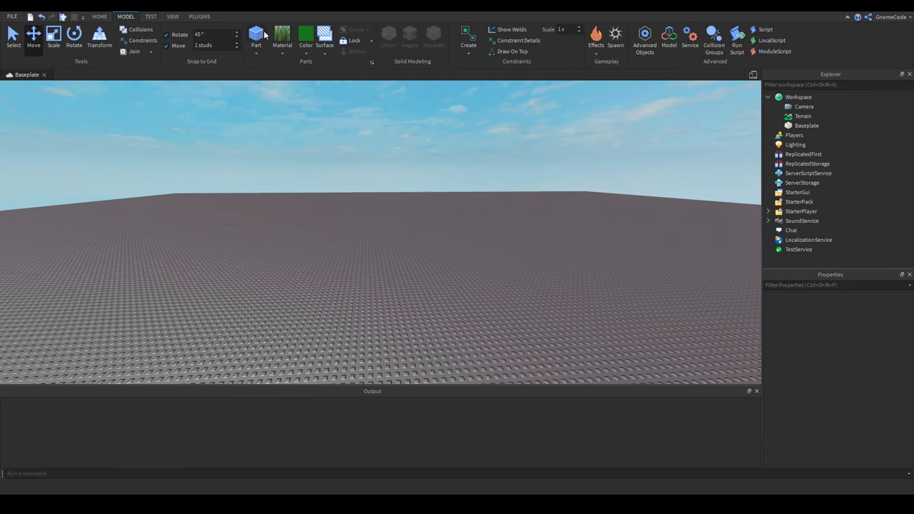
Insert a grass Part, anchor it, add a SpawnLocation and raise the slab above the baseplate.
click(255, 36)
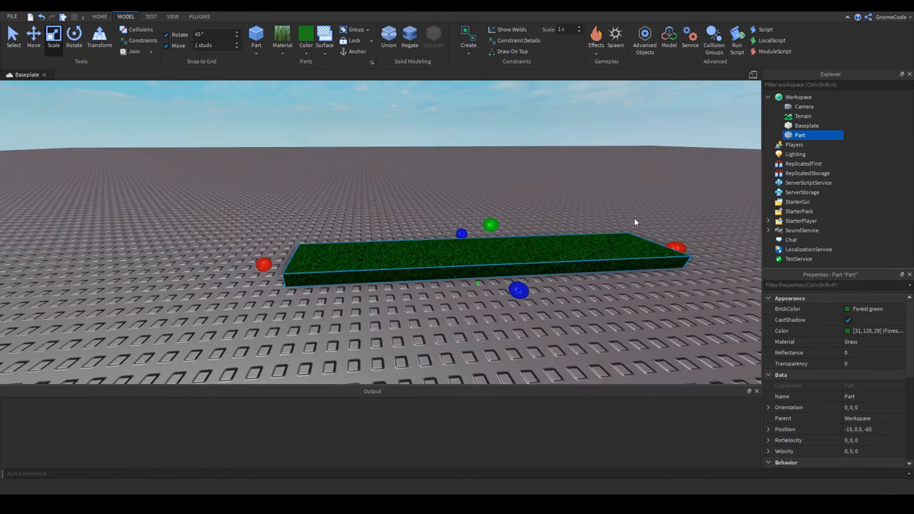
scroll(down, 3)
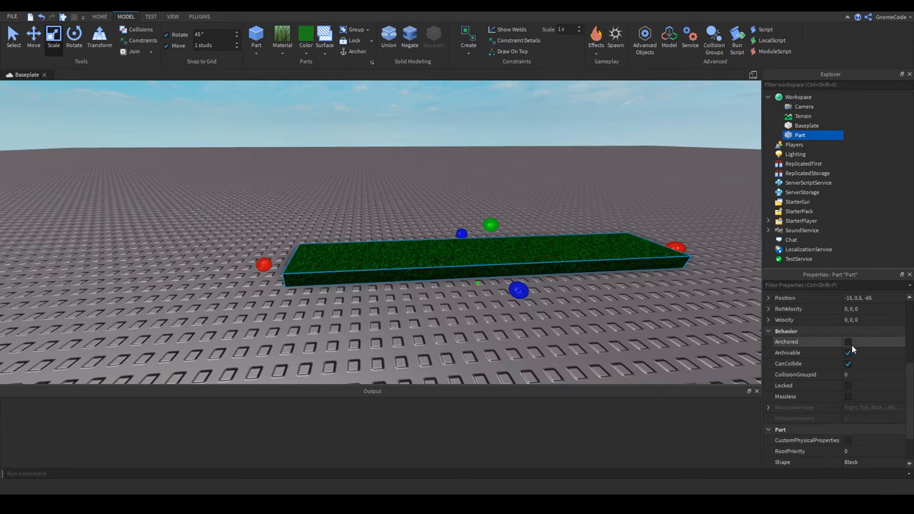
click(616, 38)
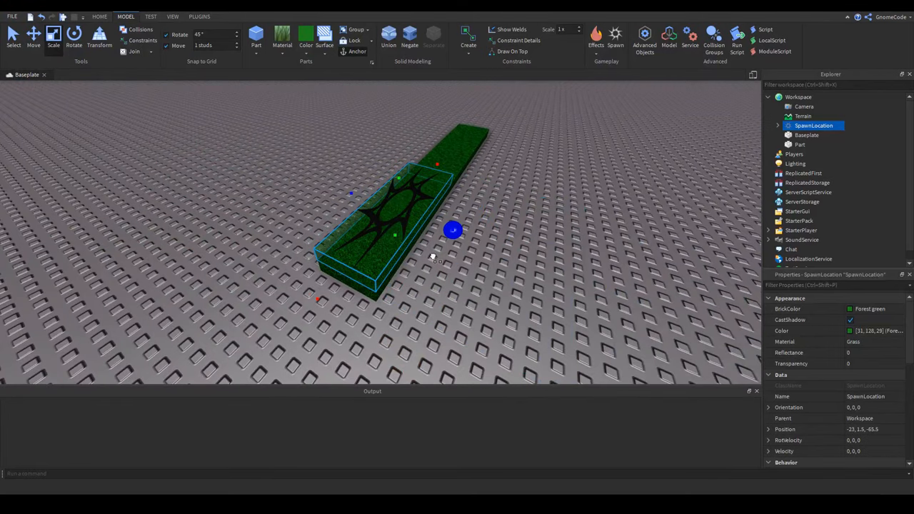
click(800, 145)
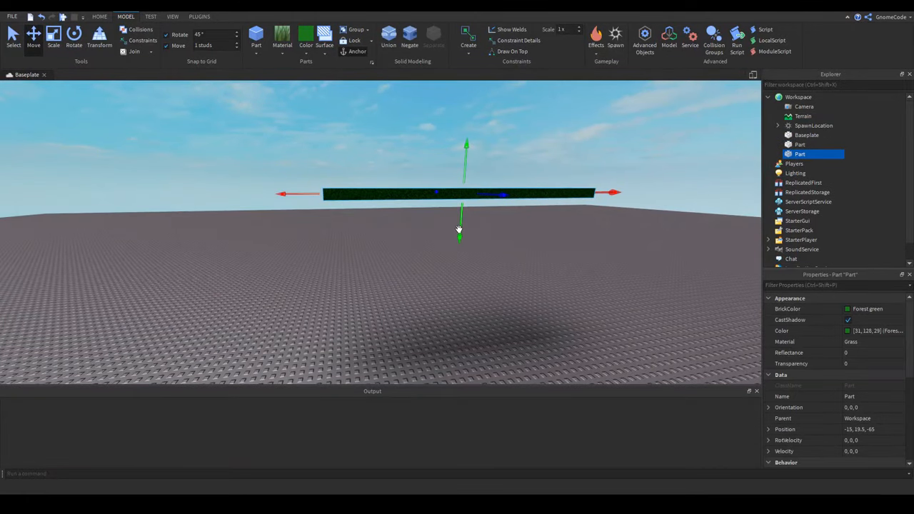
Scale the part into a tall, thick block reaching down to the ground.
click(55, 36)
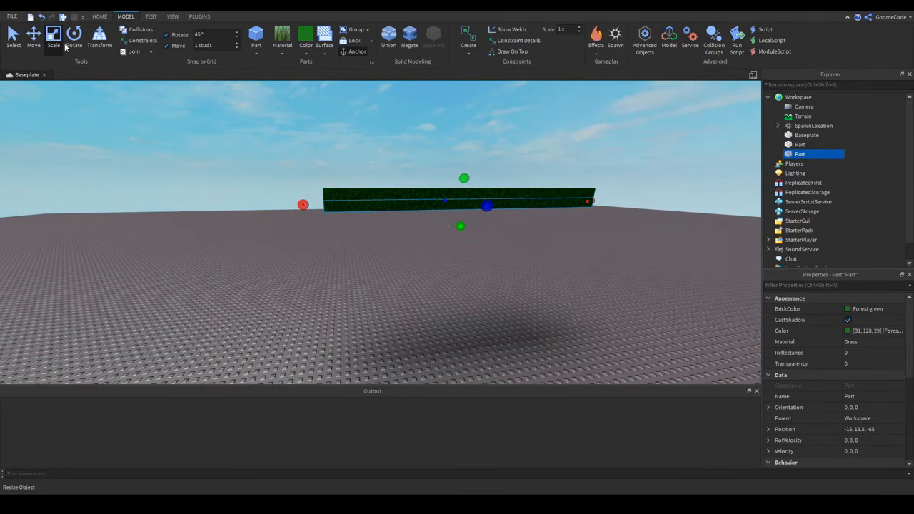
drag(460, 226, 452, 325)
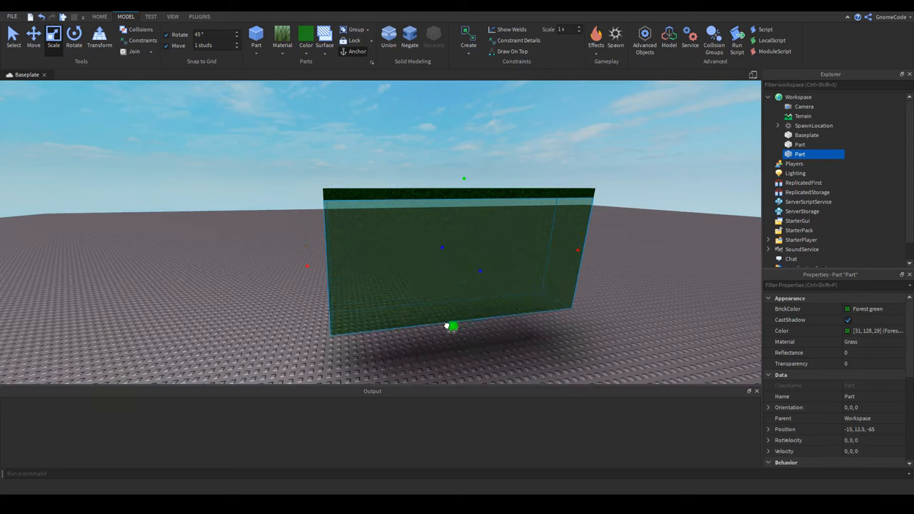
drag(451, 327, 451, 349)
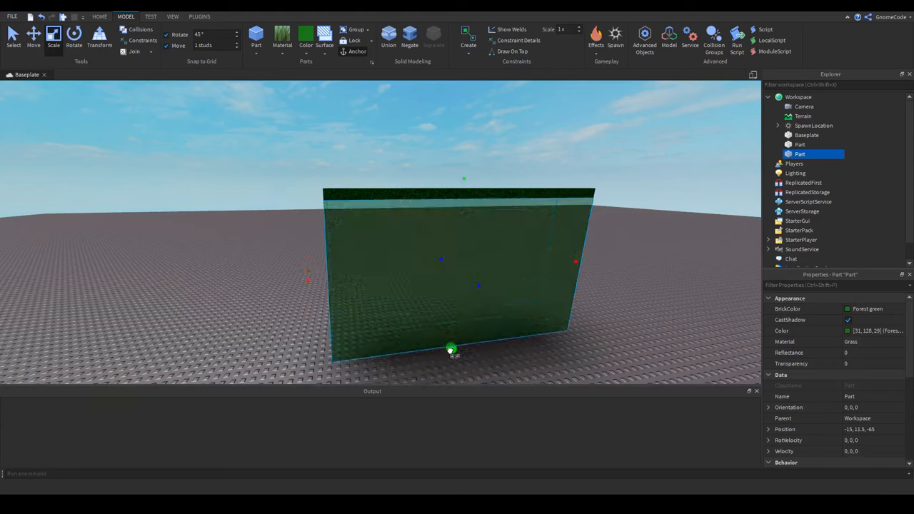
drag(450, 349, 450, 368)
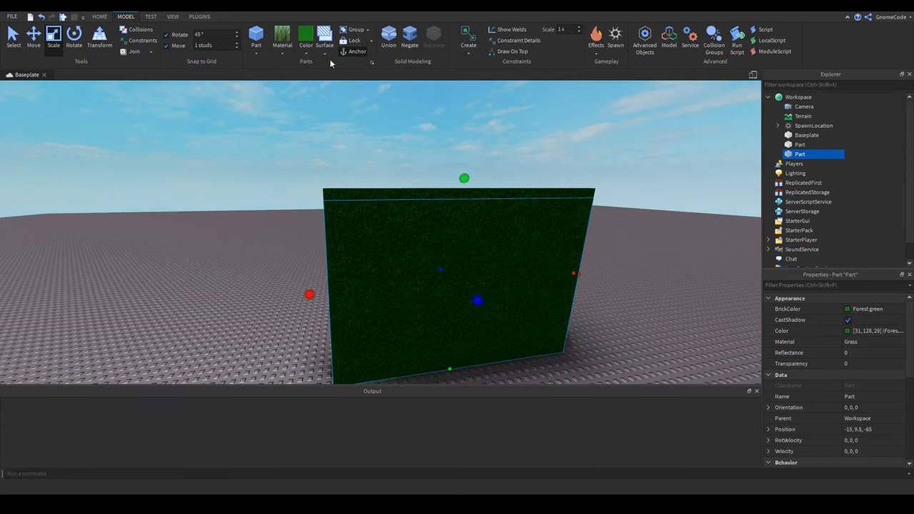
Colour the block Reddish brown and give it an earthy material.
click(283, 36)
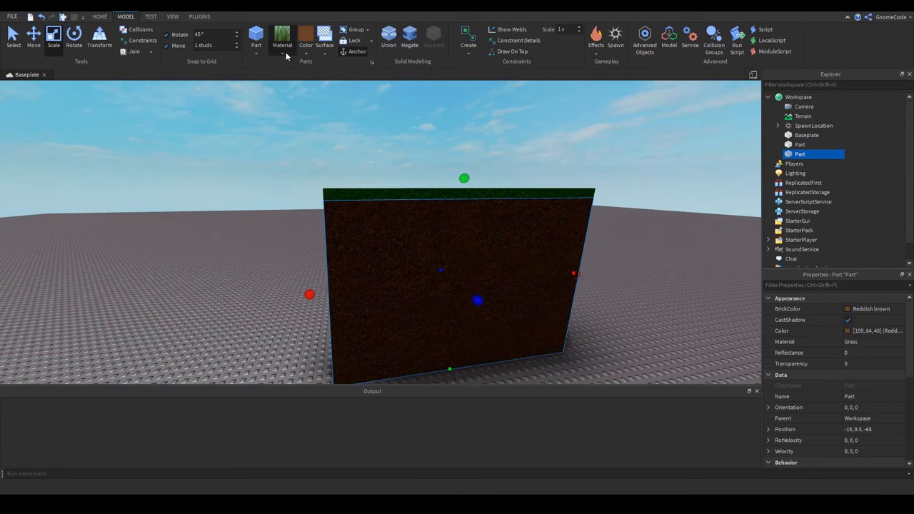
click(283, 35)
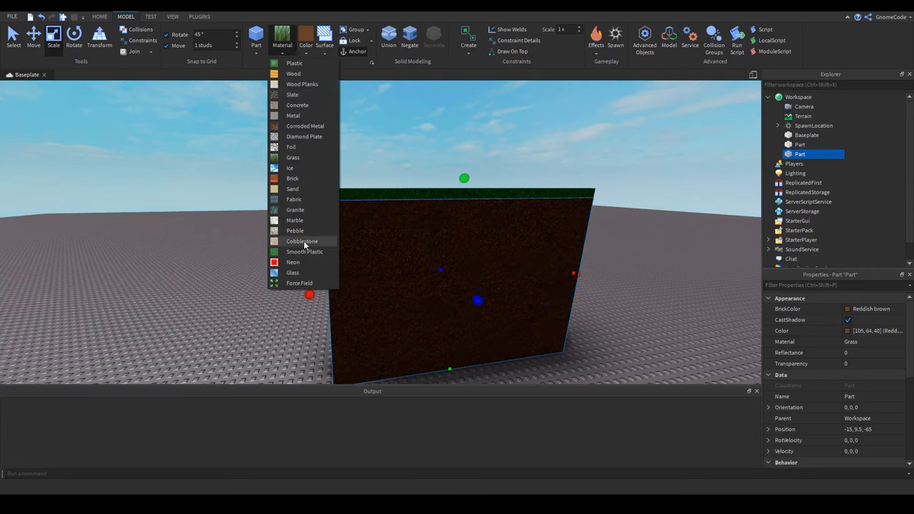
click(303, 240)
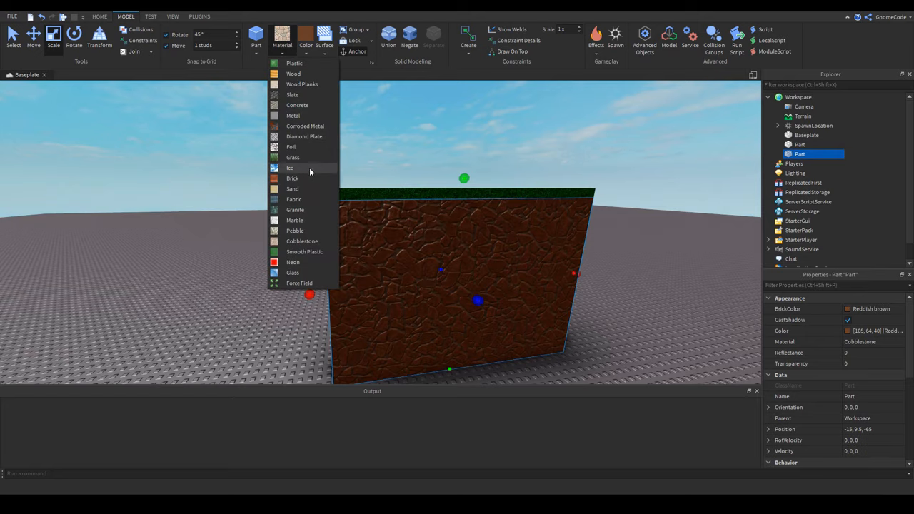
click(294, 231)
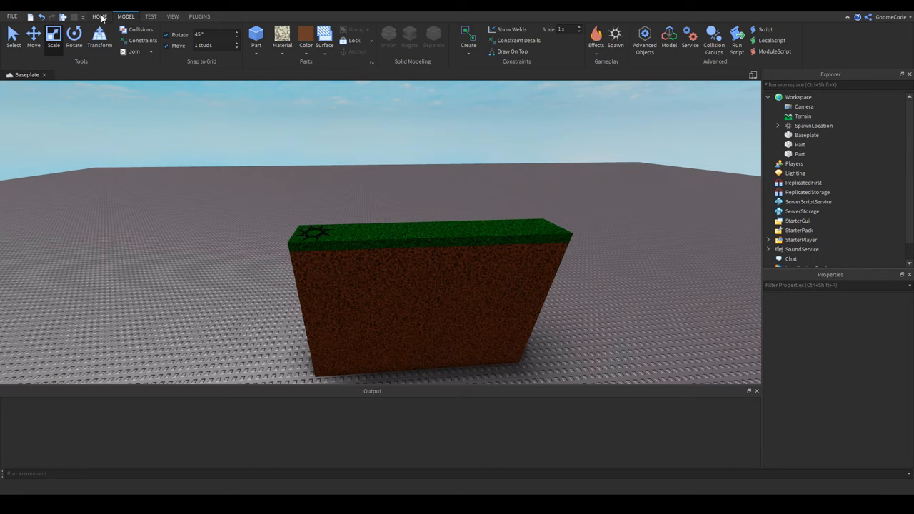
Start a playtest from the Home tab with the gnome on the grass block.
click(100, 15)
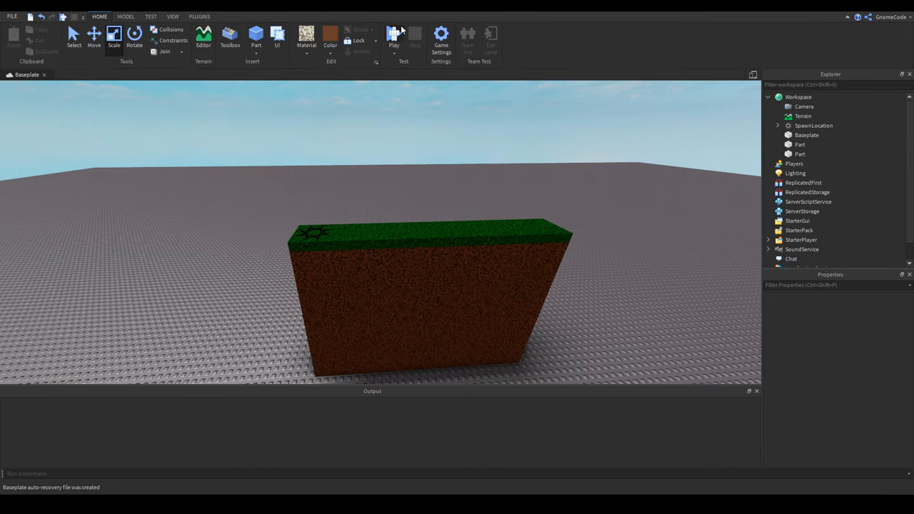
click(394, 36)
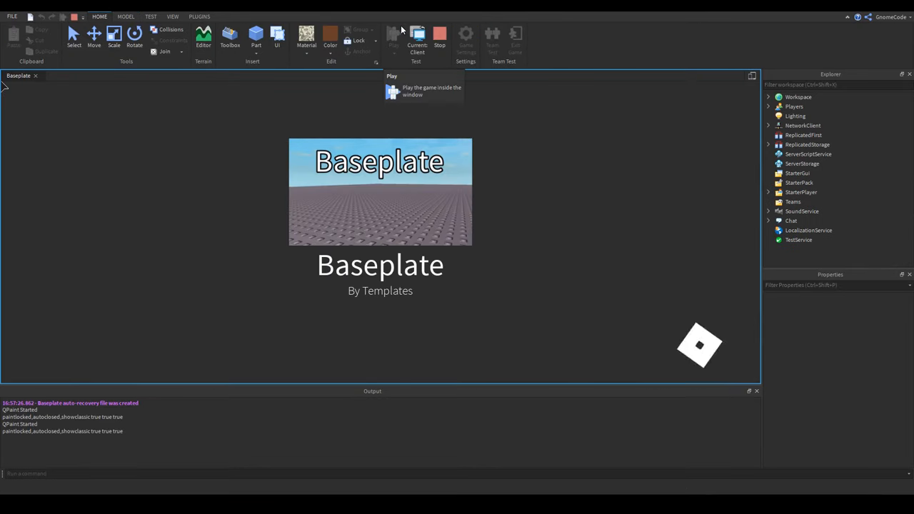
click(393, 34)
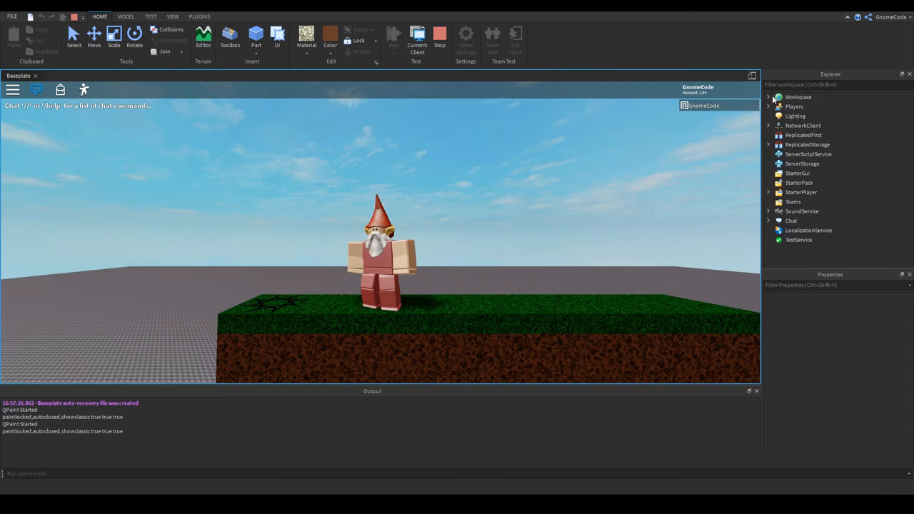
Select the Workspace Camera and try the Orbital camera type.
click(769, 98)
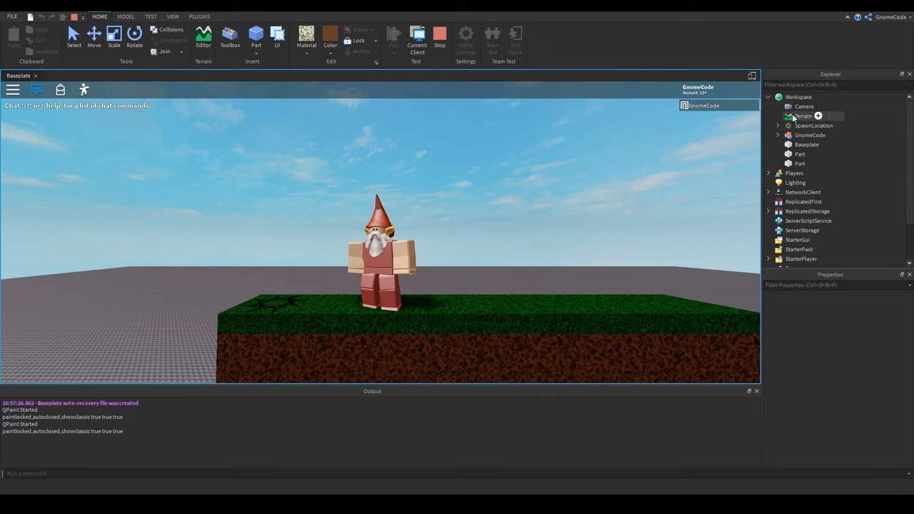
click(804, 105)
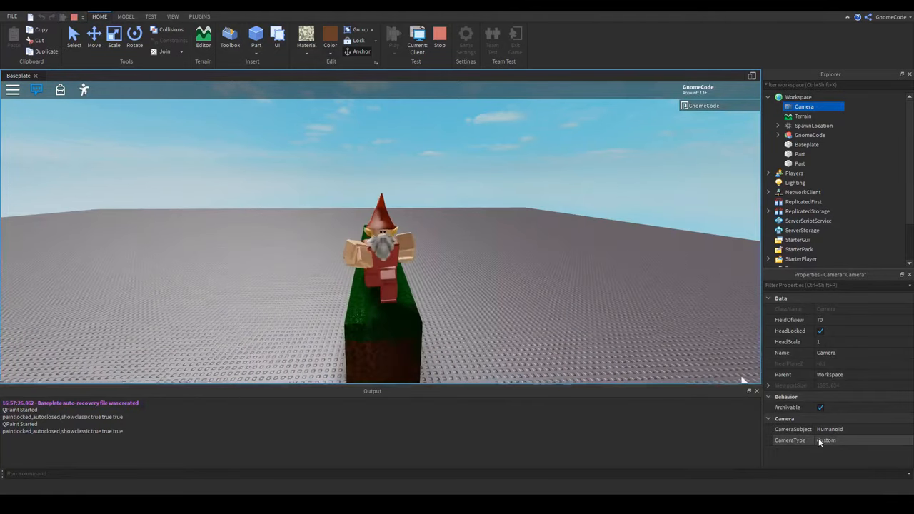
click(792, 440)
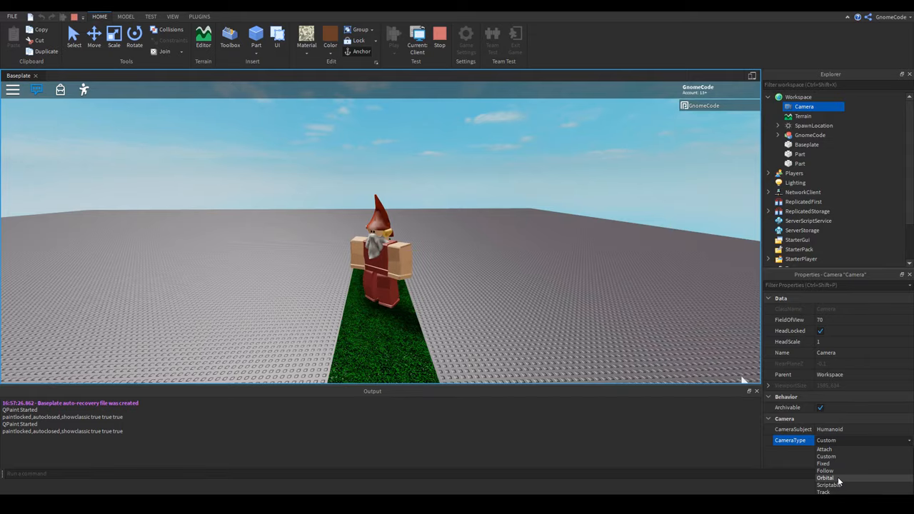
click(826, 477)
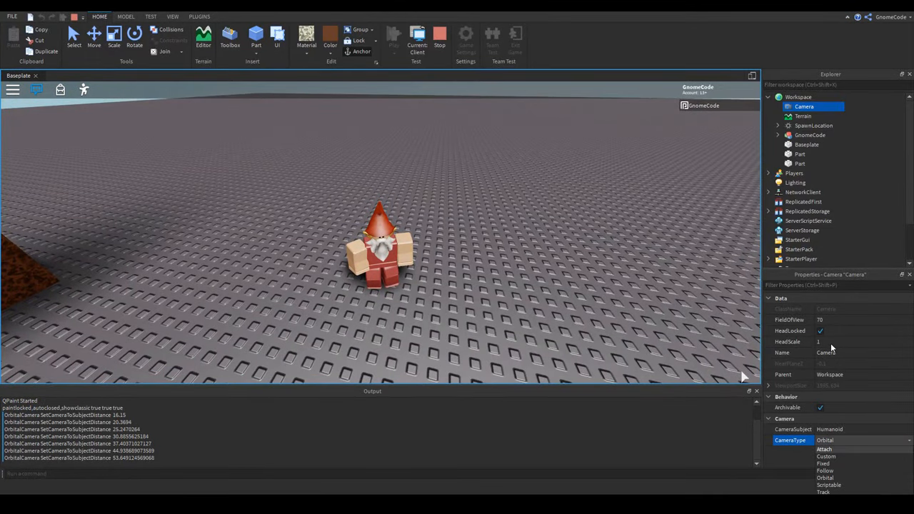
Try the Attach camera type, then set CameraType back to Custom.
click(826, 477)
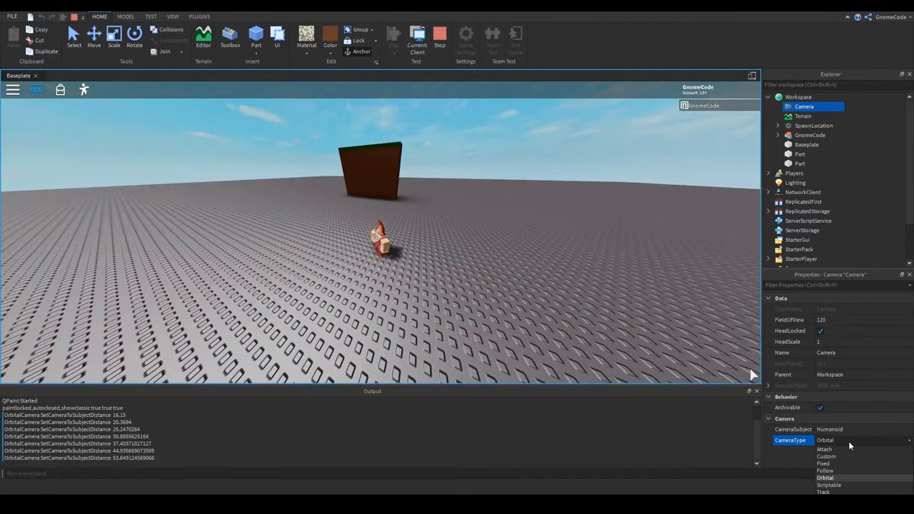
click(824, 448)
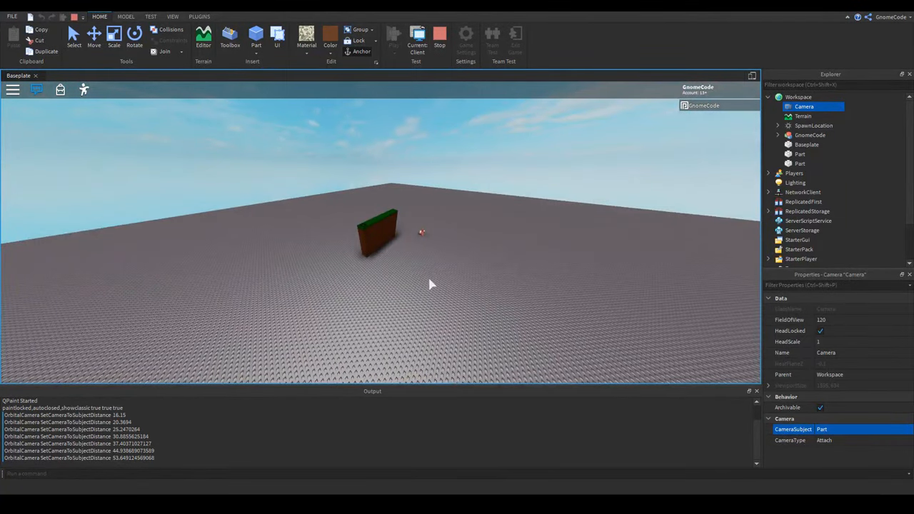
click(791, 440)
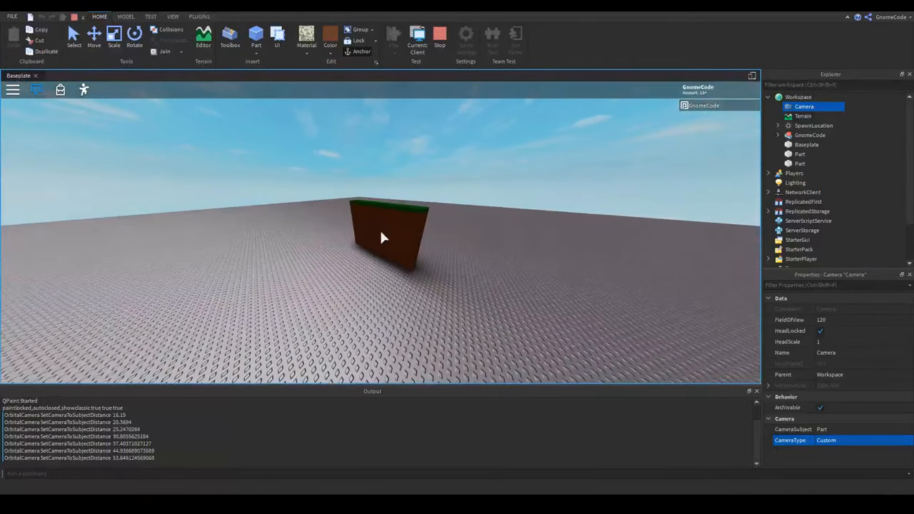
mouse_move(440, 34)
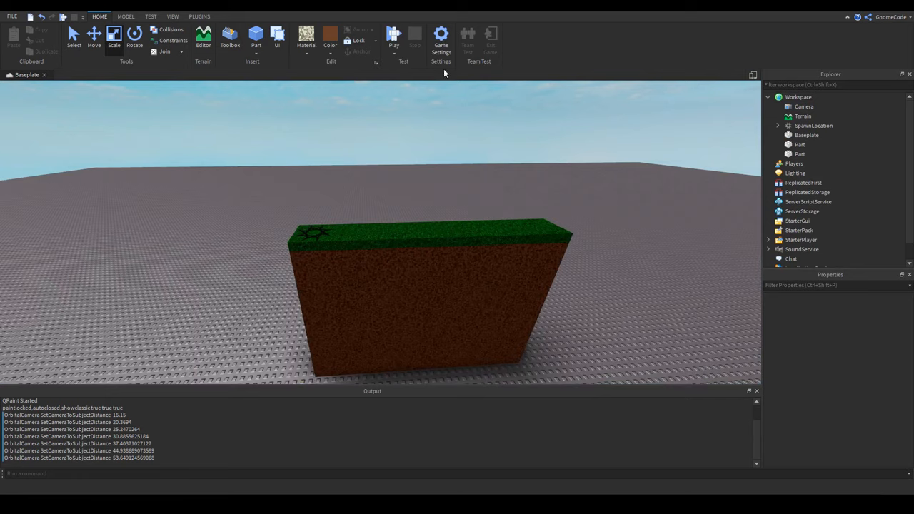
mouse_move(457, 143)
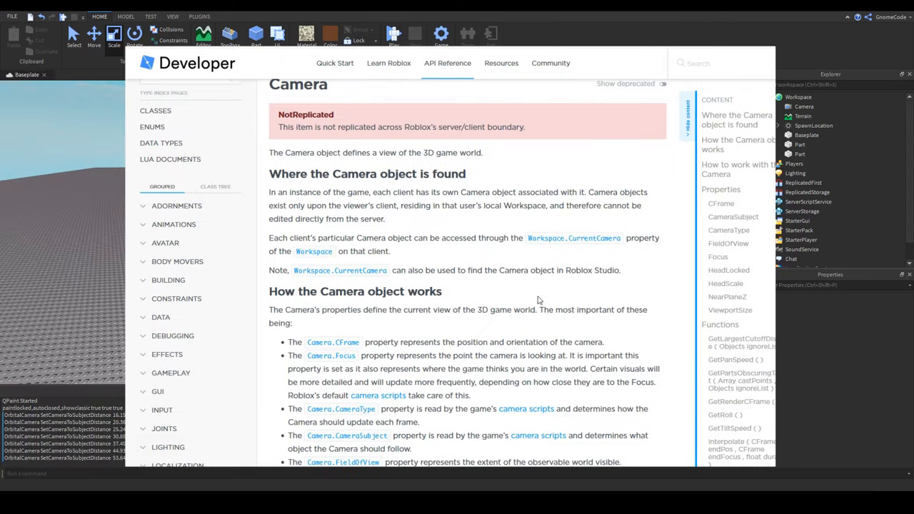
Scroll the Camera API reference to 'How to work with the Camera'.
scroll(down, 3)
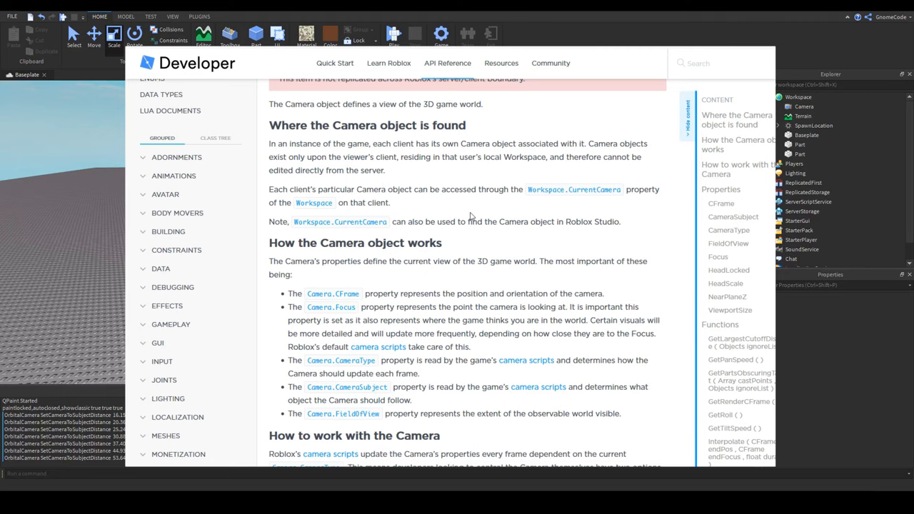
scroll(down, 3)
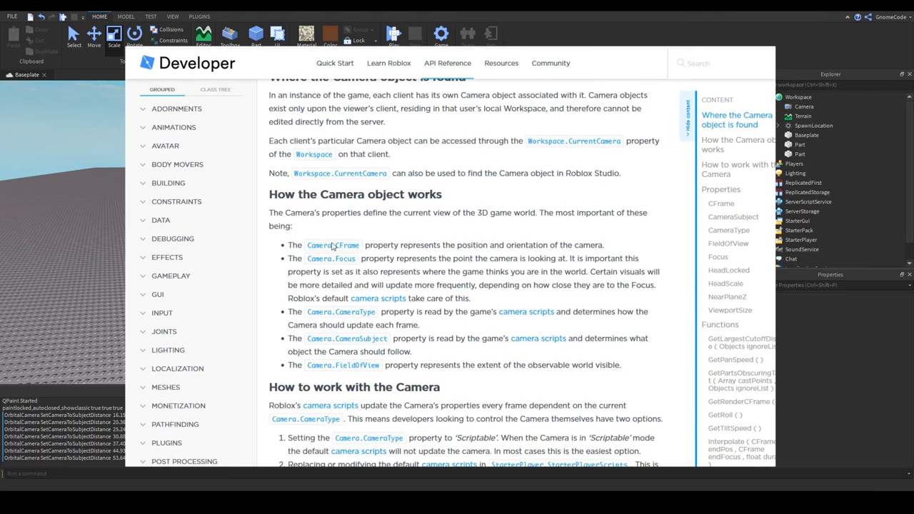
scroll(down, 3)
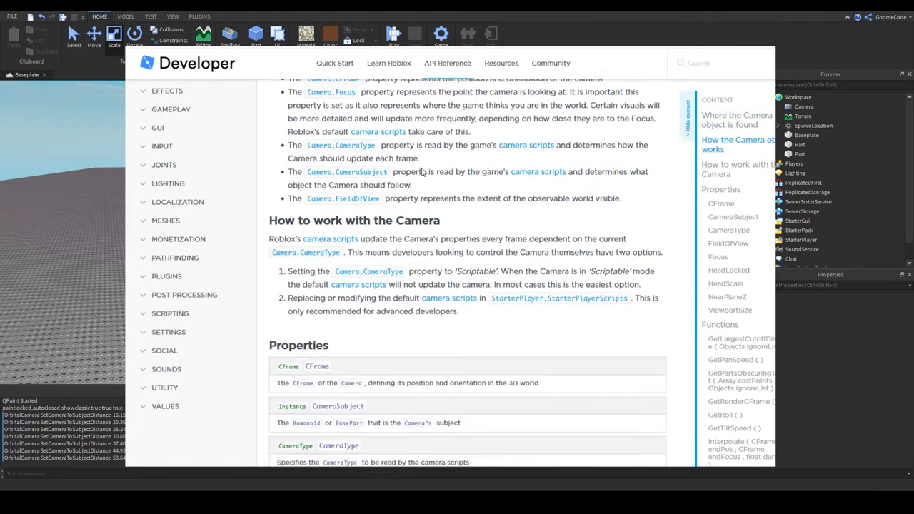
scroll(down, 3)
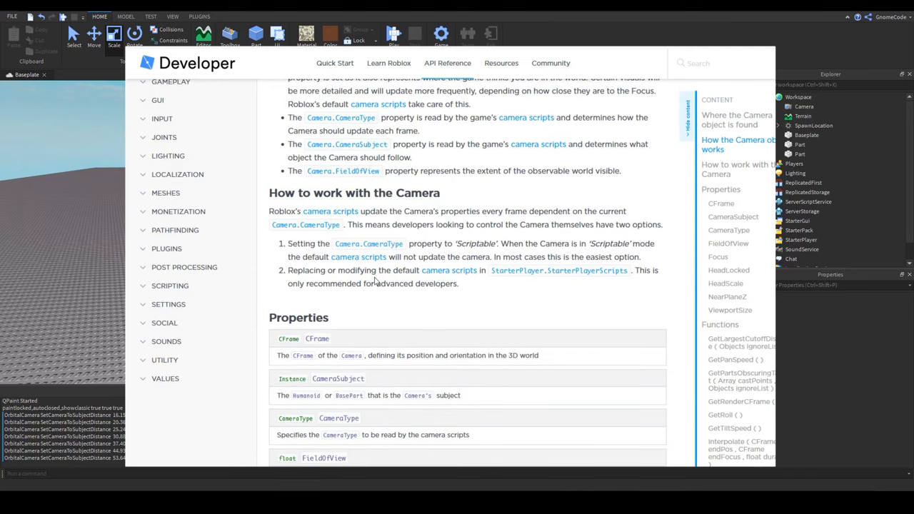
mouse_move(421, 309)
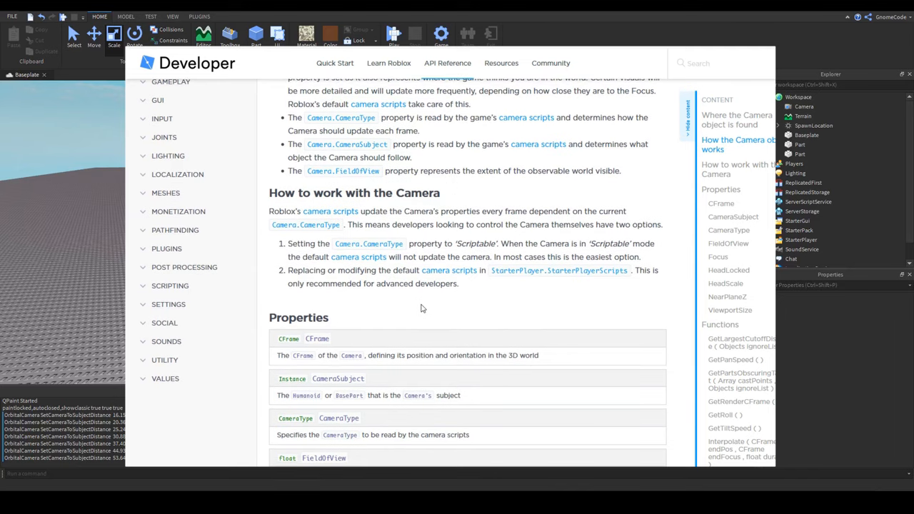
mouse_move(413, 284)
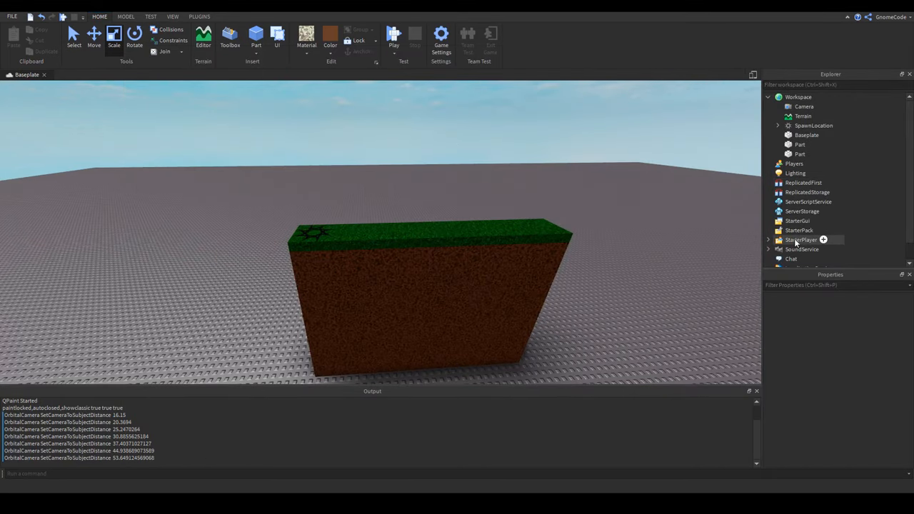
Add a LocalScript to StarterPlayerScripts and rename it CameraScript.
click(801, 240)
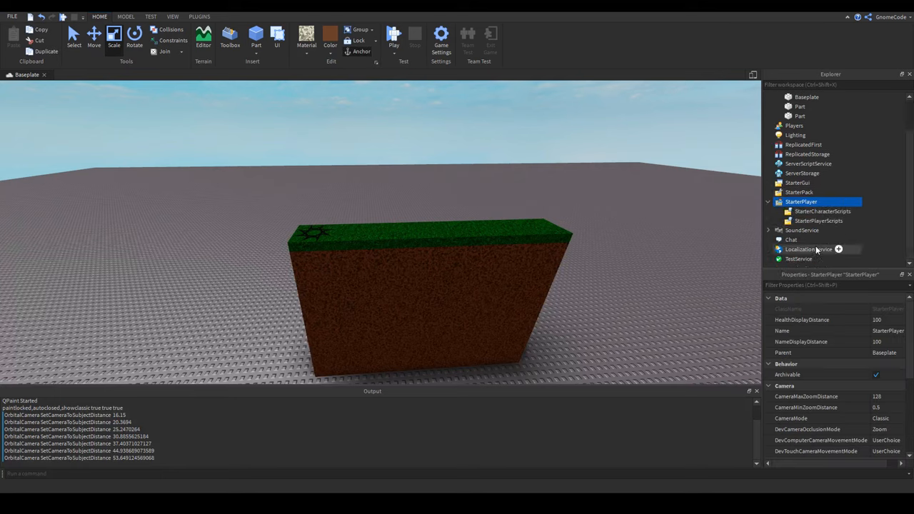
click(820, 220)
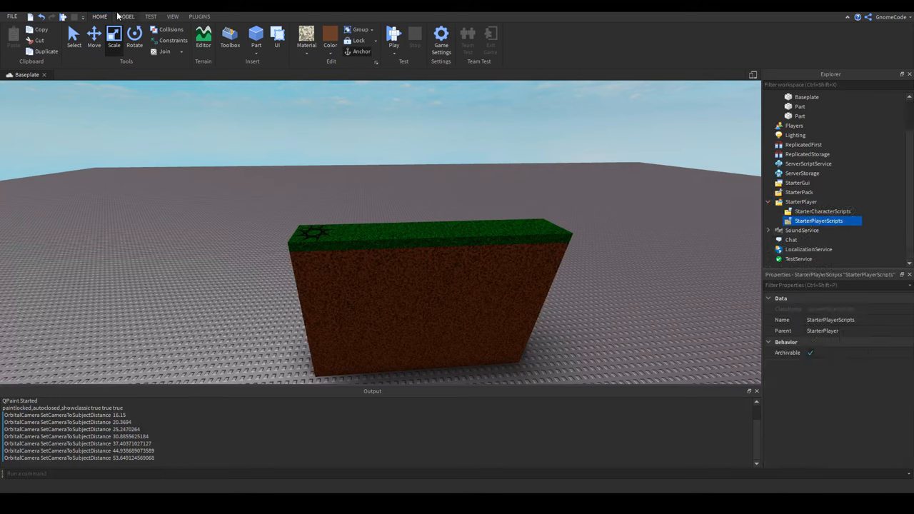
click(126, 17)
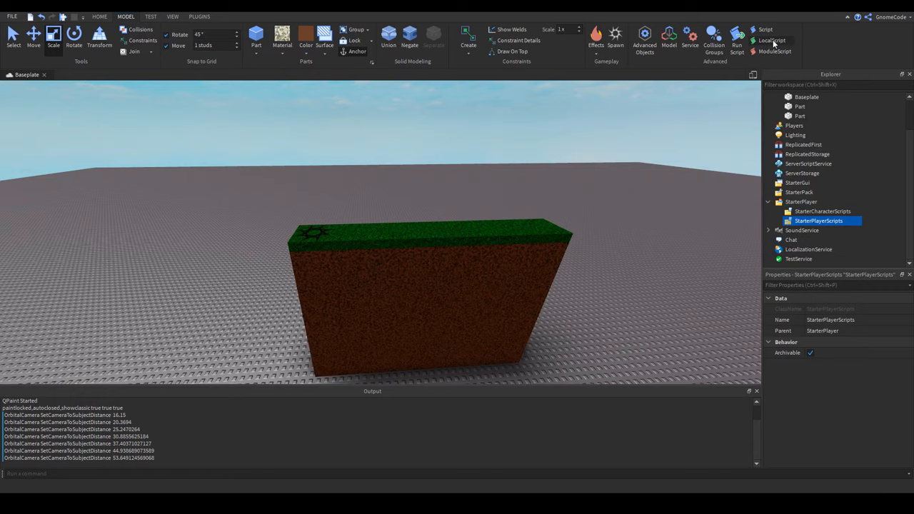
click(819, 230)
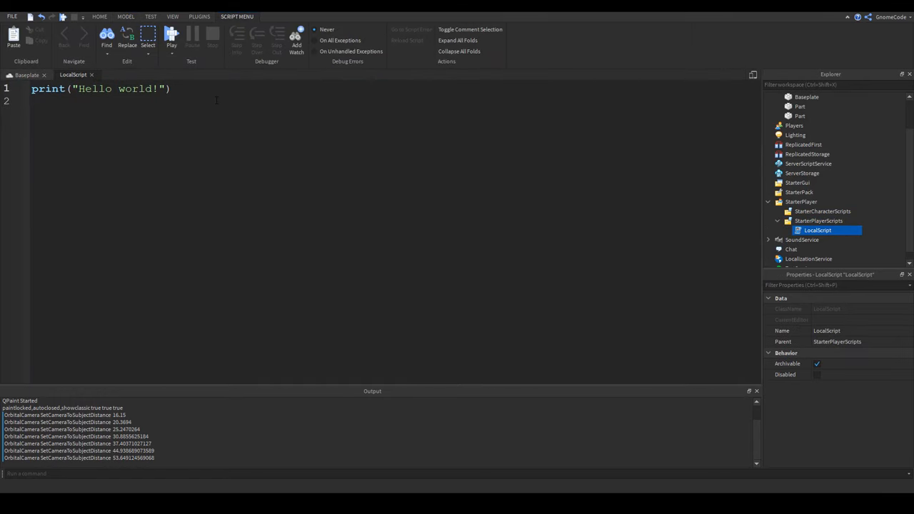
double_click(826, 330)
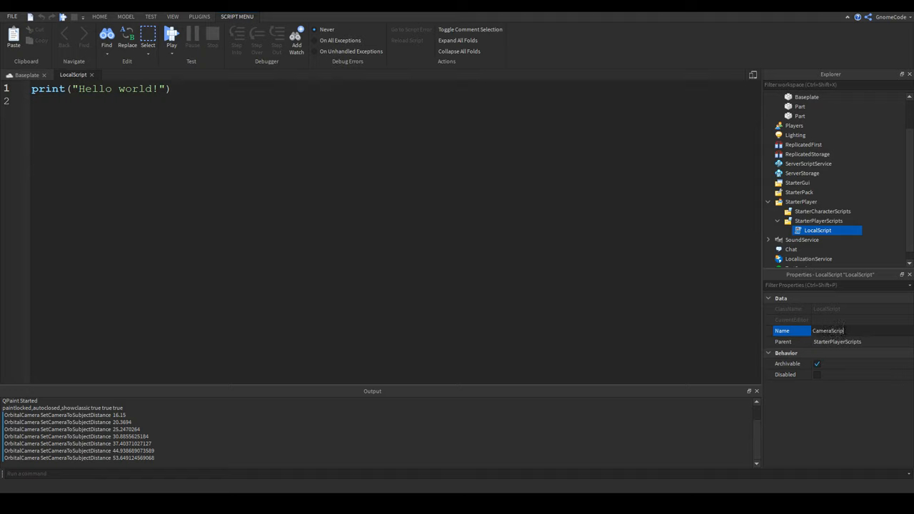
key(Return)
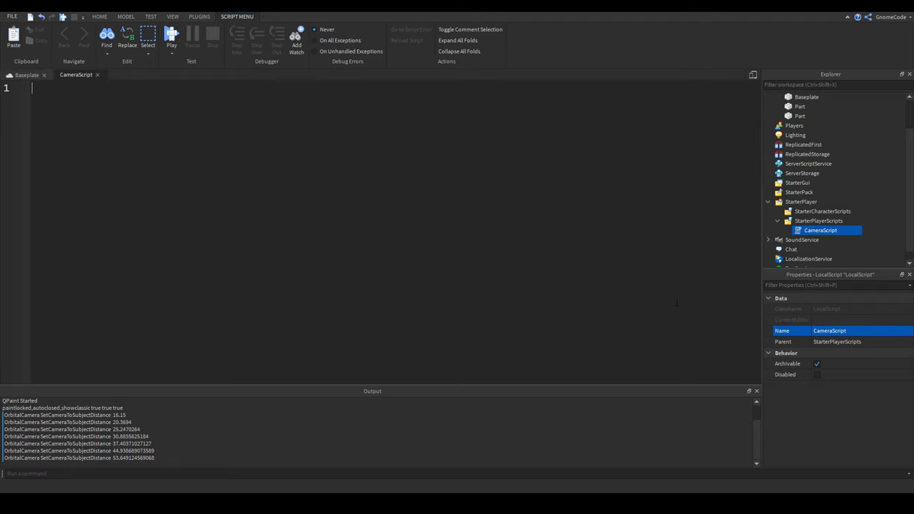
mouse_move(193, 36)
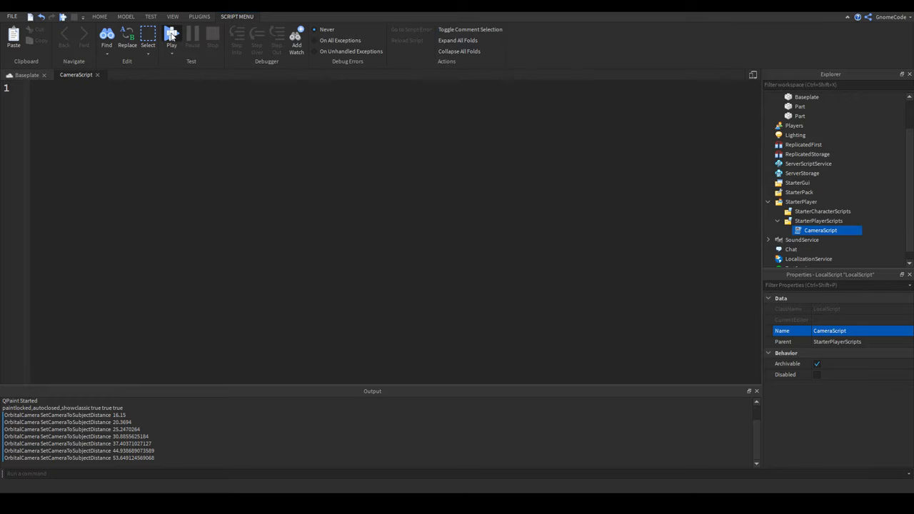
Run a playtest with the gnome avatar on the baseplate.
click(17, 75)
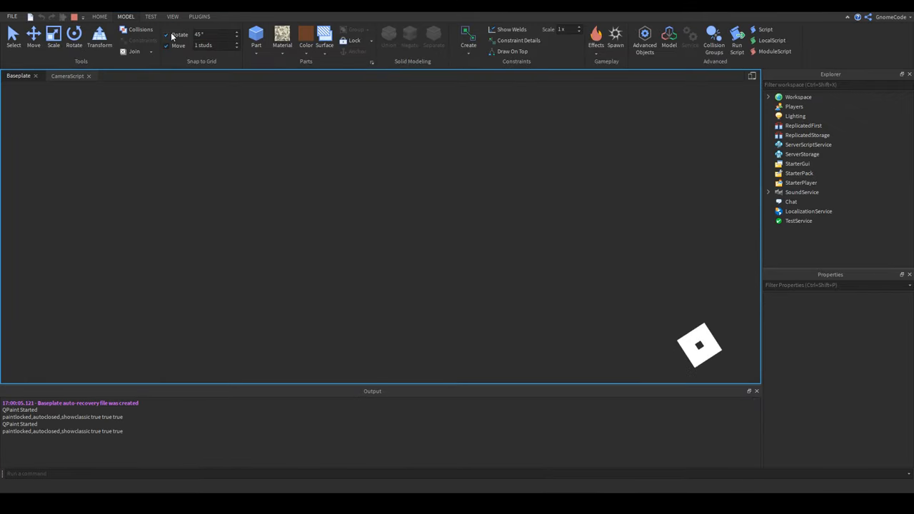
click(737, 36)
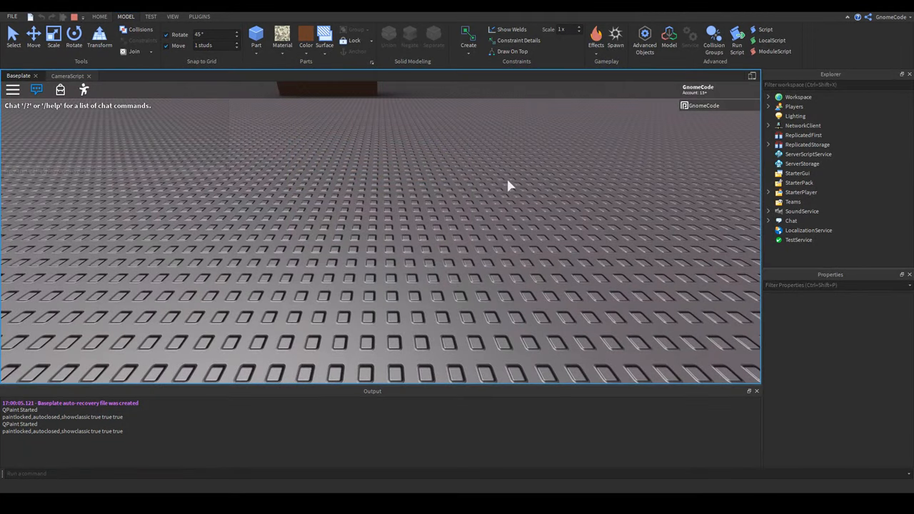
mouse_move(488, 200)
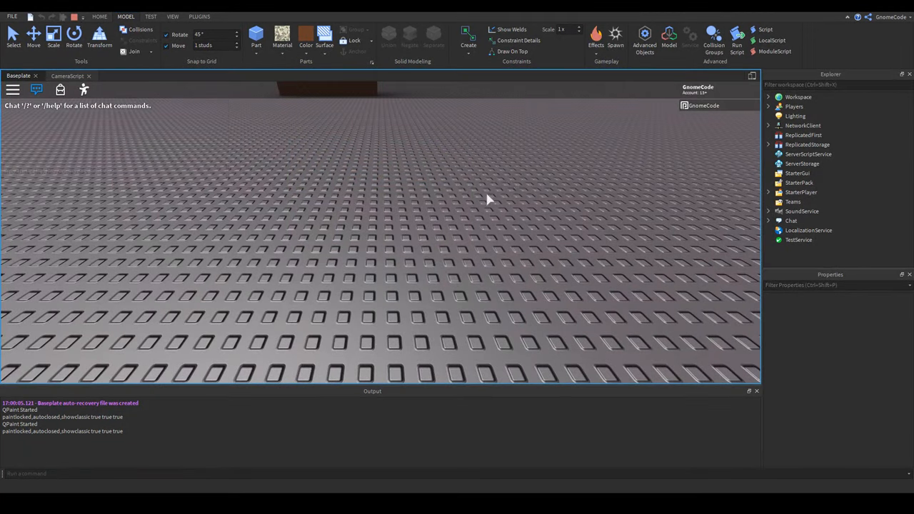
mouse_move(472, 212)
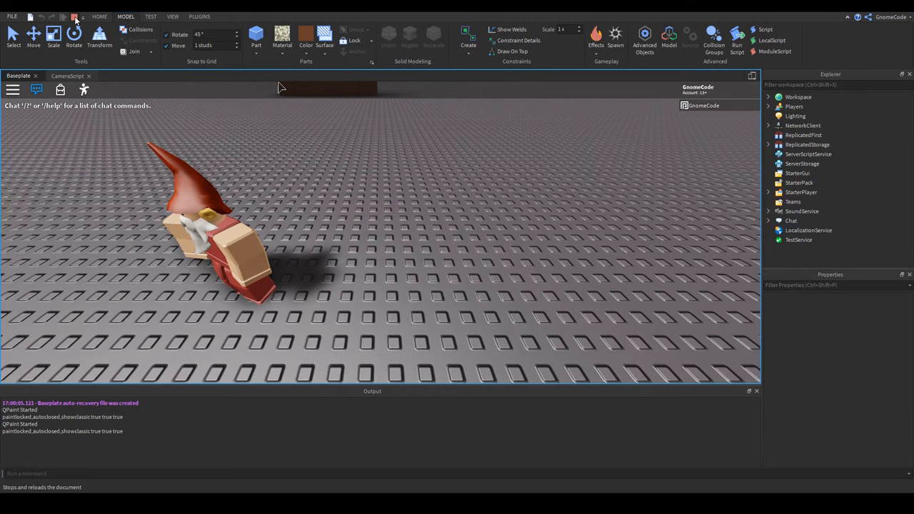
Stop the playtest and write local player = game.Players.LocalPlayer in CameraScript.
click(74, 17)
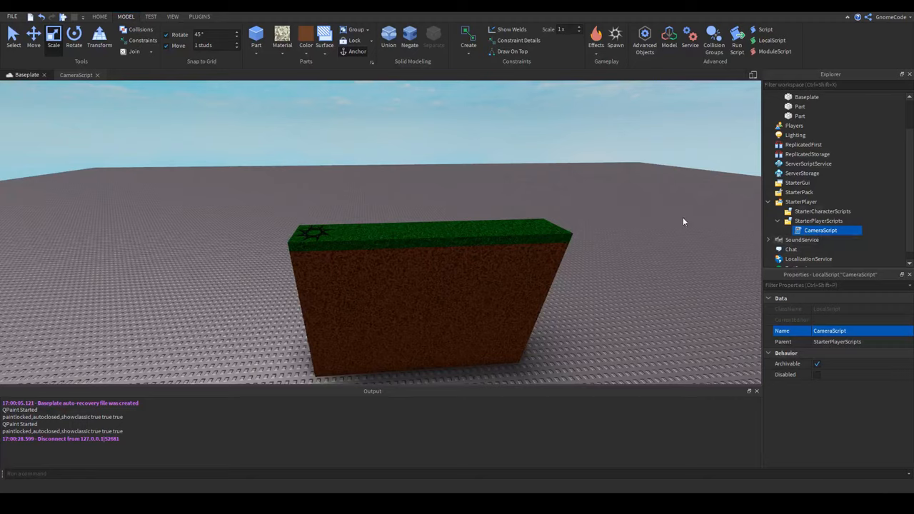
click(75, 74)
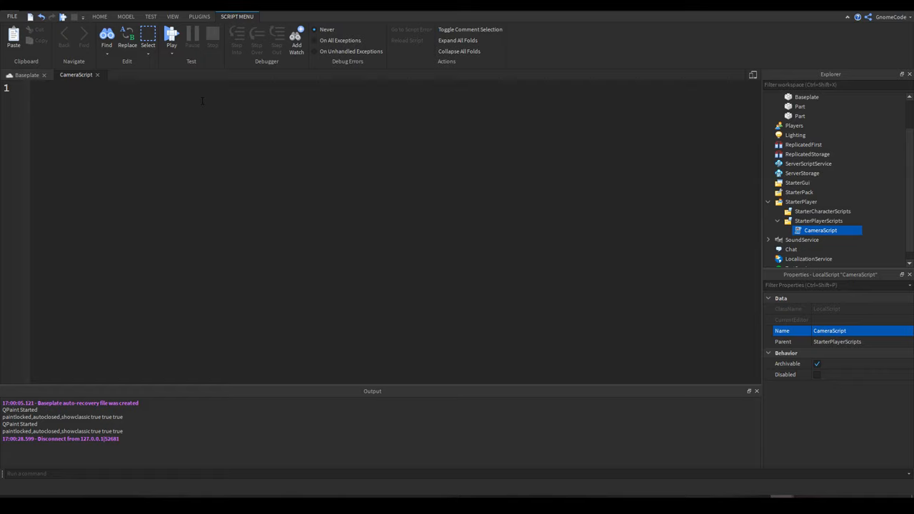
text(l)
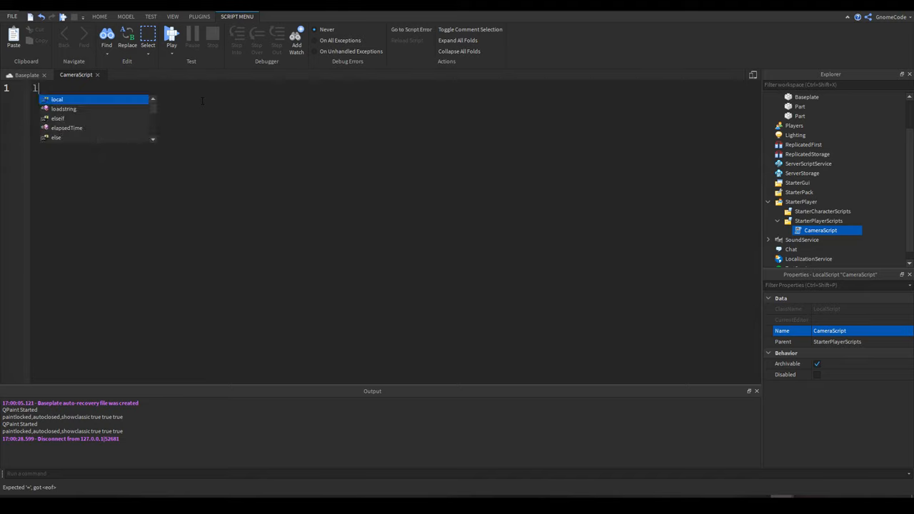
text(local p)
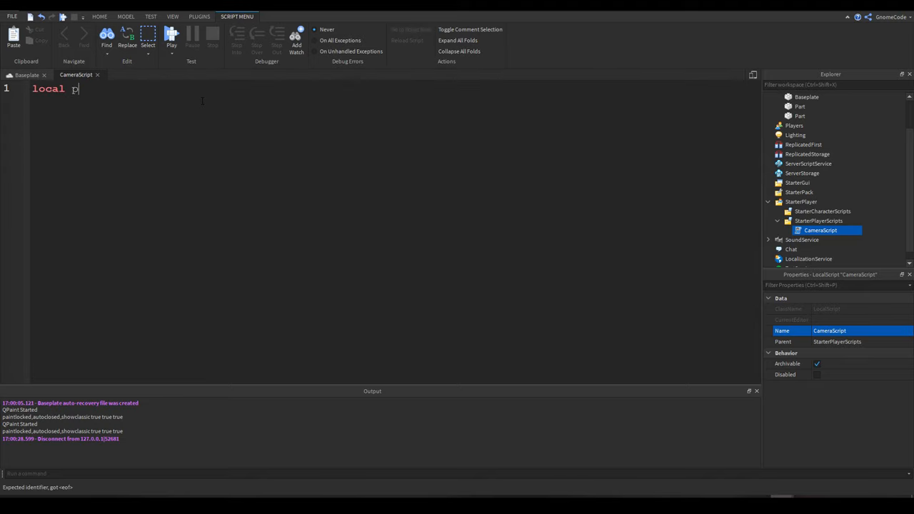
text(layer =)
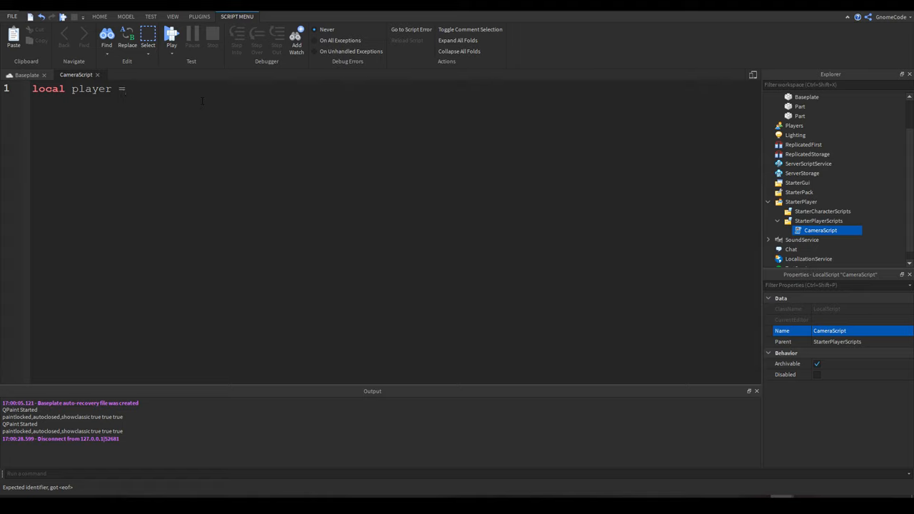
text(game.Players)
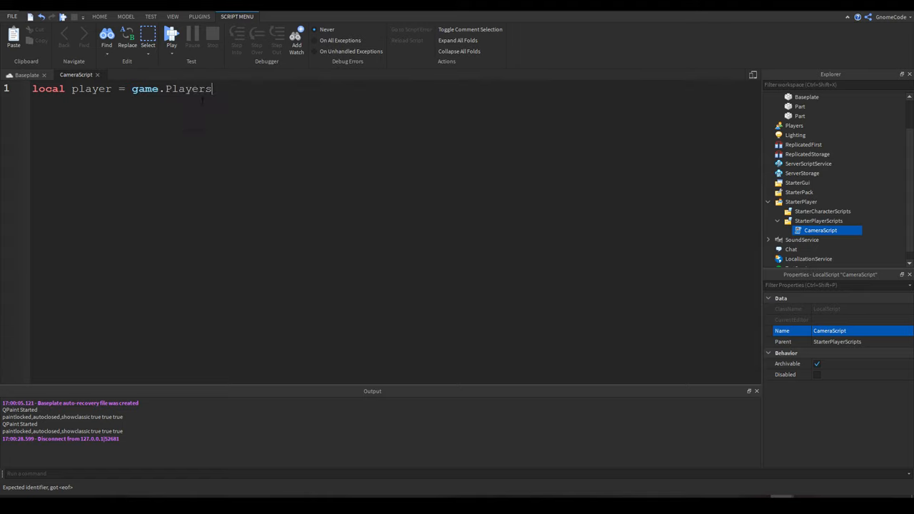
text(.LocalPlayer)
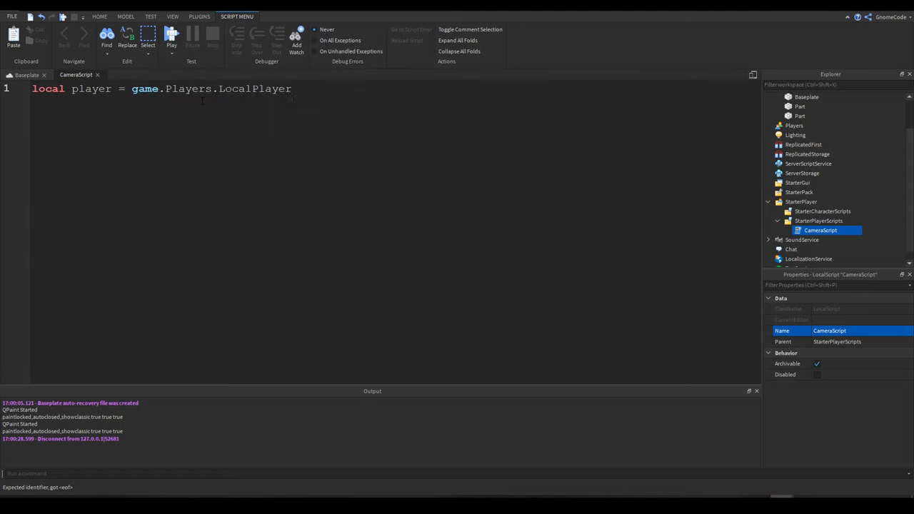
Begin the line local camera = workspace. on a new line.
key(Return)
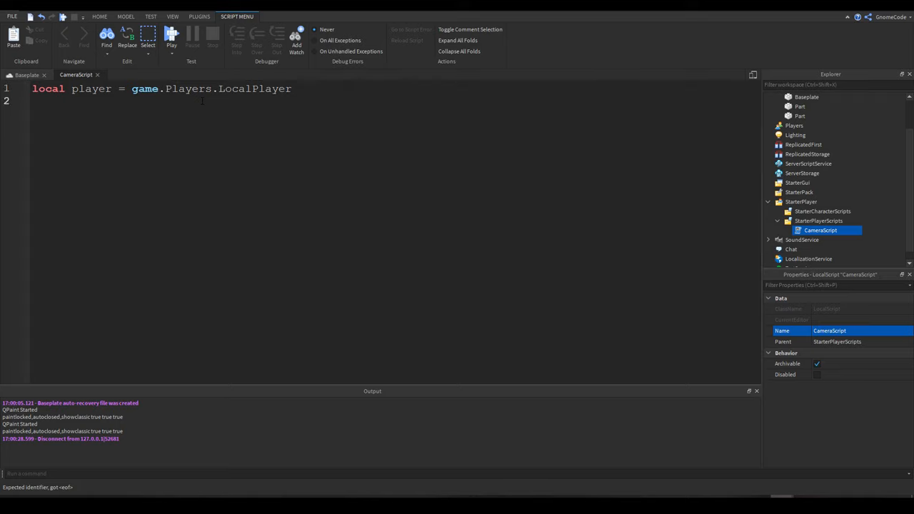
text(local camera =)
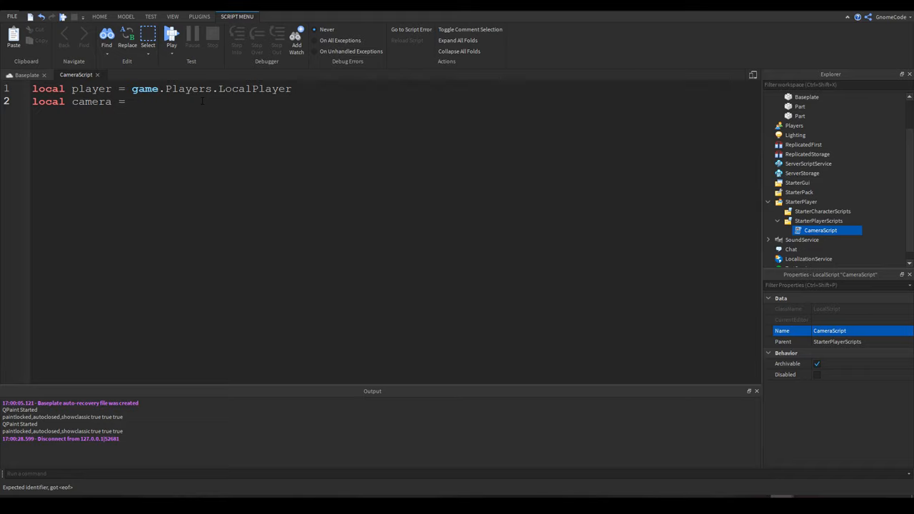
text(workspace.)
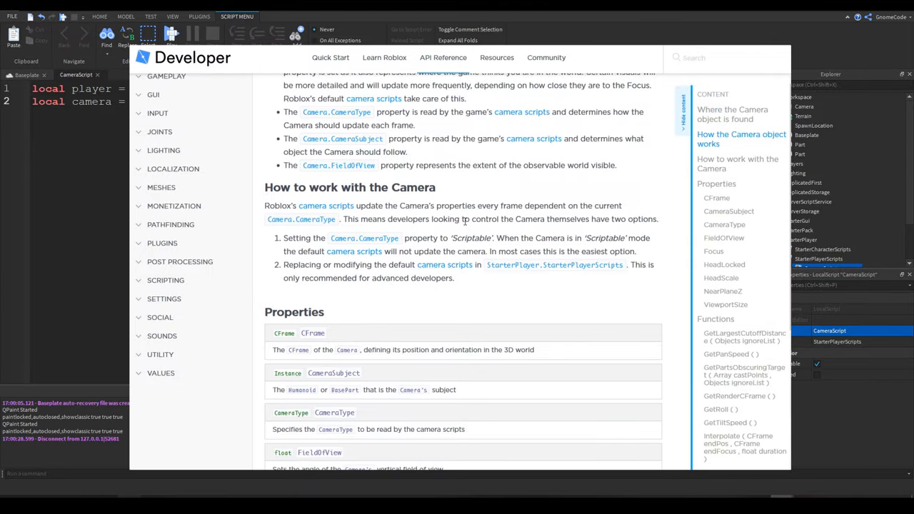
Scroll the Camera reference page back to the top.
scroll(up, 3)
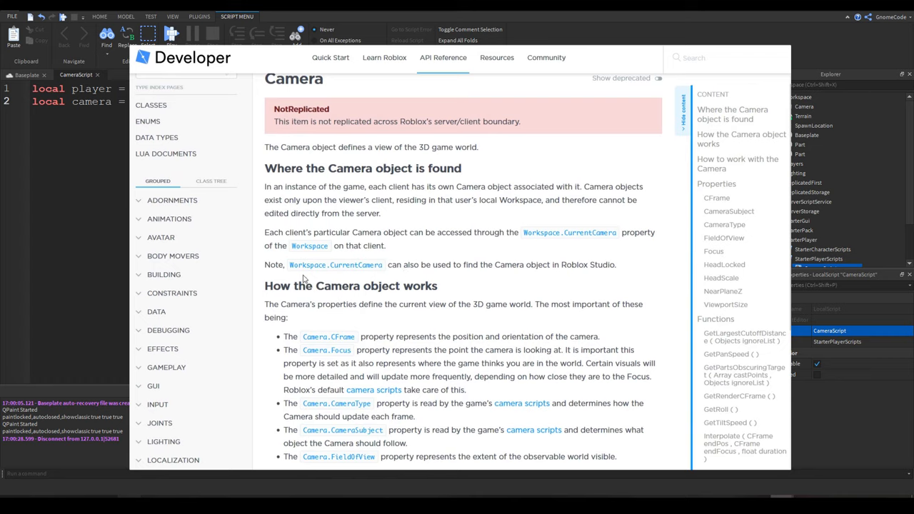
mouse_move(569, 260)
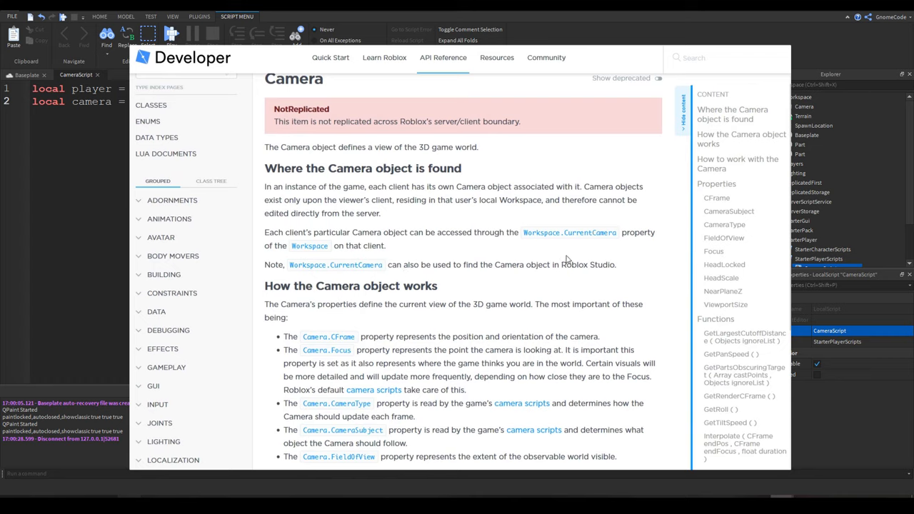
mouse_move(531, 260)
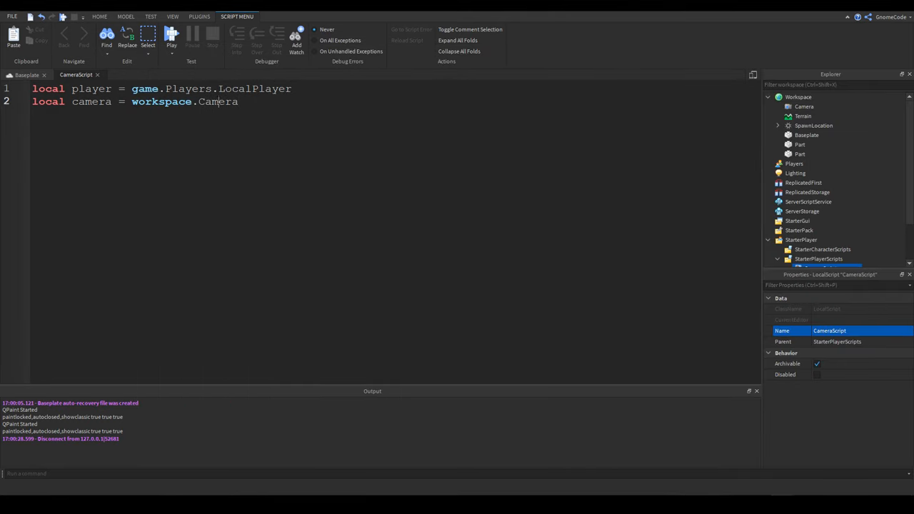
Finish camera as workspace.CurrentCamera and set camera.CameraSubject = player.Character.Head.
text(CurrentC)
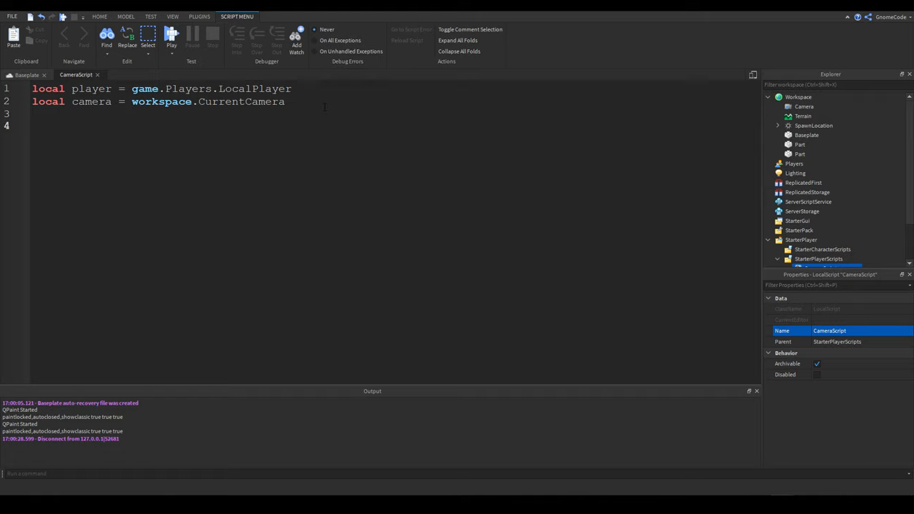
text(camera.)
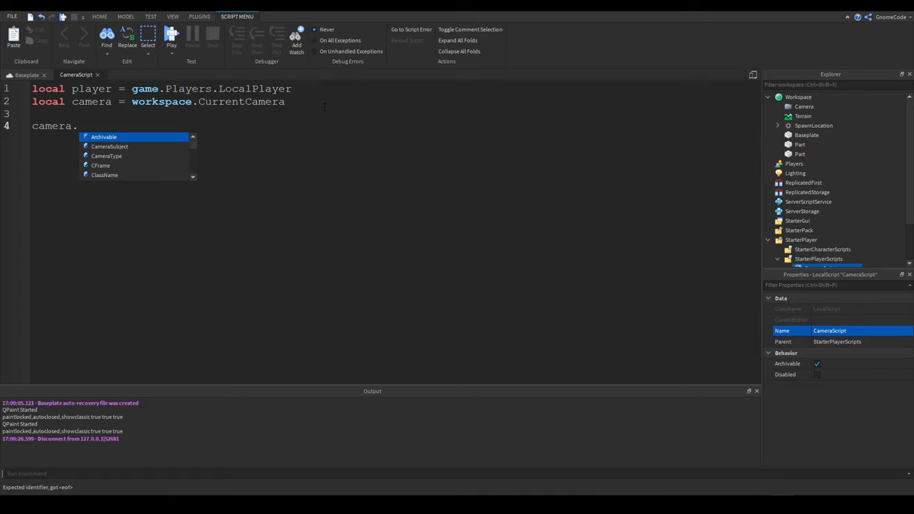
click(110, 146)
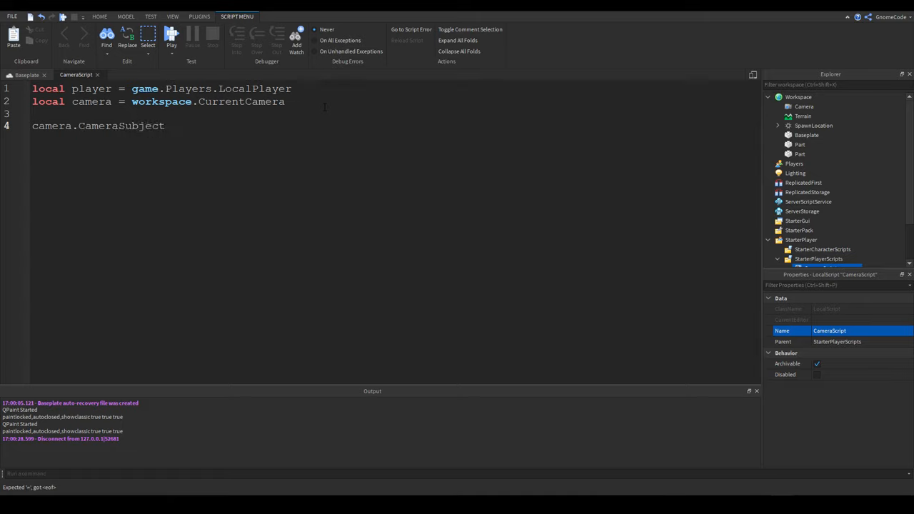
text(=)
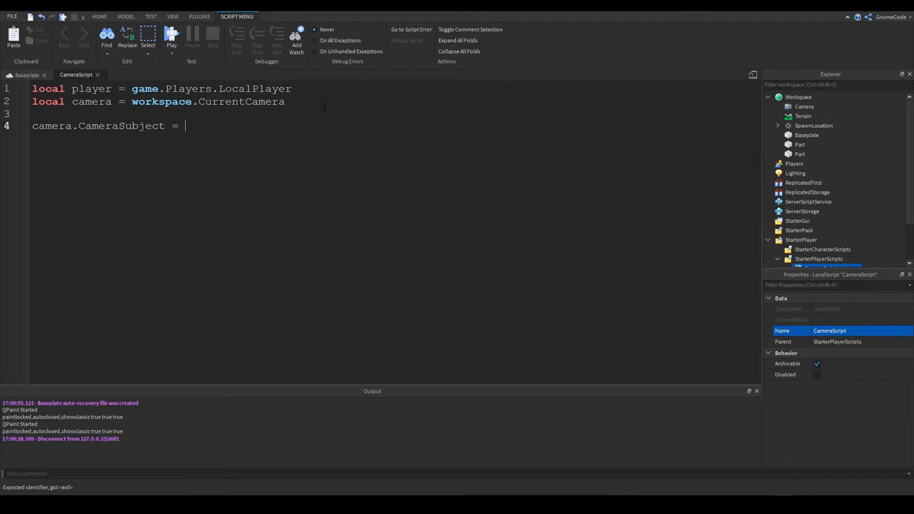
text(player)
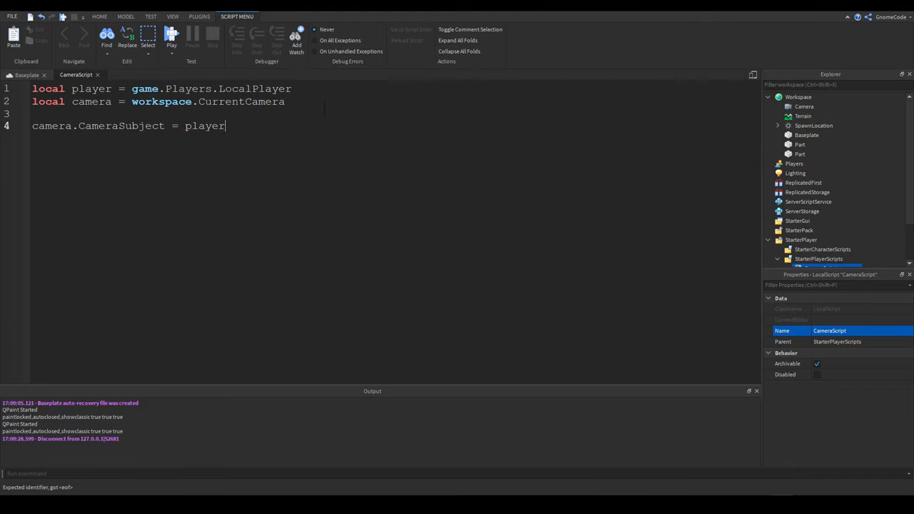
text(.Charac)
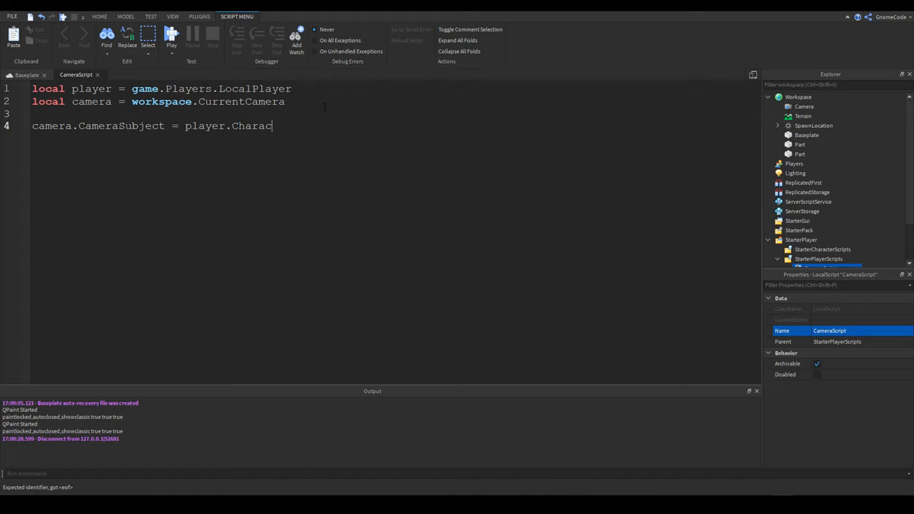
text(ter.)
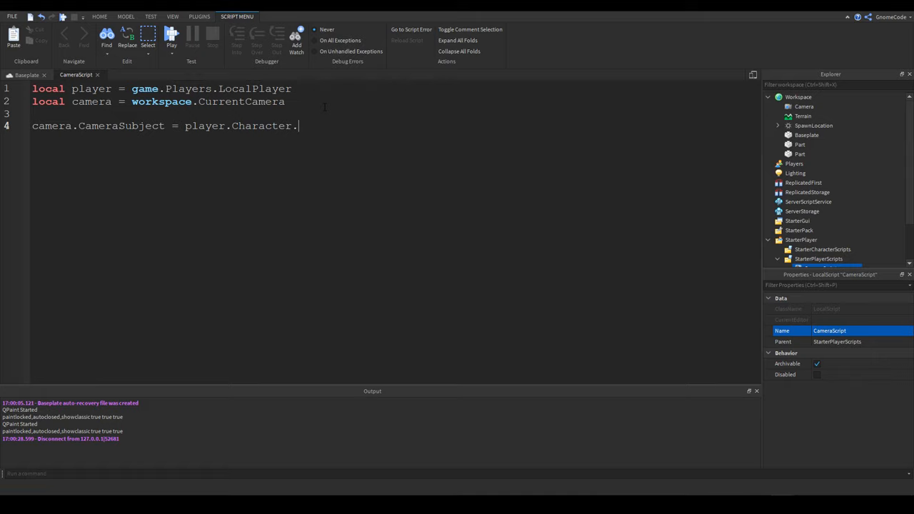
text(Hea)
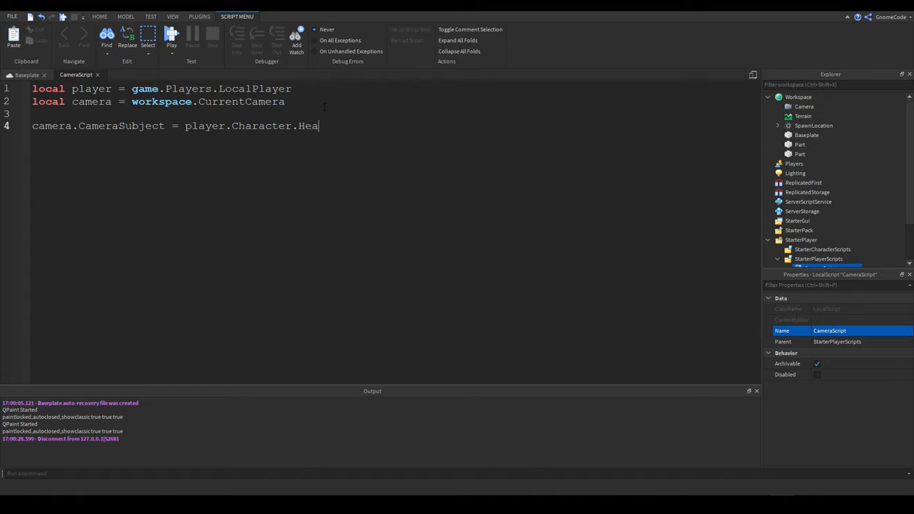
text(d)
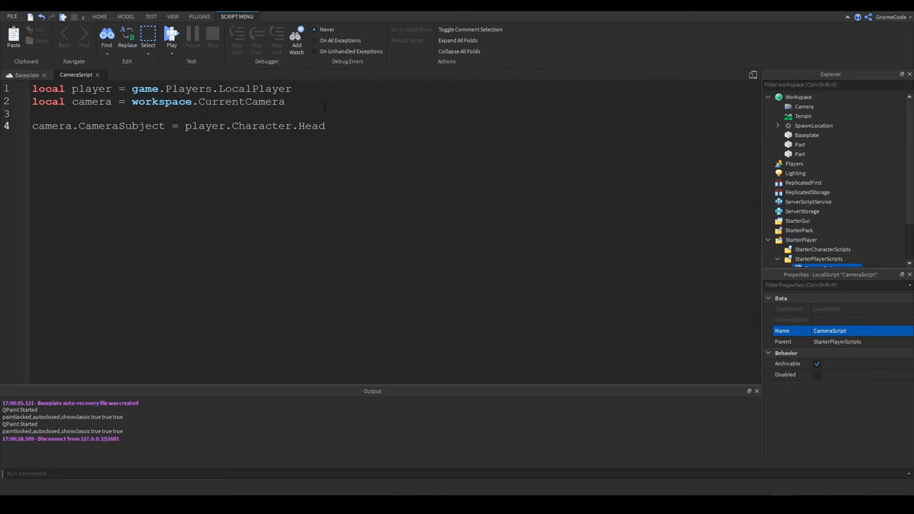
mouse_move(191, 34)
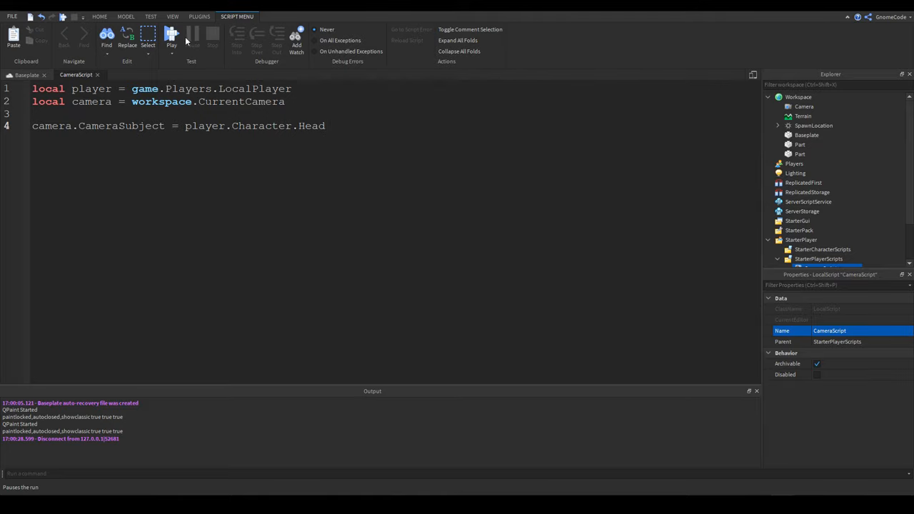
Run a playtest, observe the nil Character error from CameraScript line 4, then stop it.
click(171, 36)
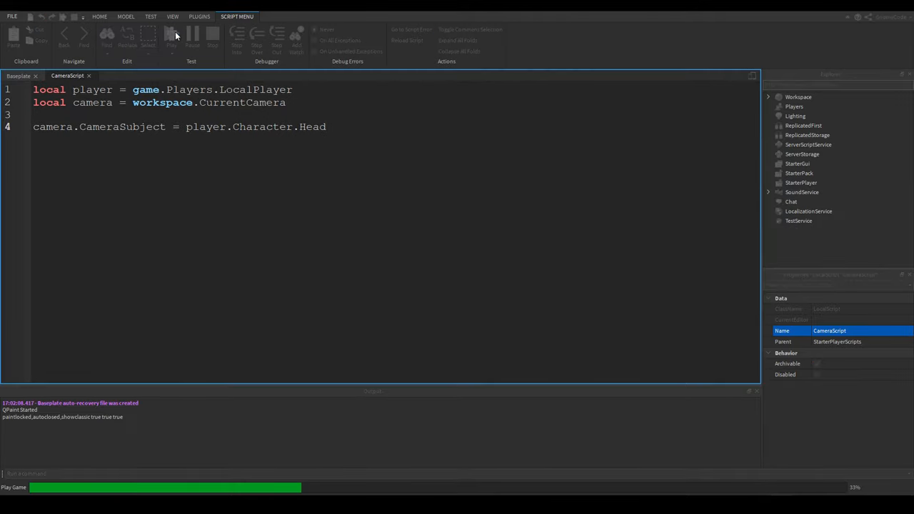
click(172, 35)
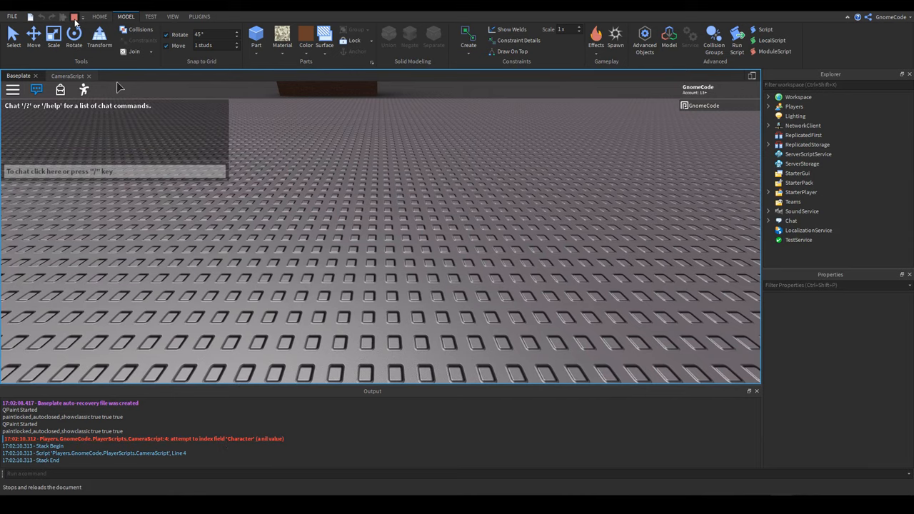
click(67, 75)
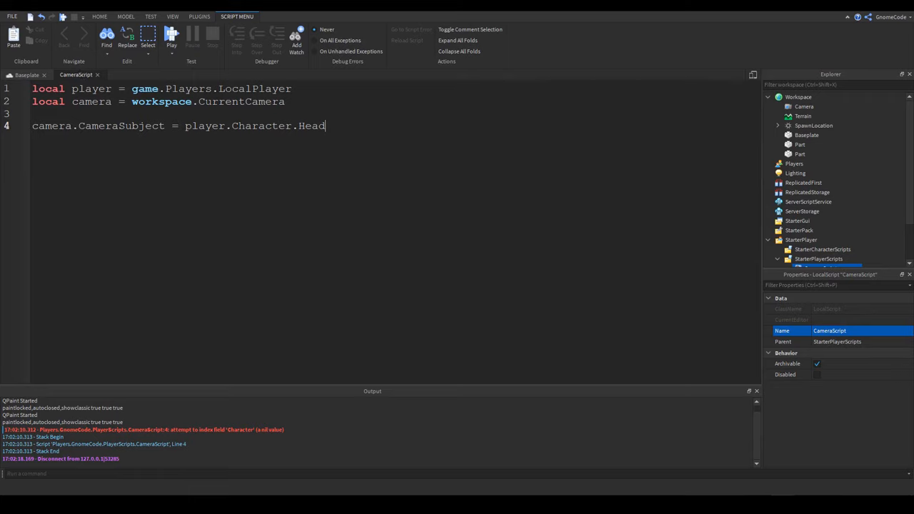
Add player.CharacterAdded:Wait() on the line above the camera subject assignment.
triple_click(178, 126)
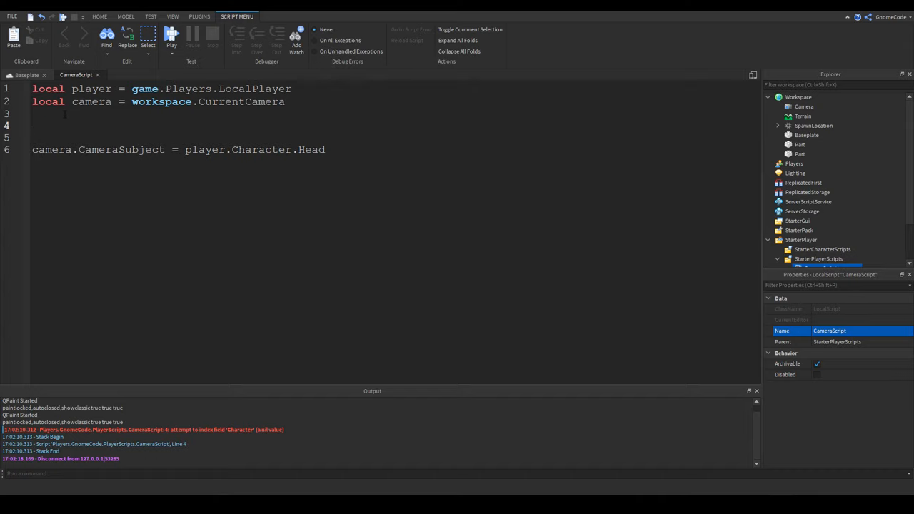
text(player.)
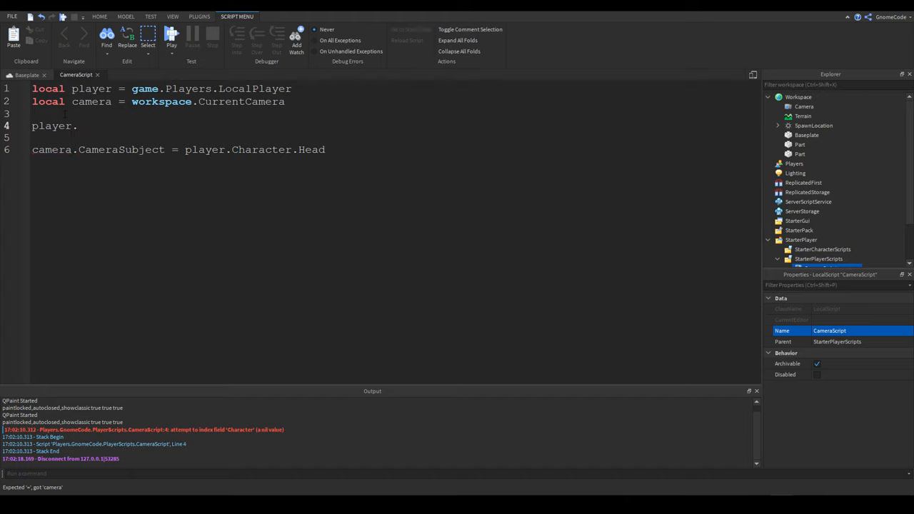
text(CharacterA)
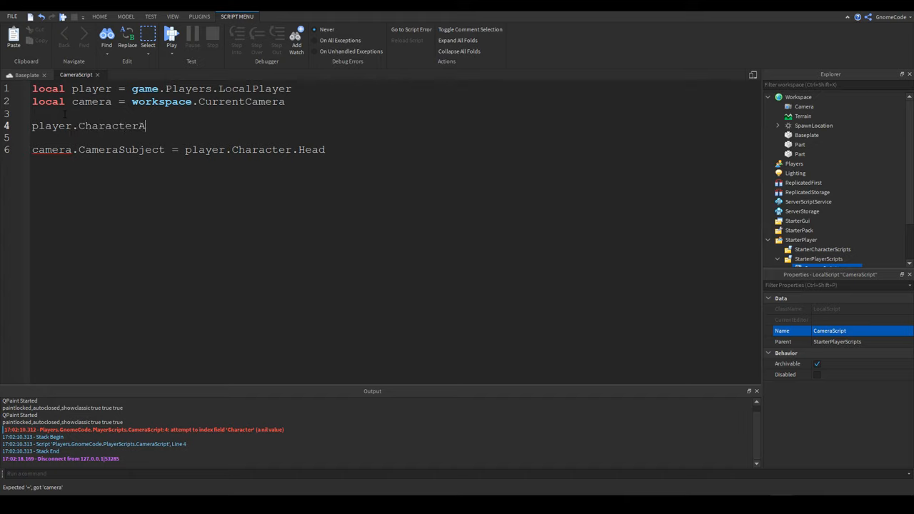
text(dded)
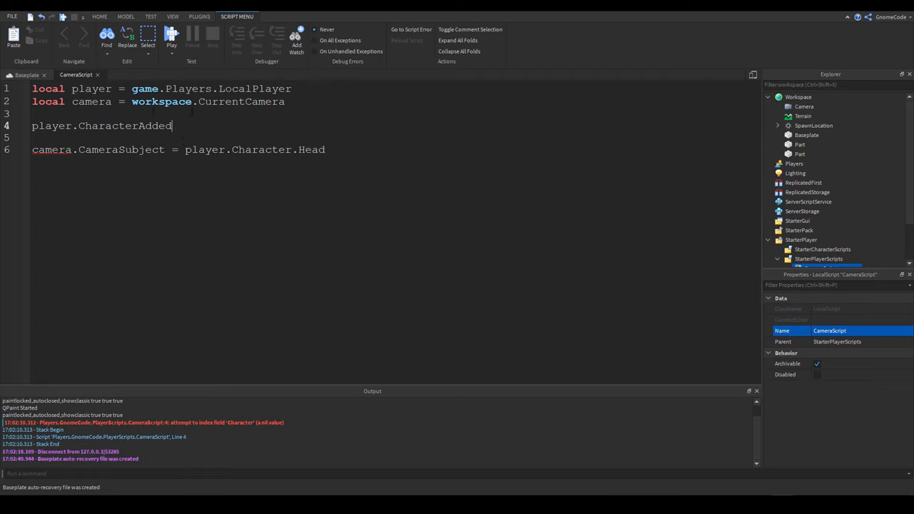
text(:)
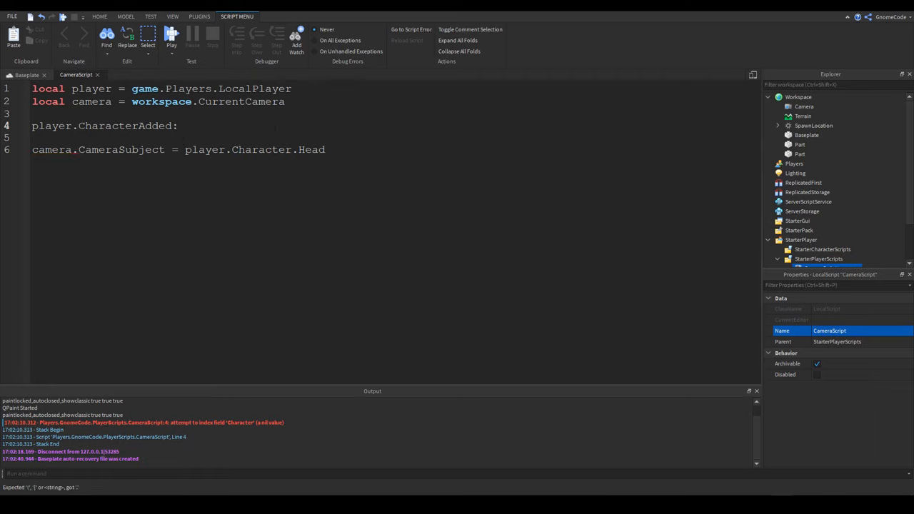
text(Wait())
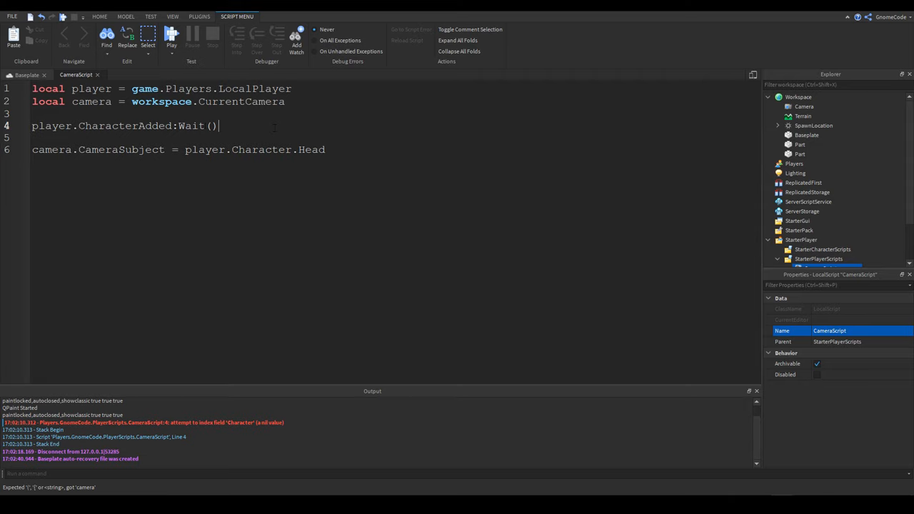
key(Return)
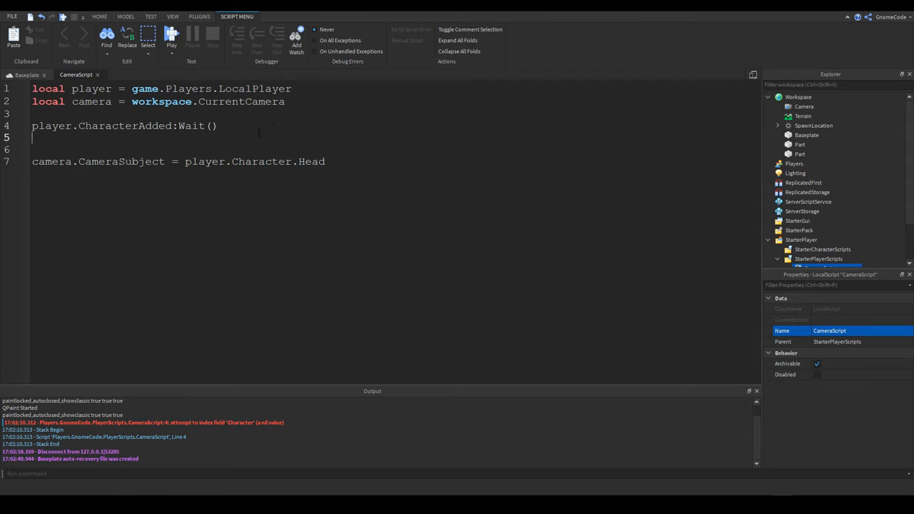
Add player.Character:WaitForChild("Head") below the CharacterAdded wait.
text(player)
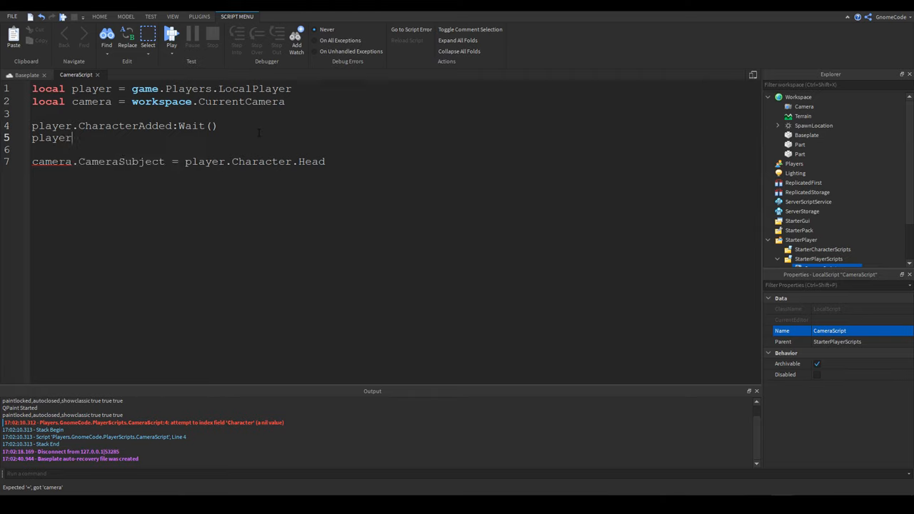
text(.Charact)
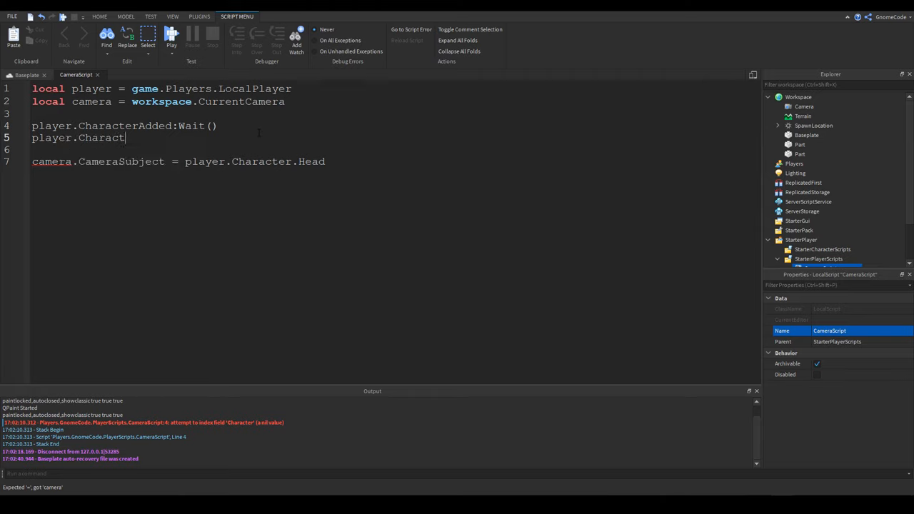
text(er)
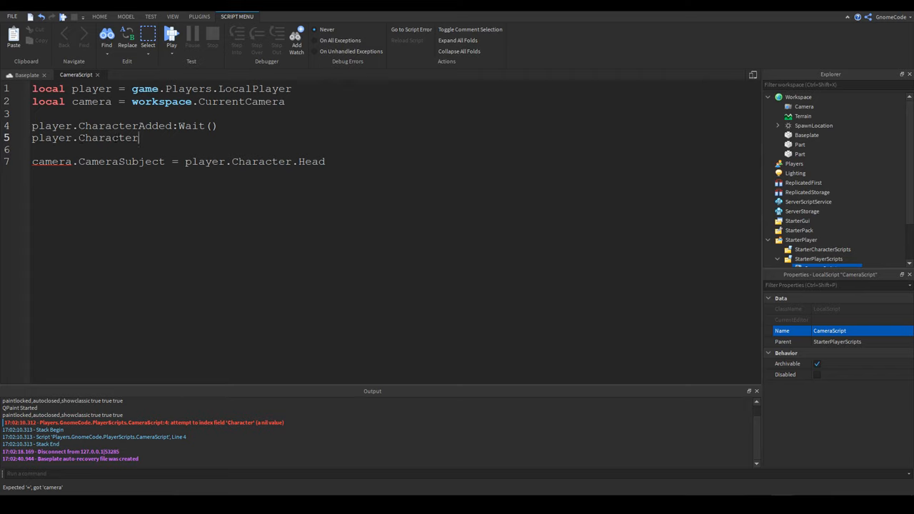
double_click(107, 138)
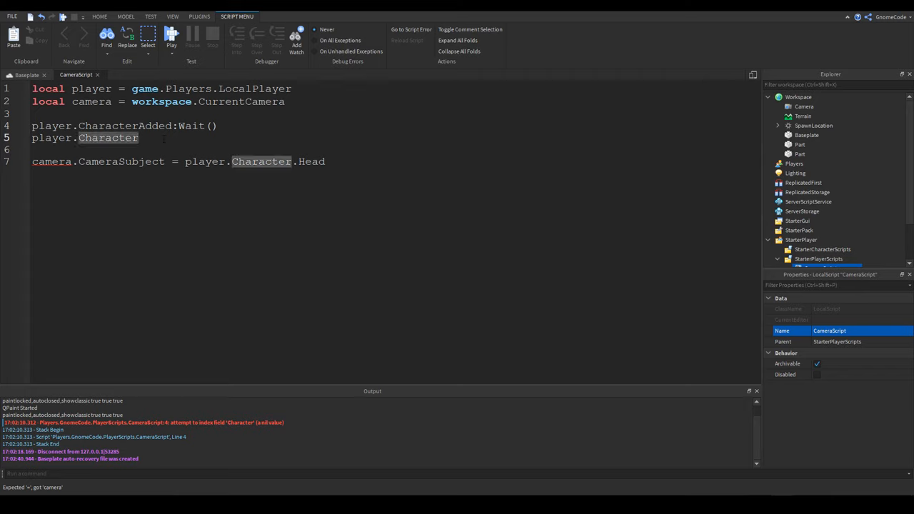
text(.)
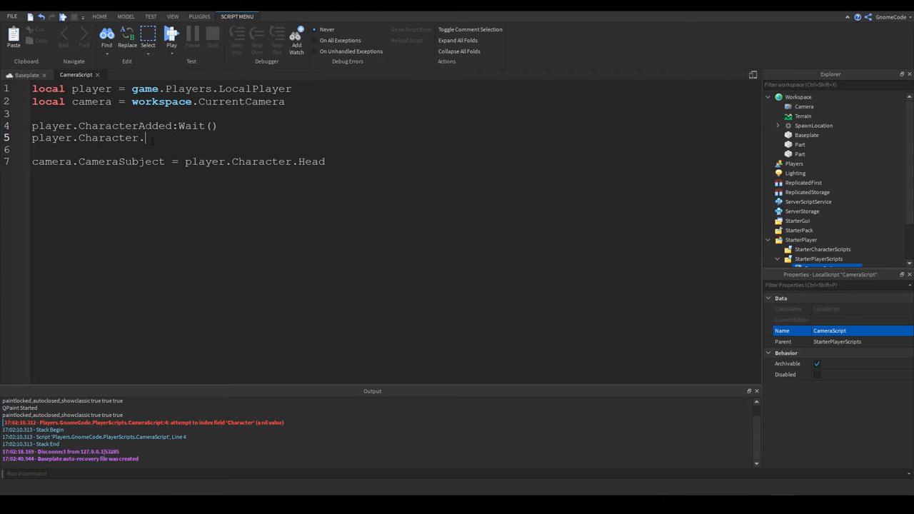
text(:WaitForCh)
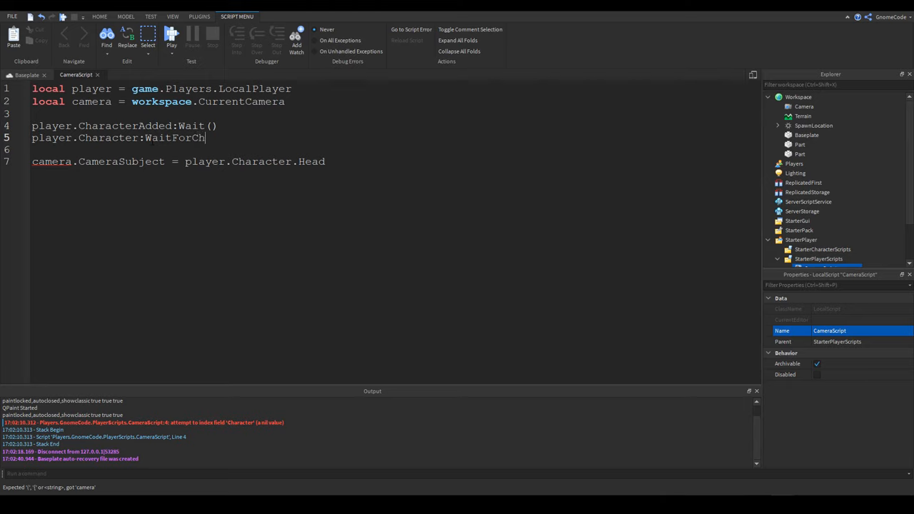
text(ild())
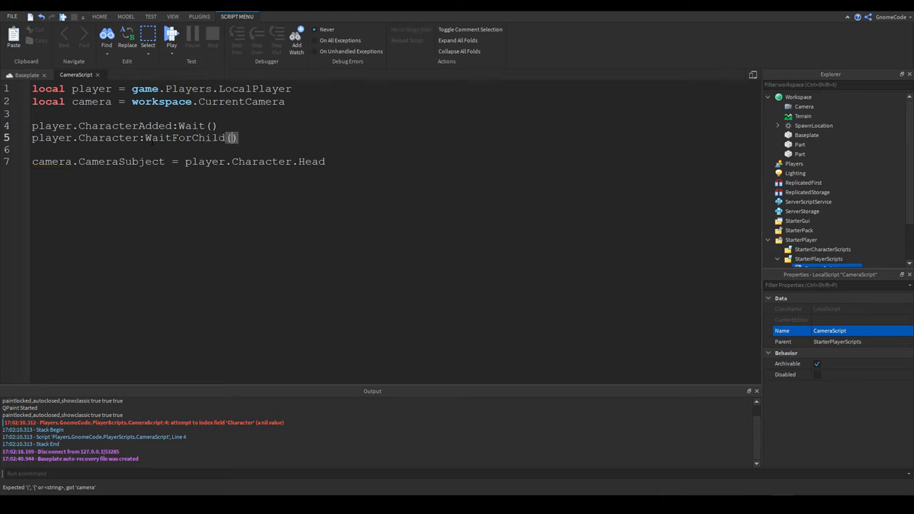
text("")
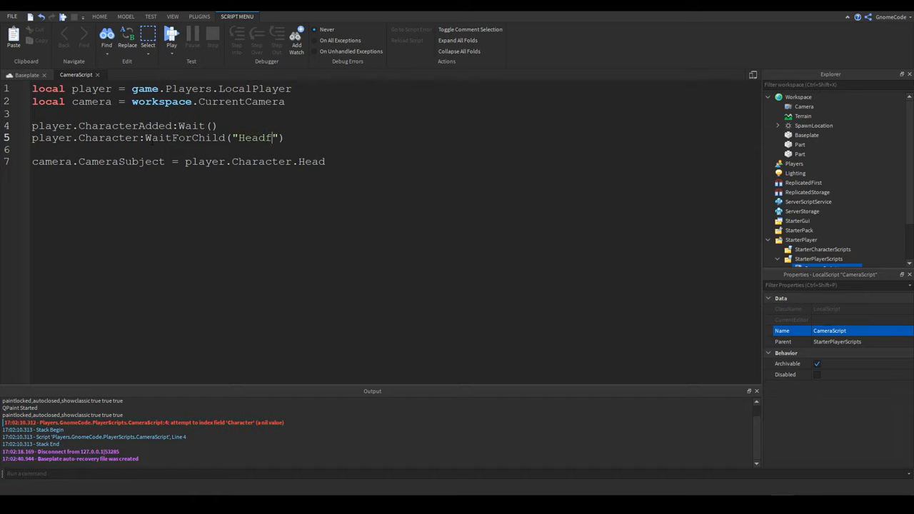
key(Backspace)
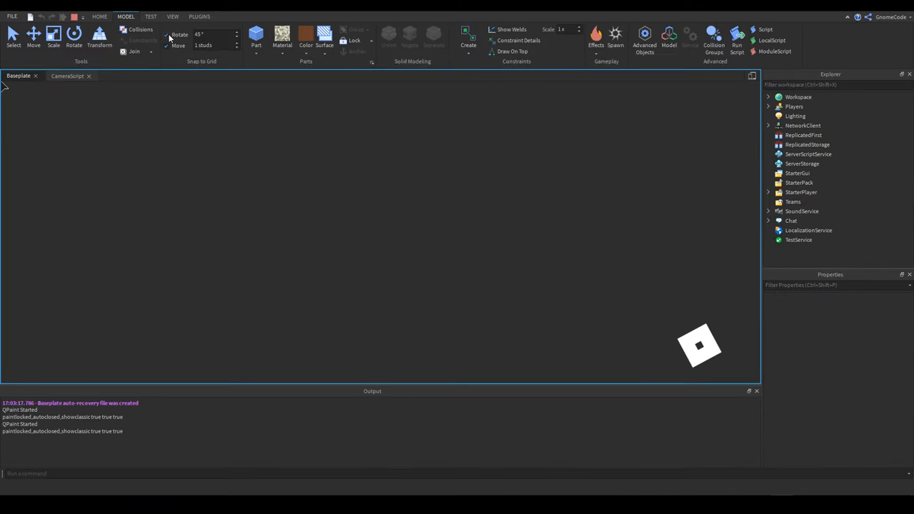
Playtest again, confirm no Character error in Output, then stop the test.
click(737, 34)
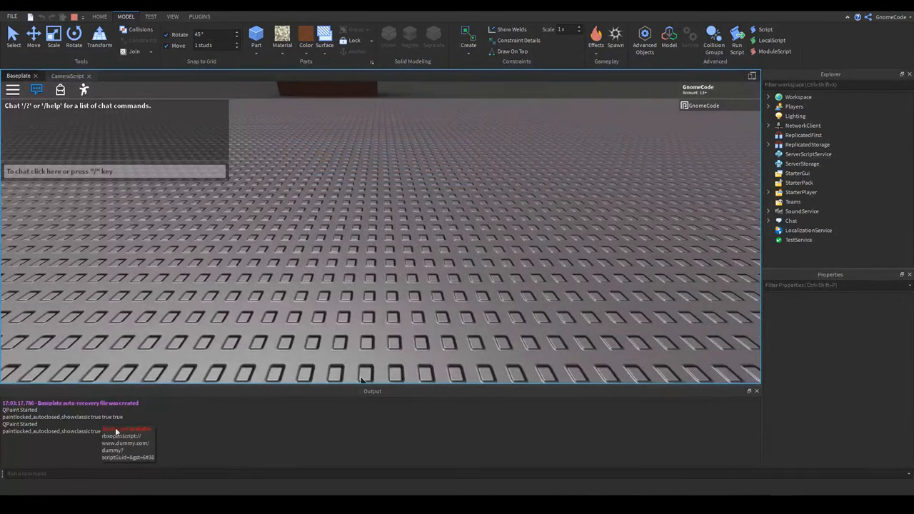
mouse_move(143, 207)
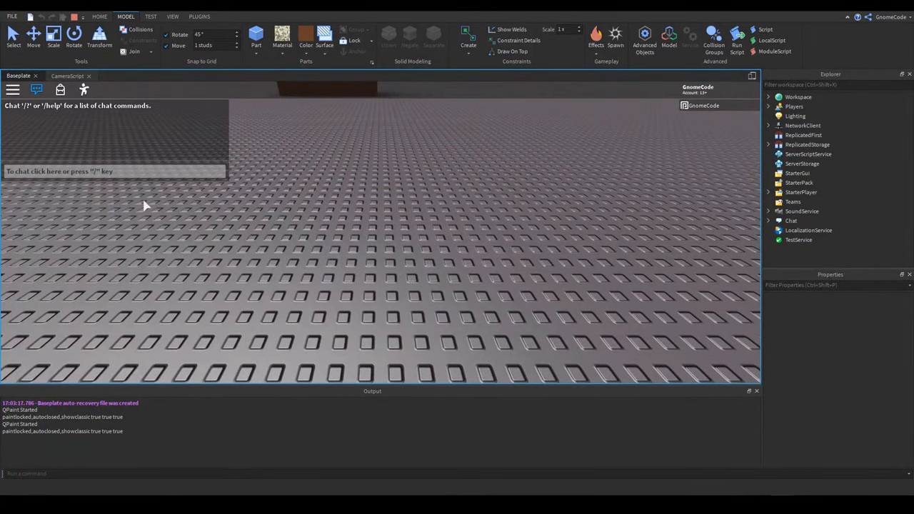
click(75, 75)
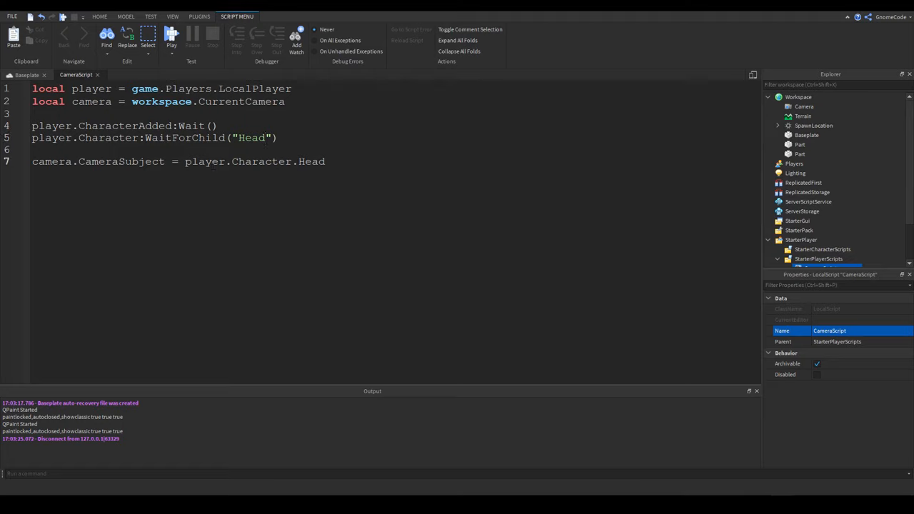
Add a line setting camera.CameraType to the string "Attach".
key(Return)
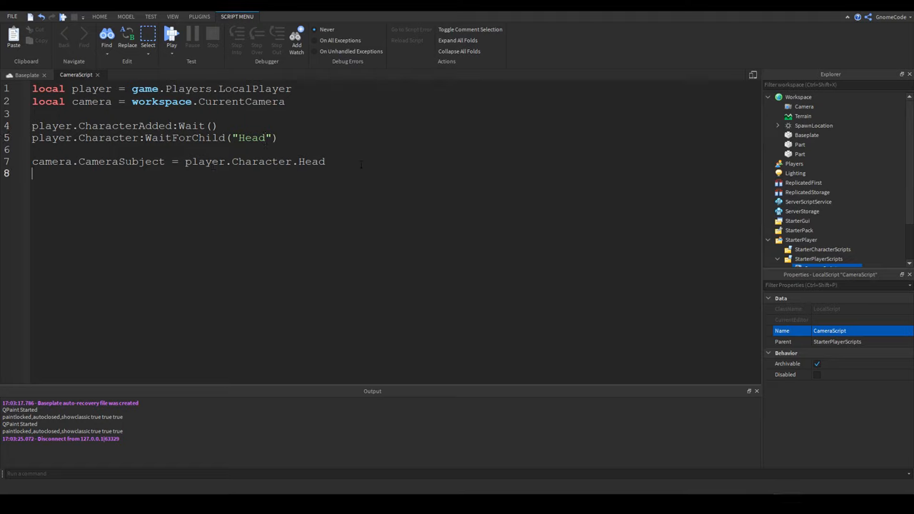
text(camera.CameraType =)
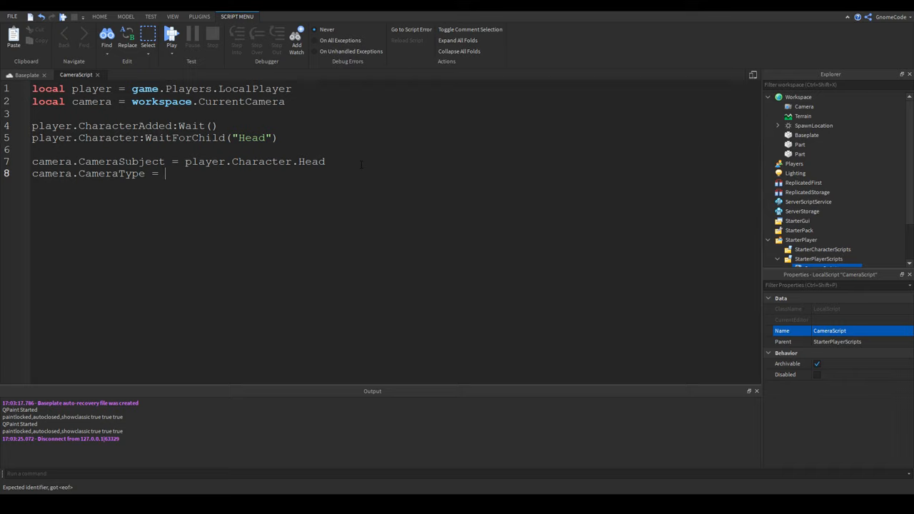
text("Att")
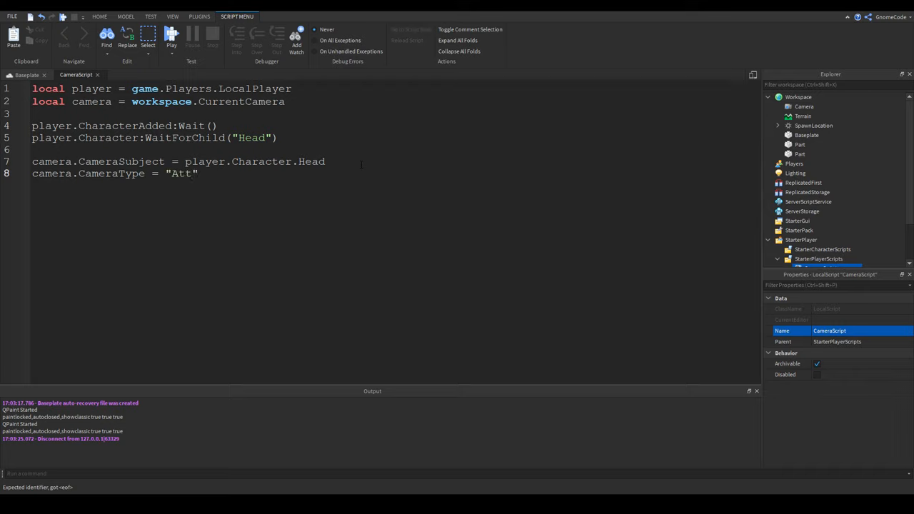
text(ach)
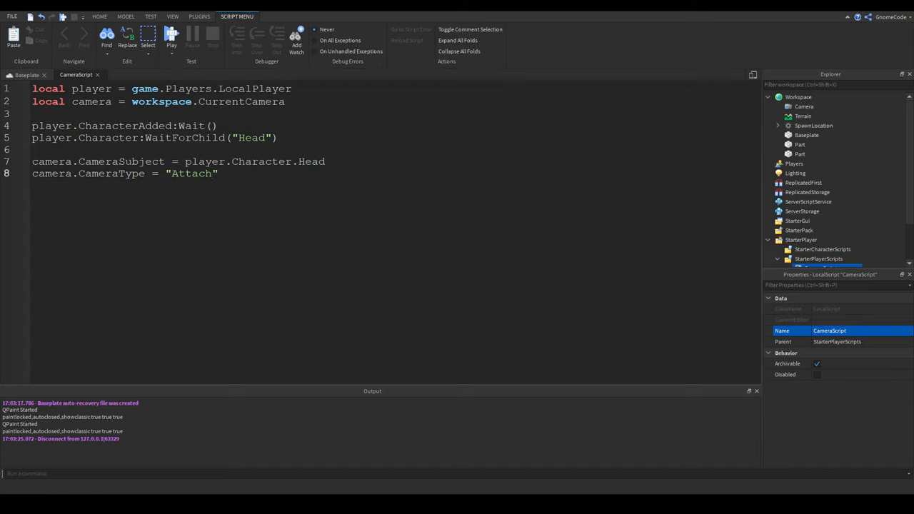
Replace the quoted "Attach" with Enum.CameraType.Attach via autocomplete.
double_click(192, 174)
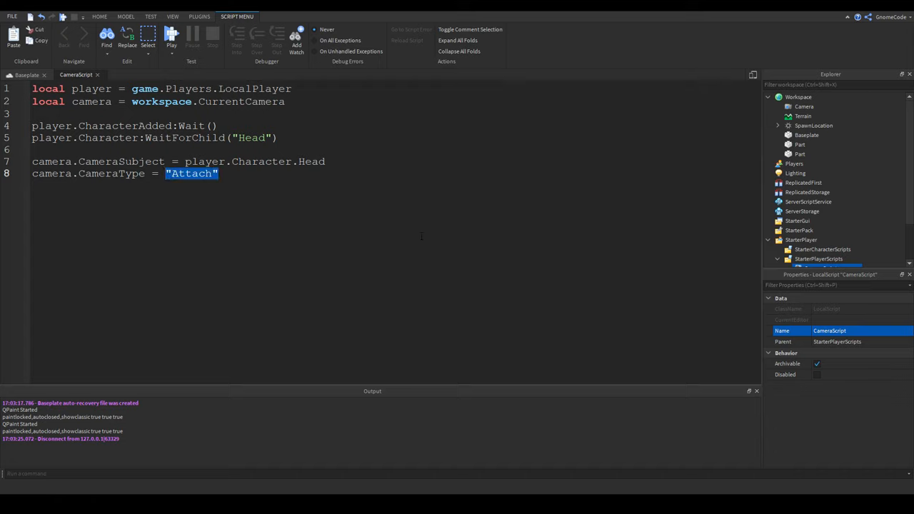
text(Enum)
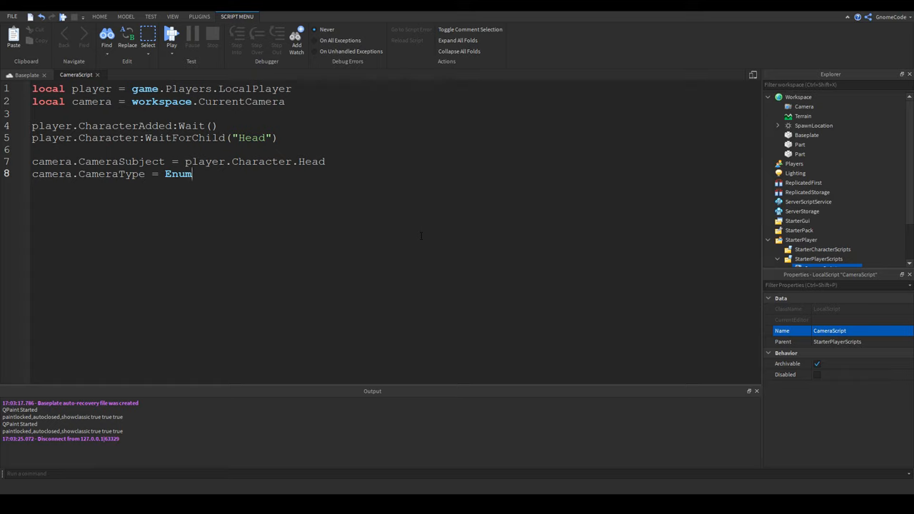
text(.Br)
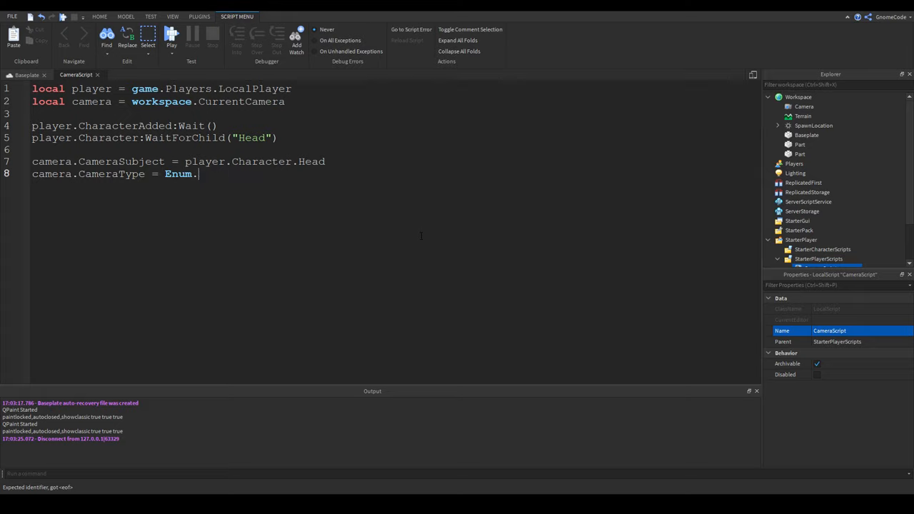
text(Color)
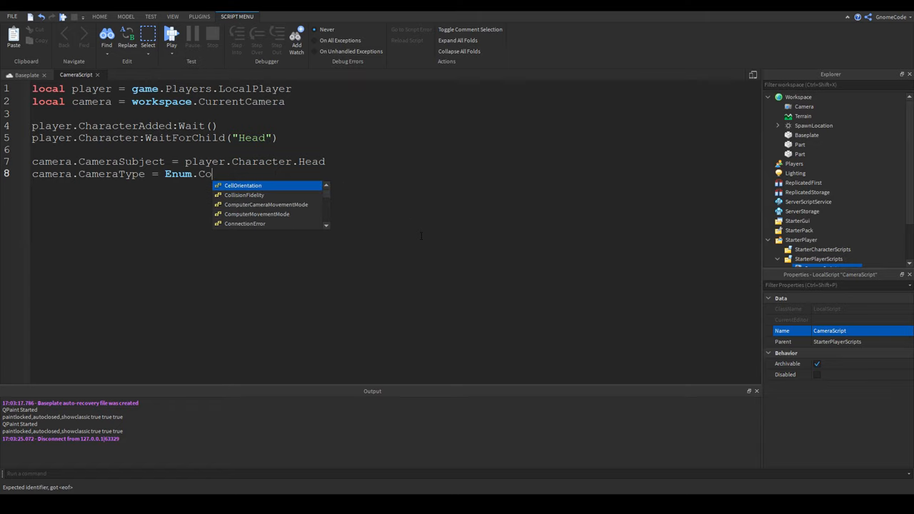
key(BackSpace)
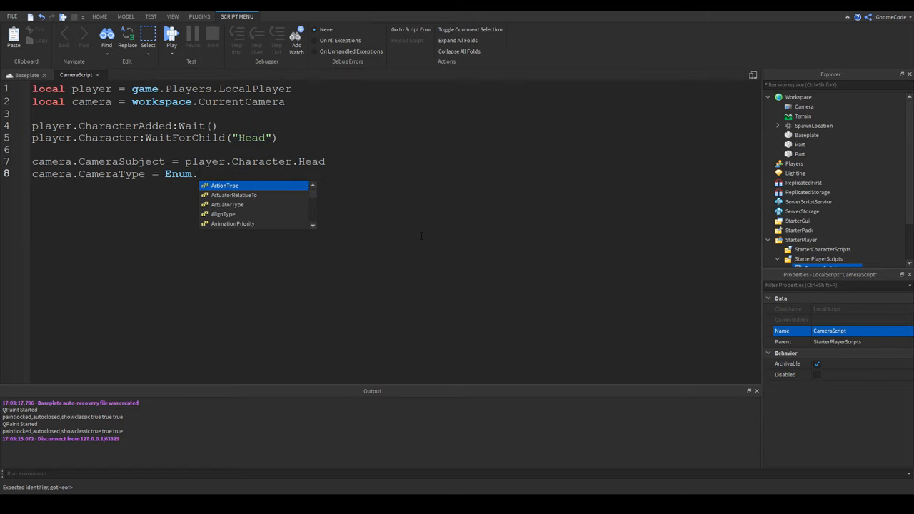
text(CameraType.)
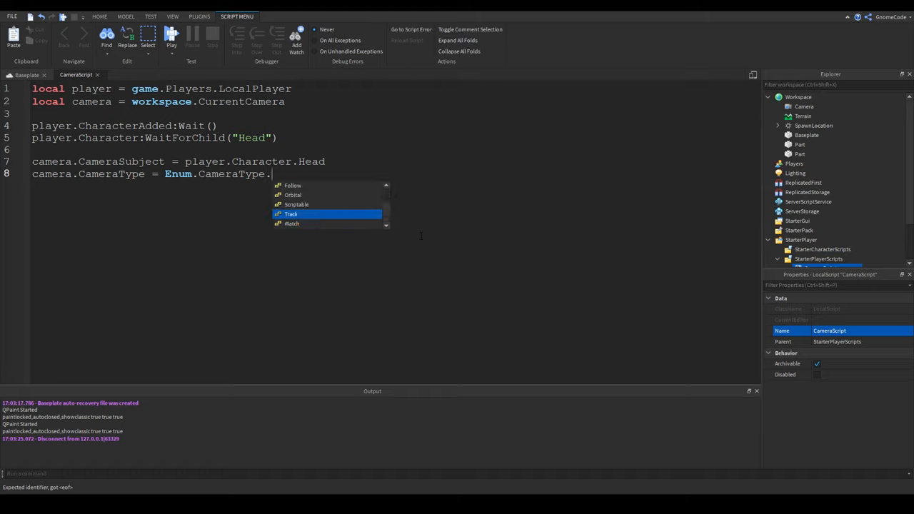
scroll(up, 3)
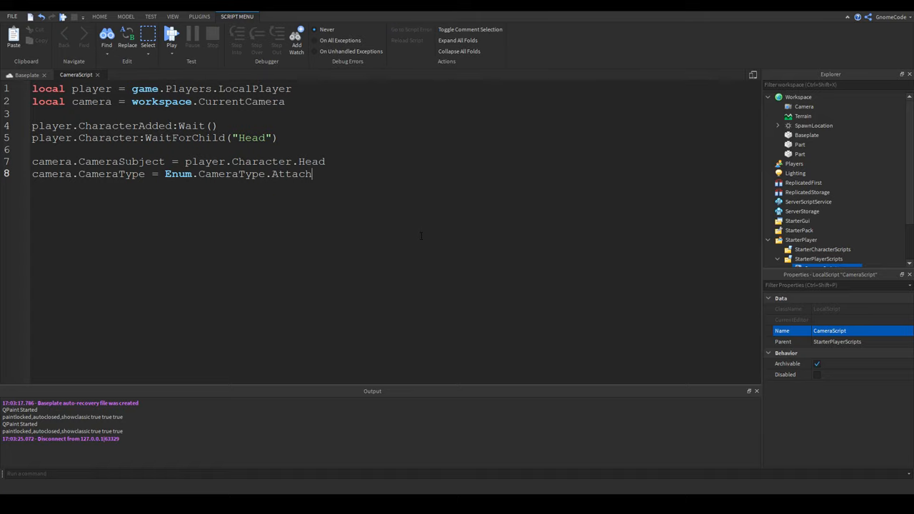
Add camera.FieldOfView = 70 and begin a new camera assignment line.
key(Return)
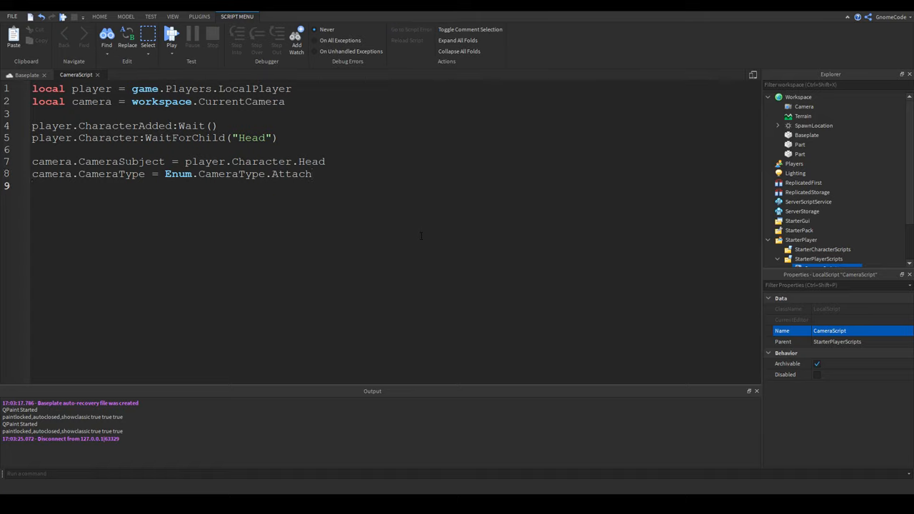
text(camera)
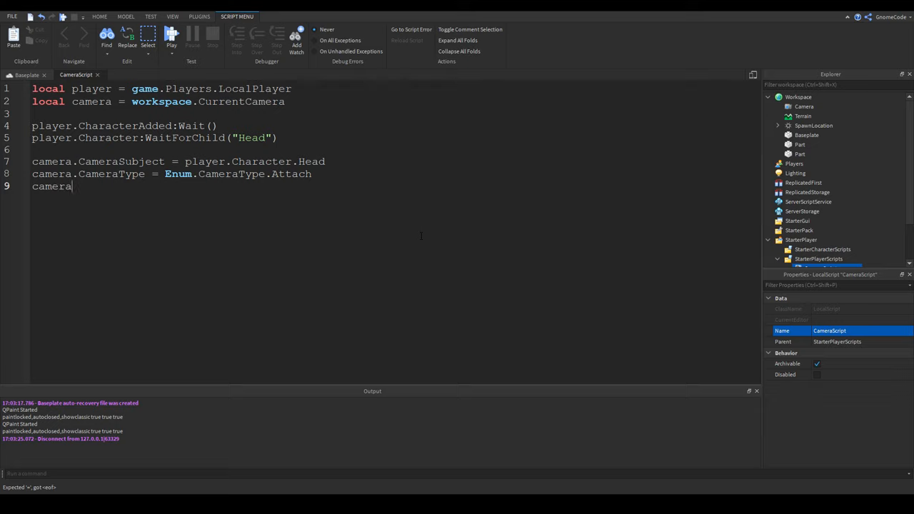
text(.FieldOfView =)
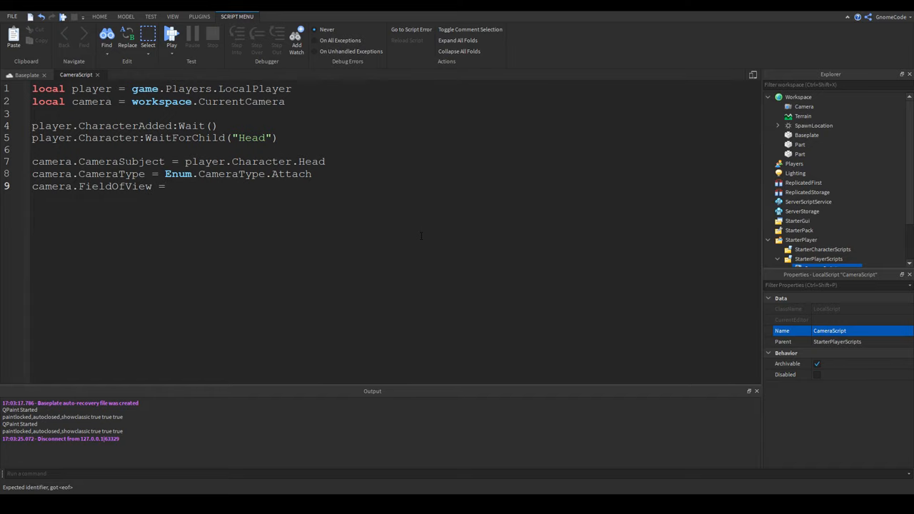
text(70)
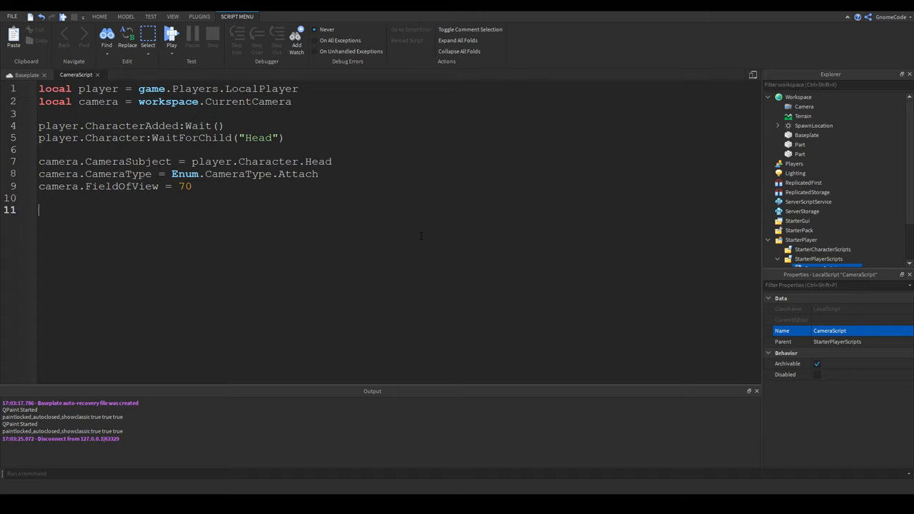
text(camera.CFrame =)
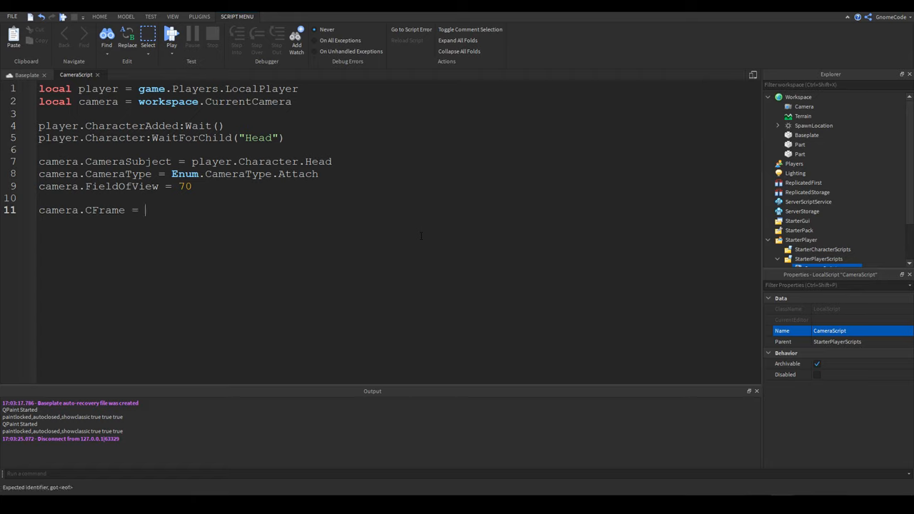
Set camera.CFrame = CFrame.new(player.Character.Head.CFrame) on line 11.
text(CFrame)
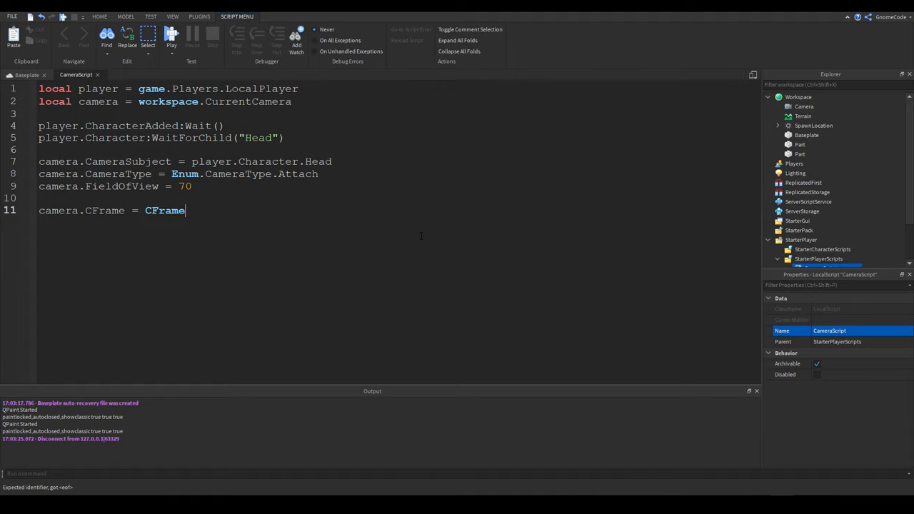
text(.new)
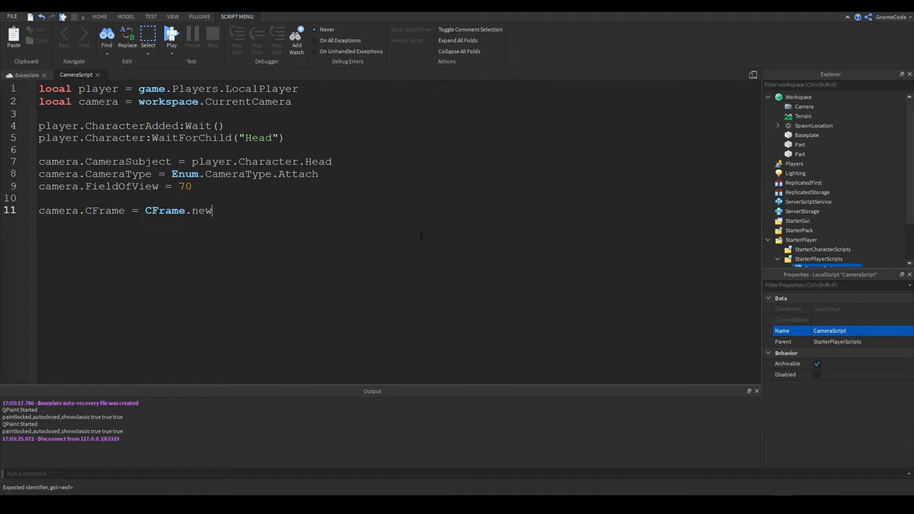
text(())
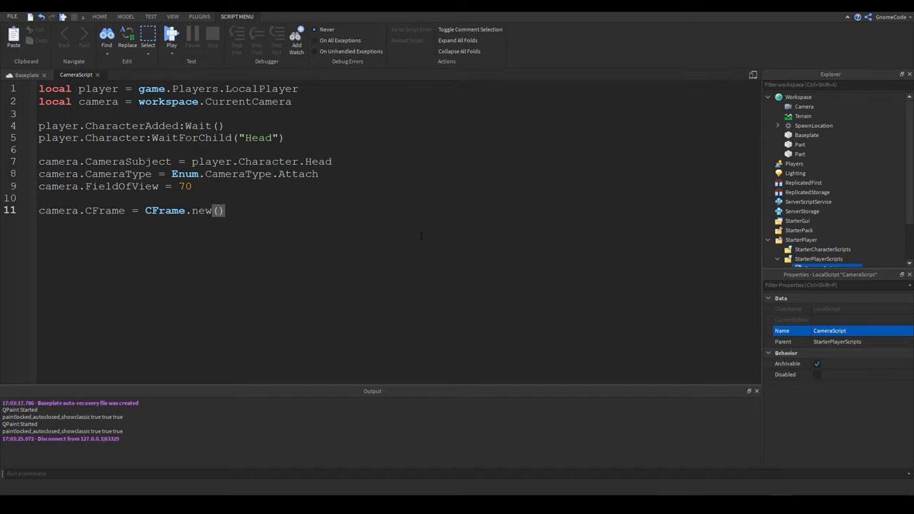
text(playe)
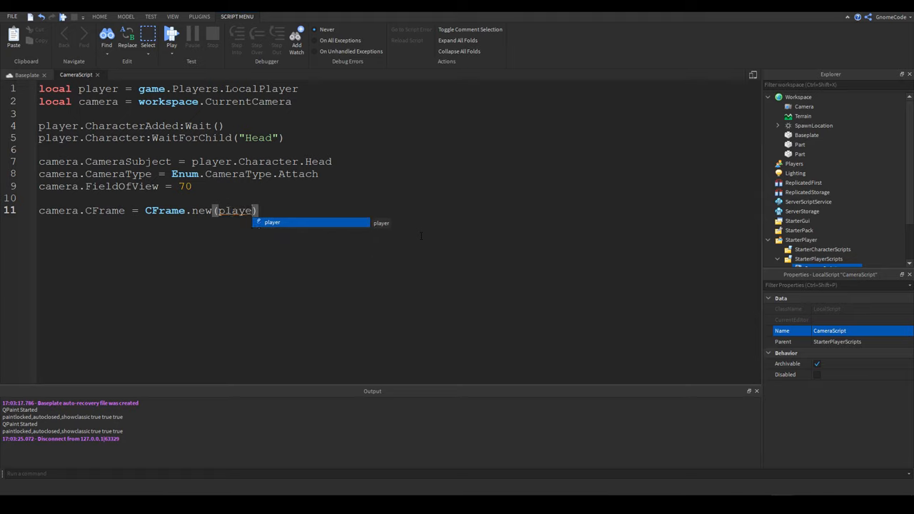
text(r.Ch)
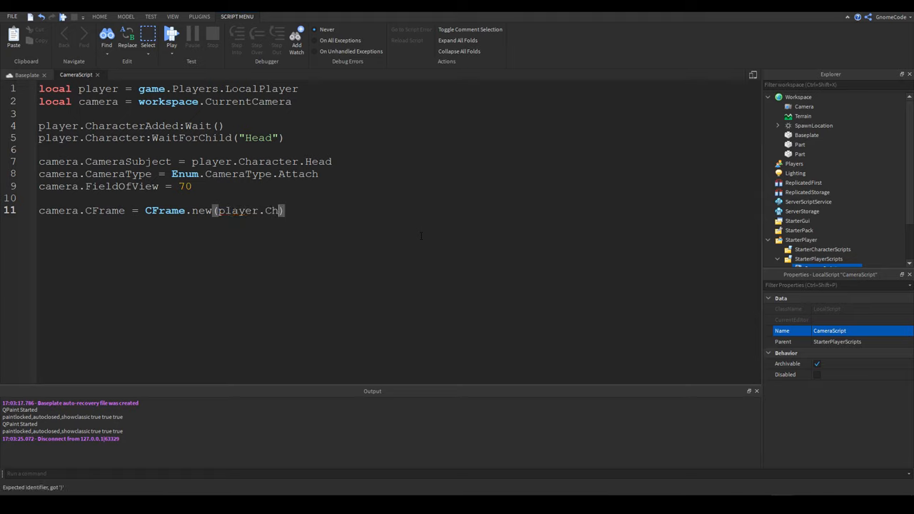
text(aracter>)
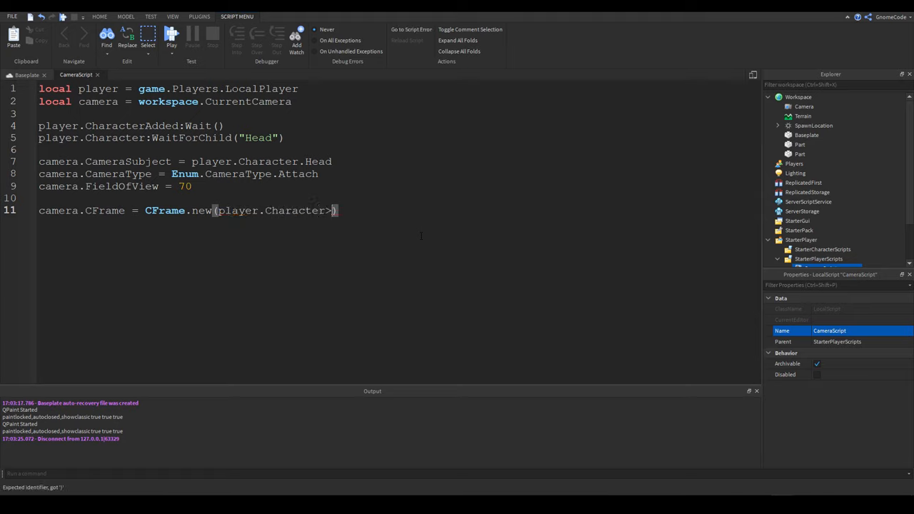
text(Head.)
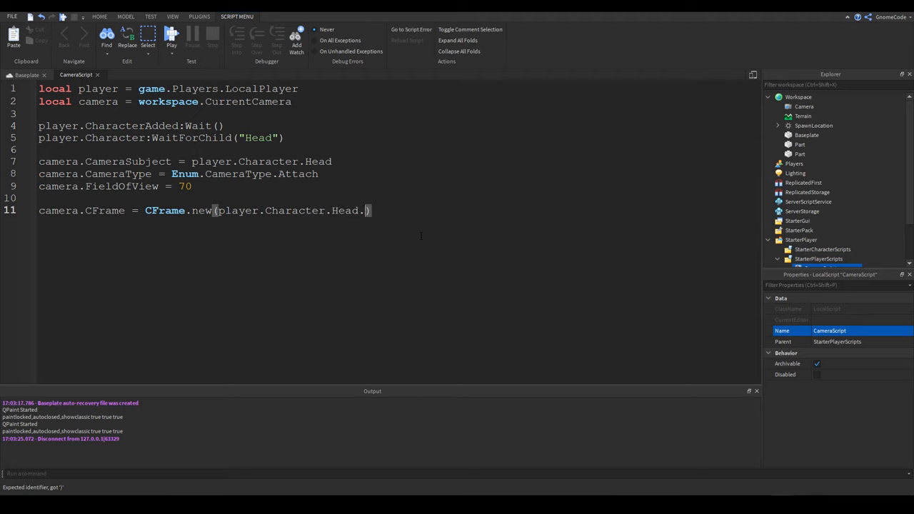
text(CFra)
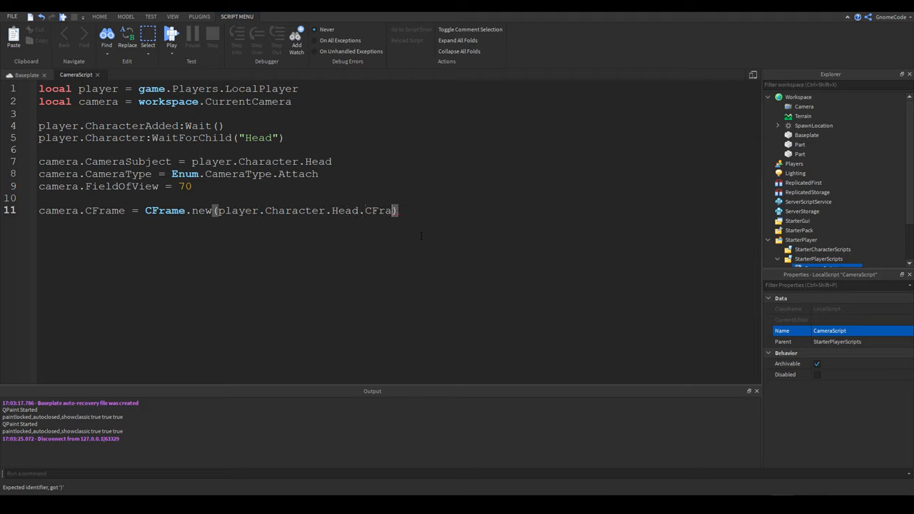
text(me)
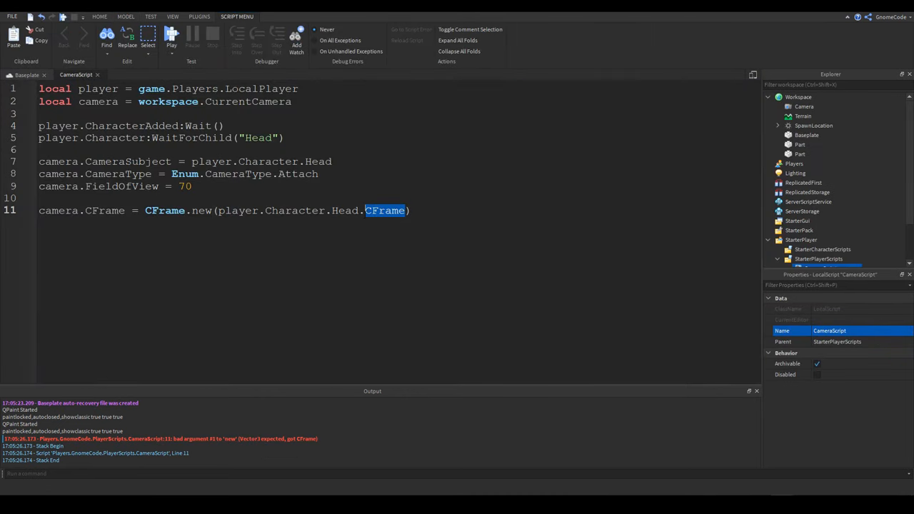
Change Head.CFrame to Head.Position on line 11 and playtest the fix.
text(Pos)
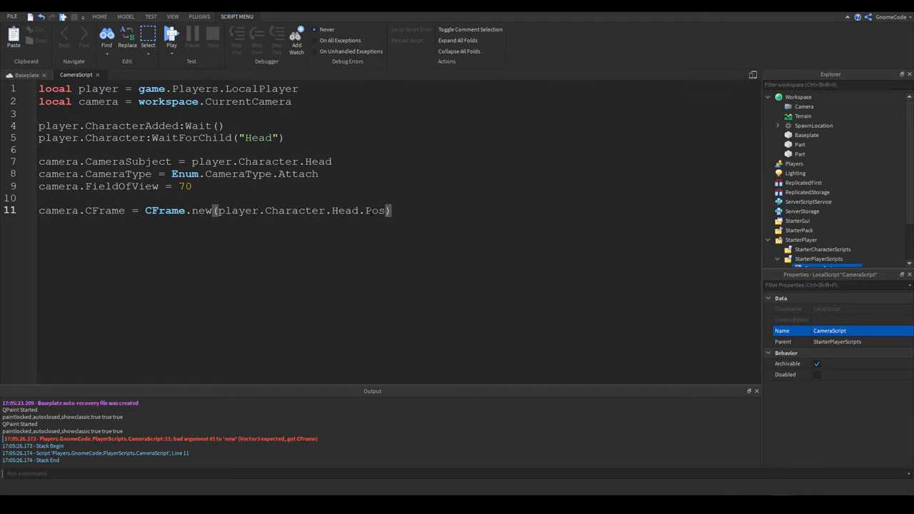
text(ition)
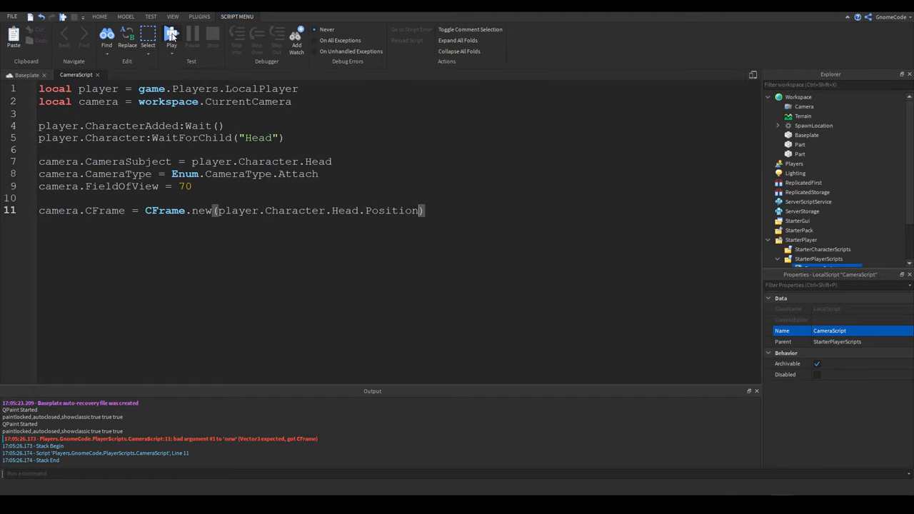
click(17, 74)
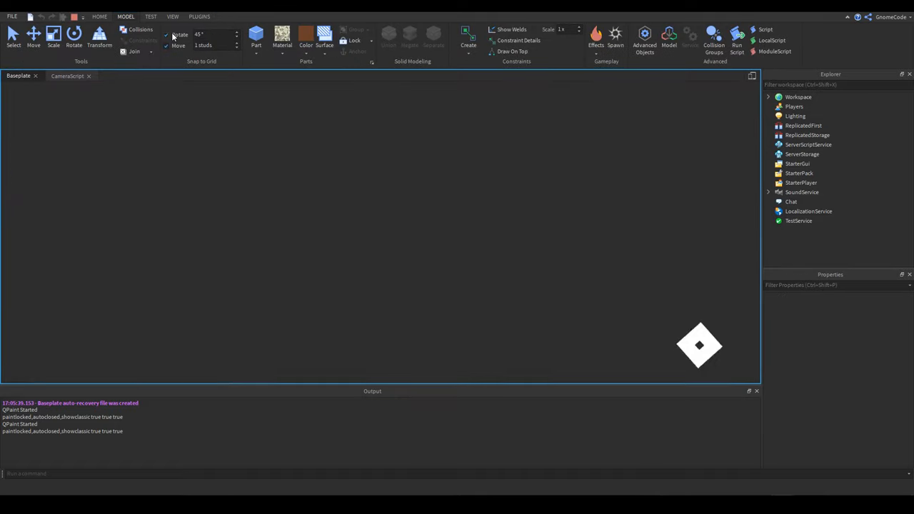
click(737, 34)
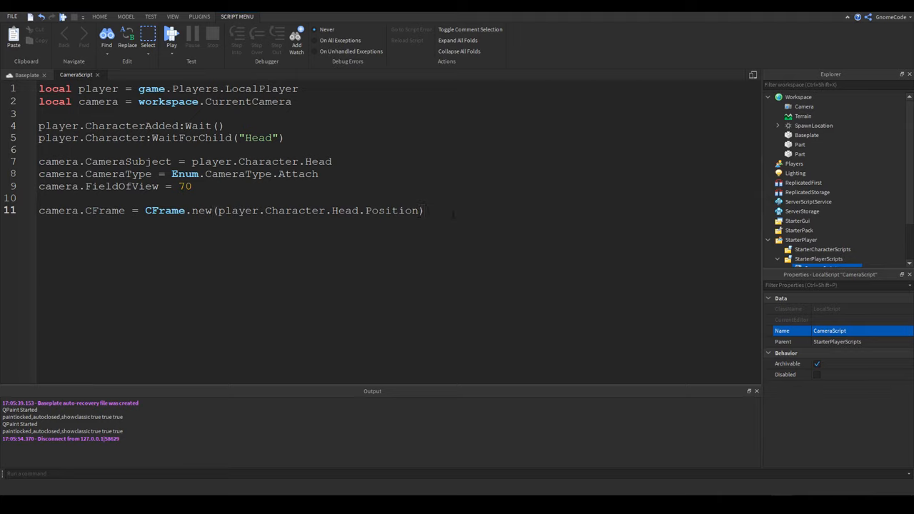
Multiply the head-position CFrame by CFrame.new(0,0,10) and start a playtest.
text(*)
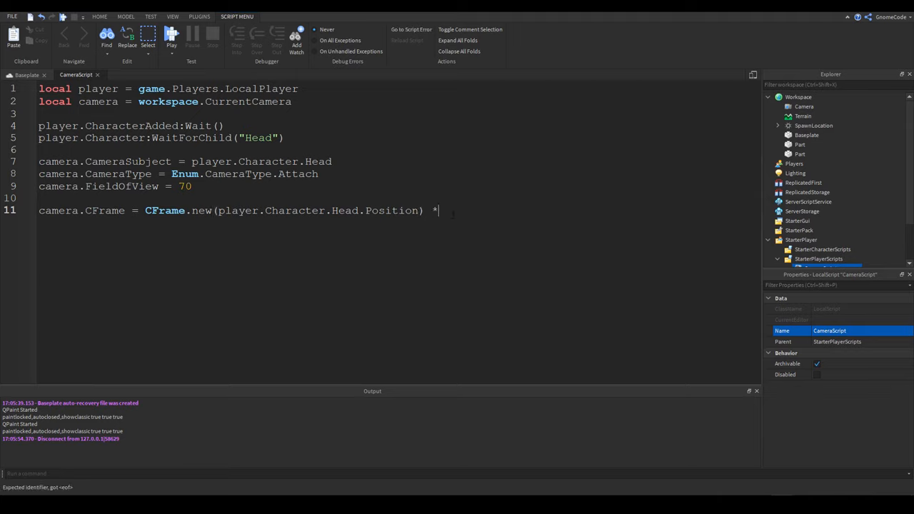
text(CFrame.new)
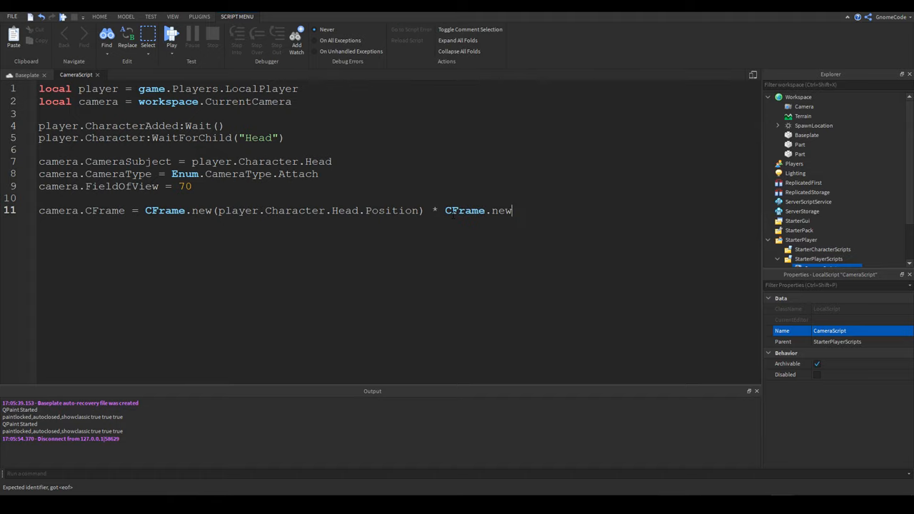
text((0))
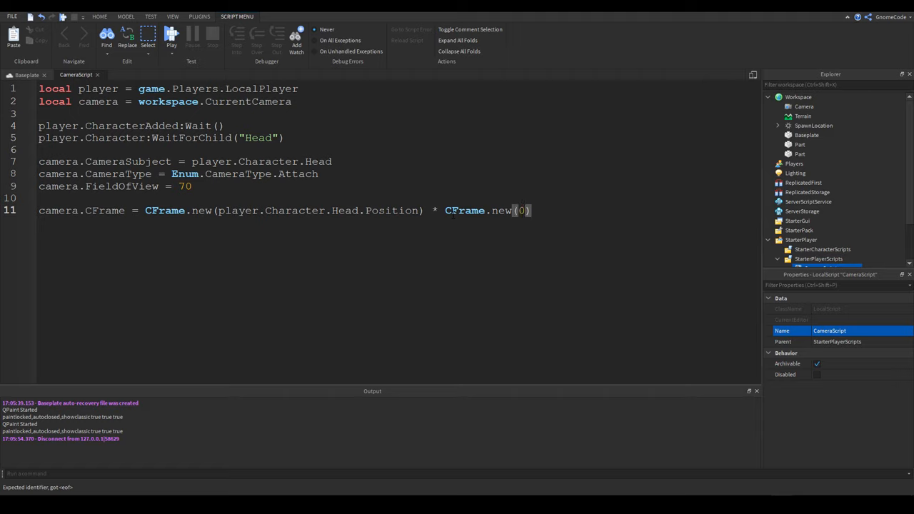
text(0,0,10)
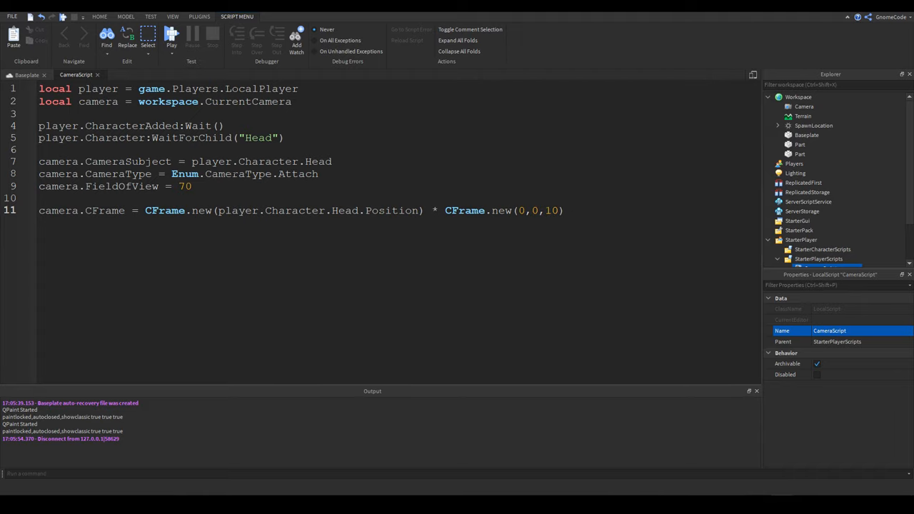
click(172, 34)
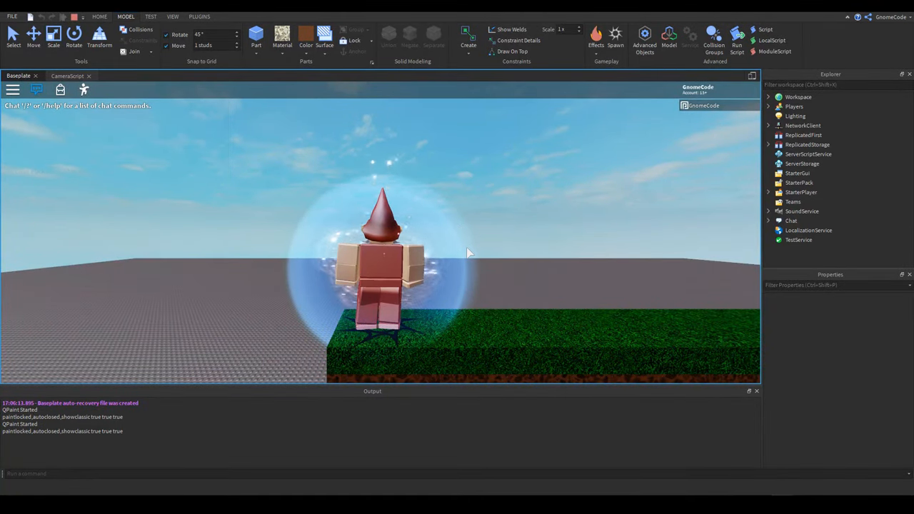
mouse_move(500, 228)
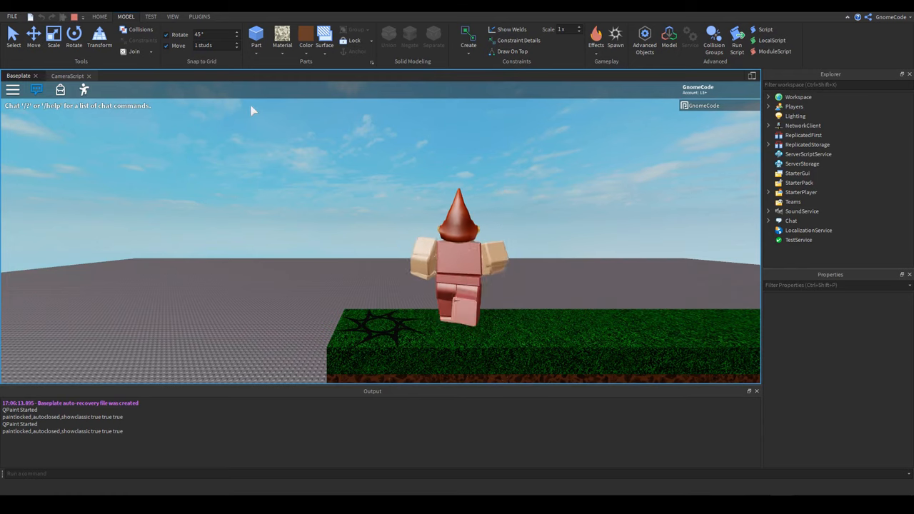
Stop the playtest with the 10-stud offset and return to CameraScript.
click(68, 74)
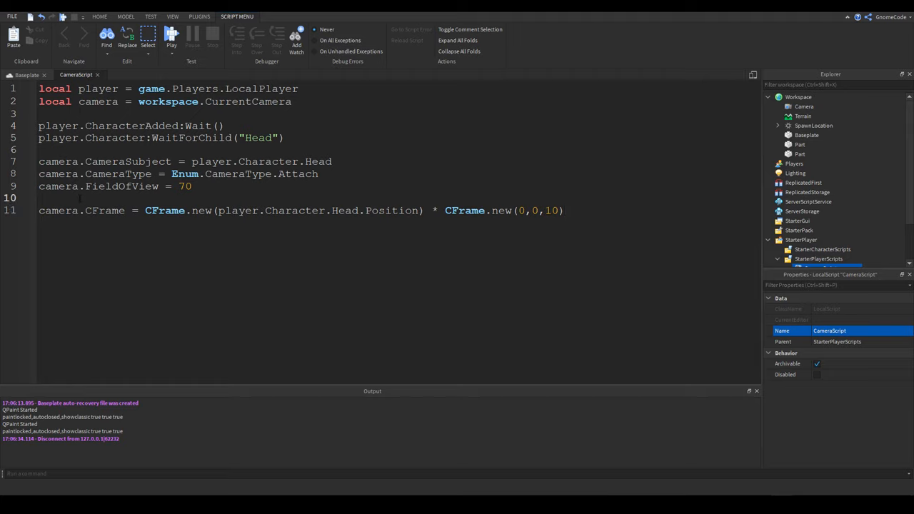
Wrap the camera CFrame line in a while true do … end loop.
key(Return)
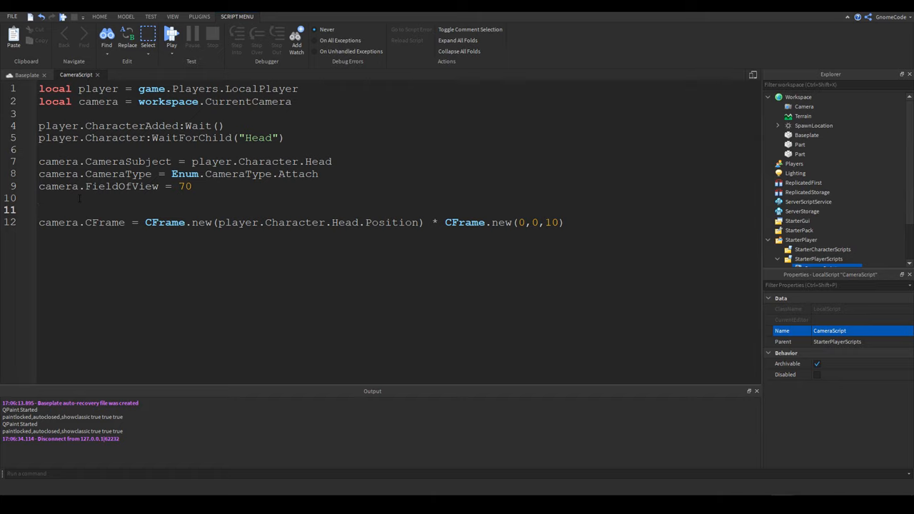
text(while true)
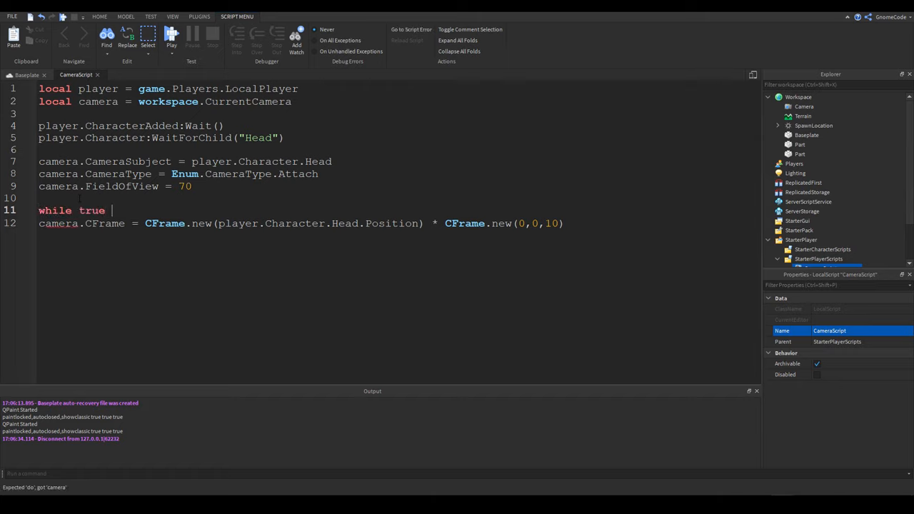
text(do)
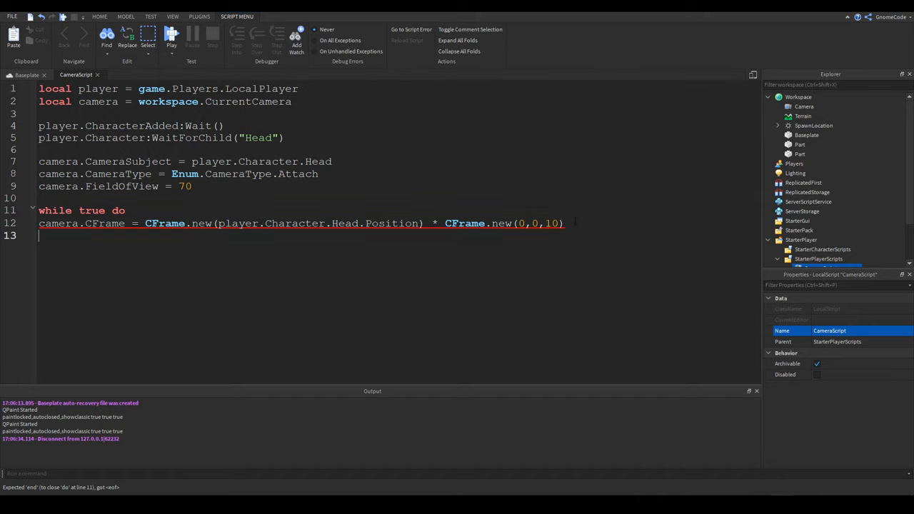
text(end)
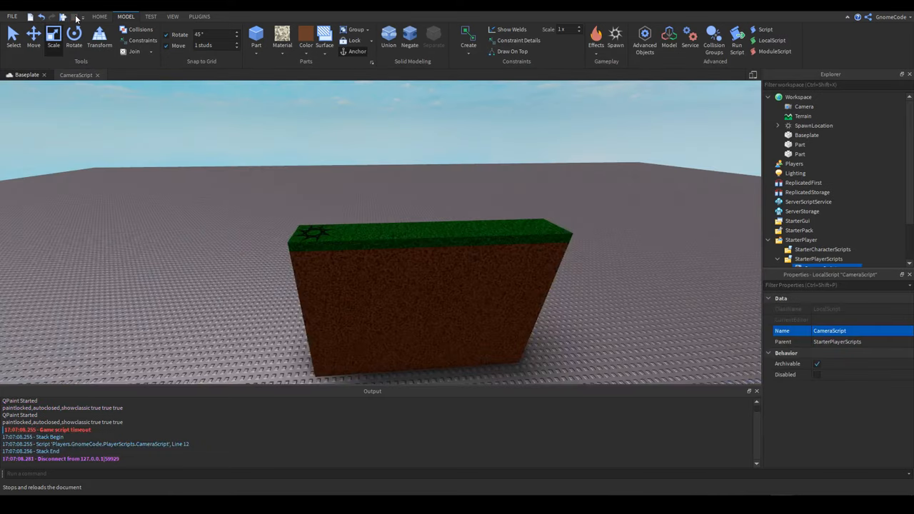
Change the loop condition from true to wait(0.1) and start a playtest.
double_click(74, 74)
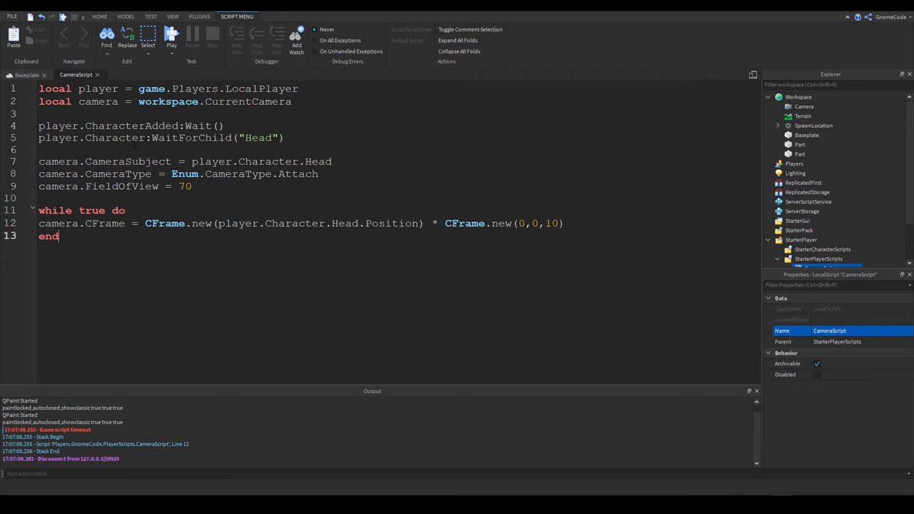
text(wait()
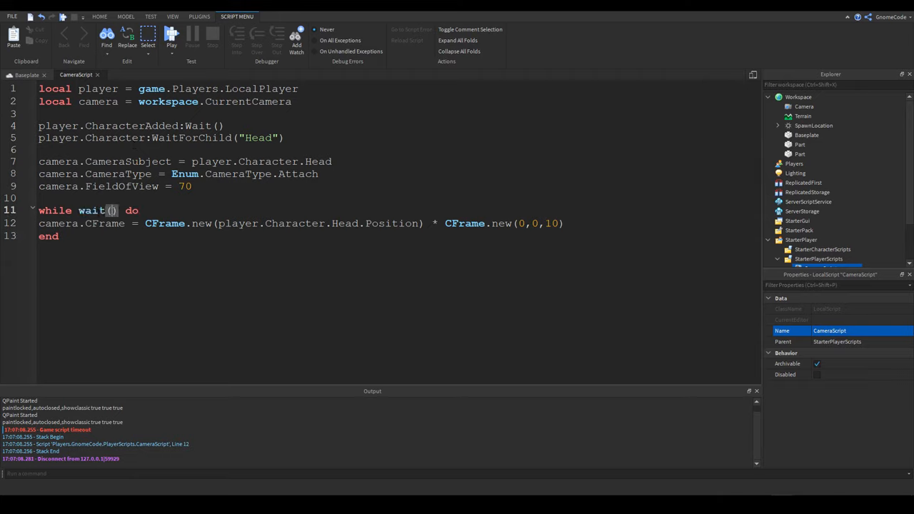
text(0.1)
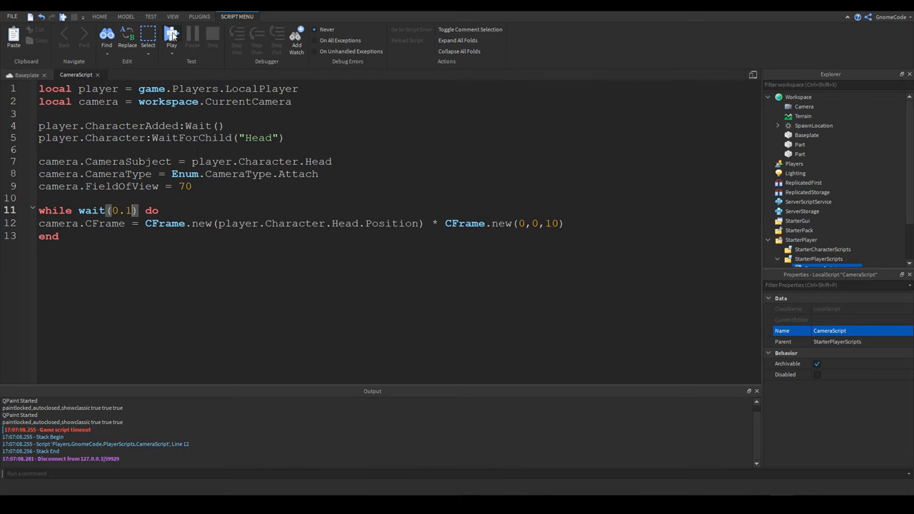
click(171, 34)
text(game:GetService('RunService').Stepped:Connect(function())
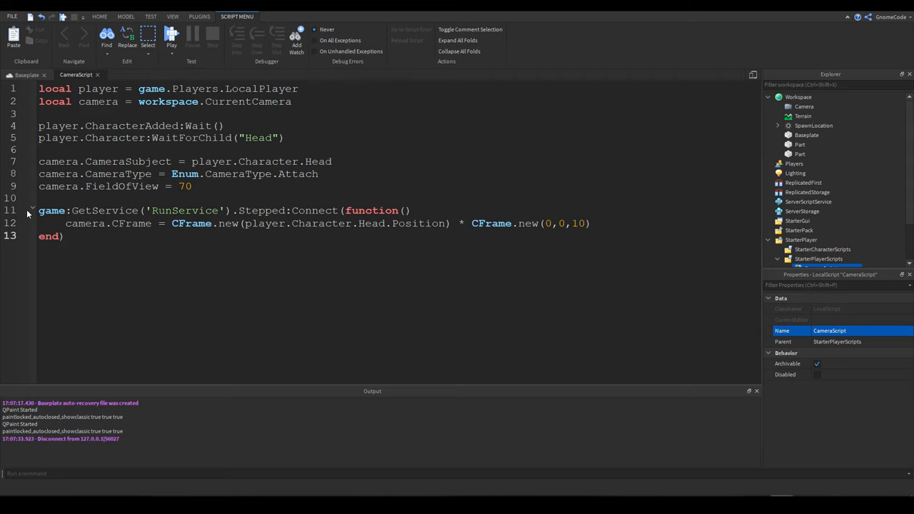
click(64, 237)
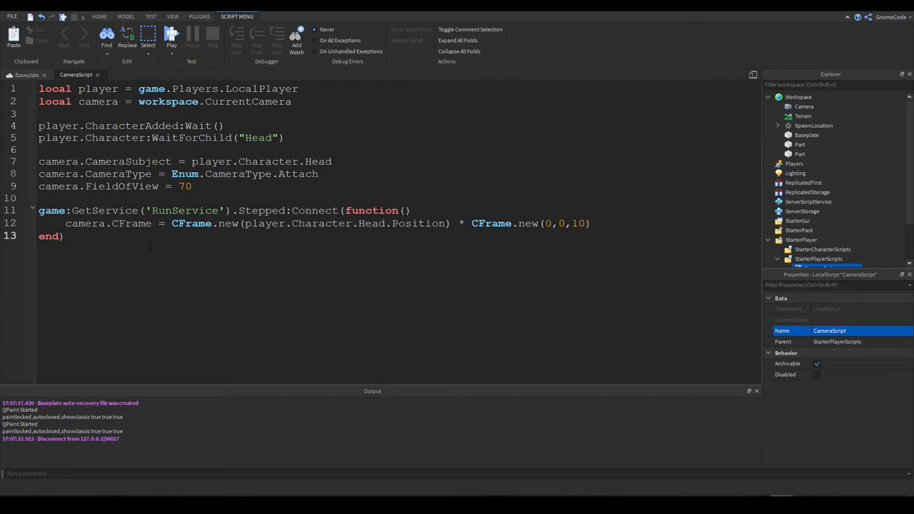
click(240, 210)
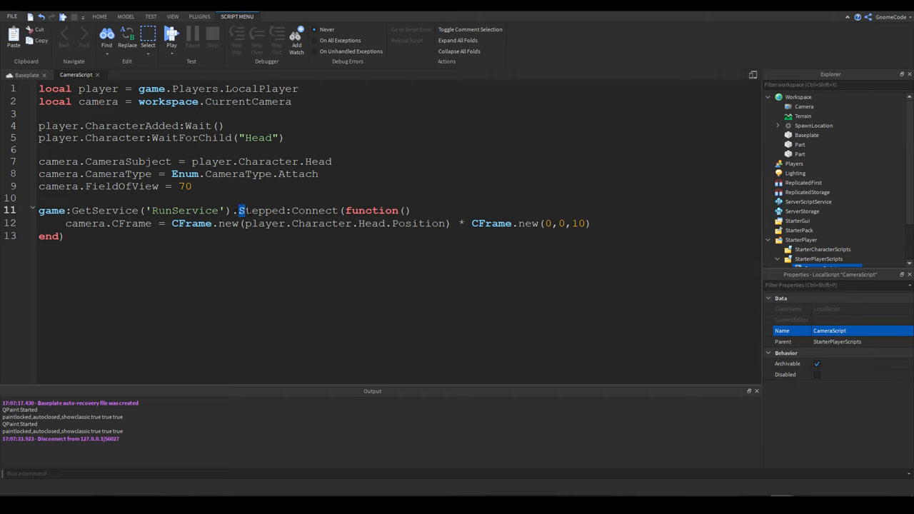
double_click(261, 210)
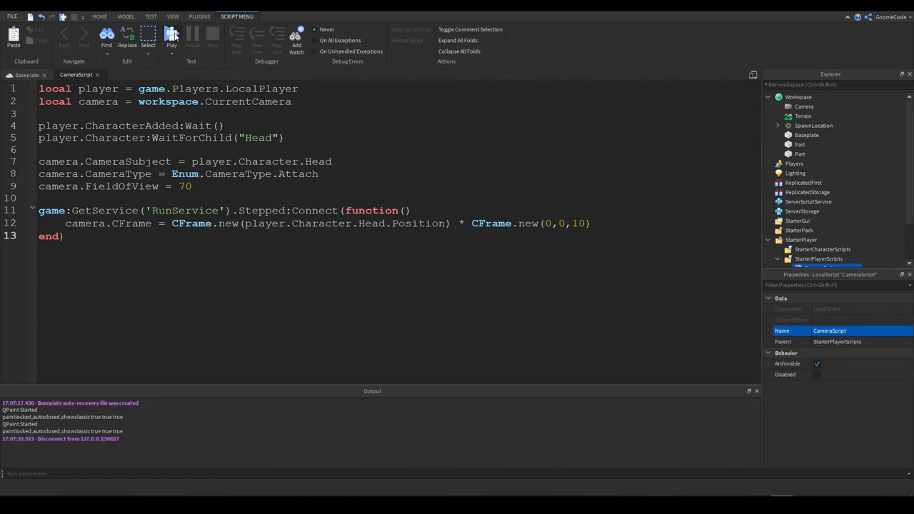
click(17, 76)
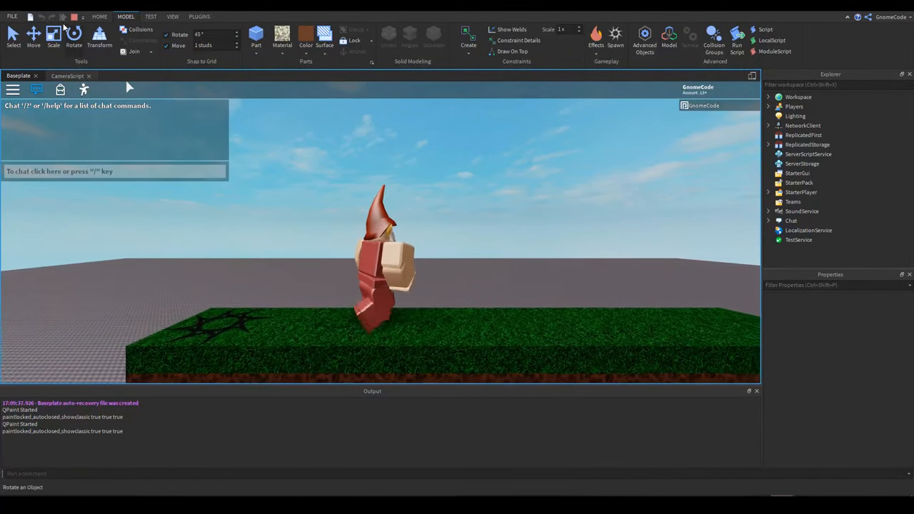
click(74, 74)
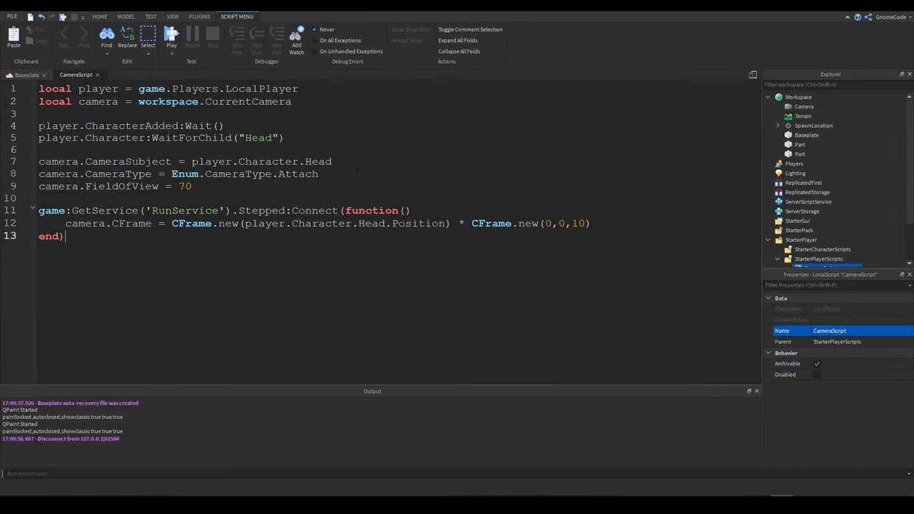
Replace Head with HumanoidRootPart in the WaitForChild and CameraSubject lines, then start a playtest.
double_click(317, 160)
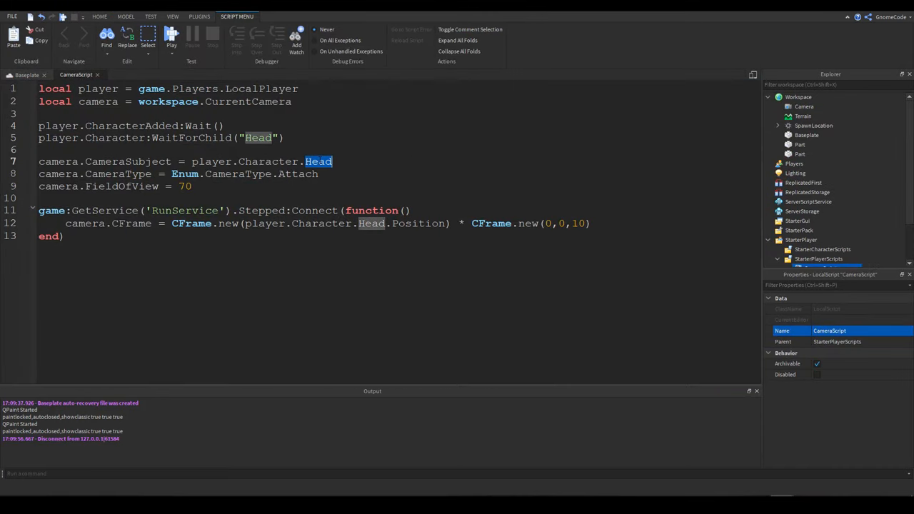
text(HumanoidRootPa)
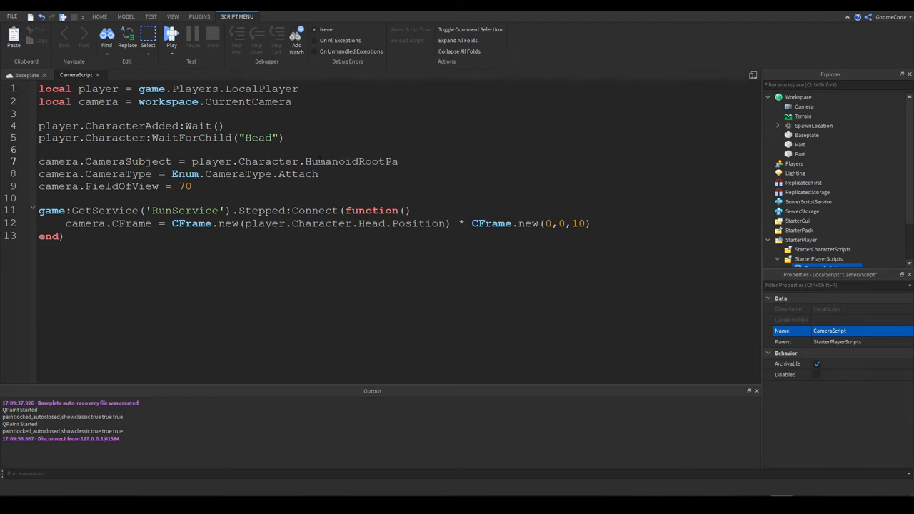
double_click(357, 161)
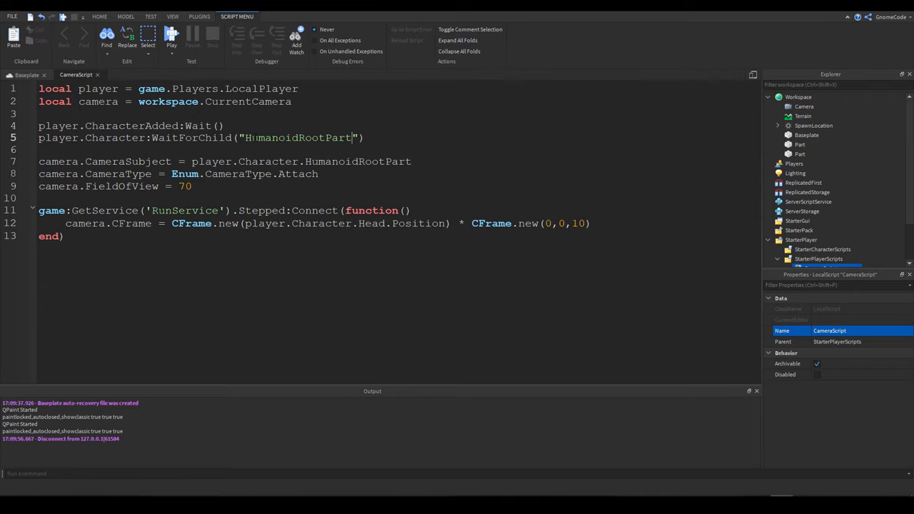
text(HumanoidRootPart)
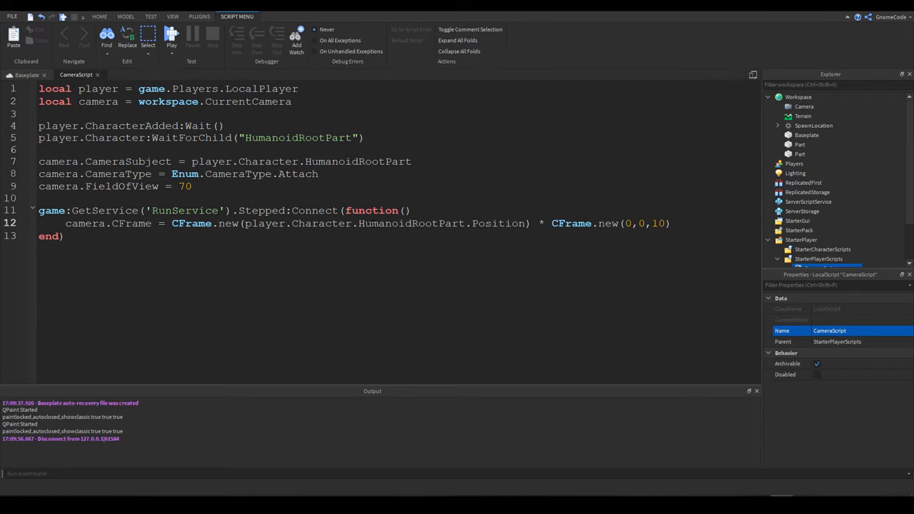
click(172, 35)
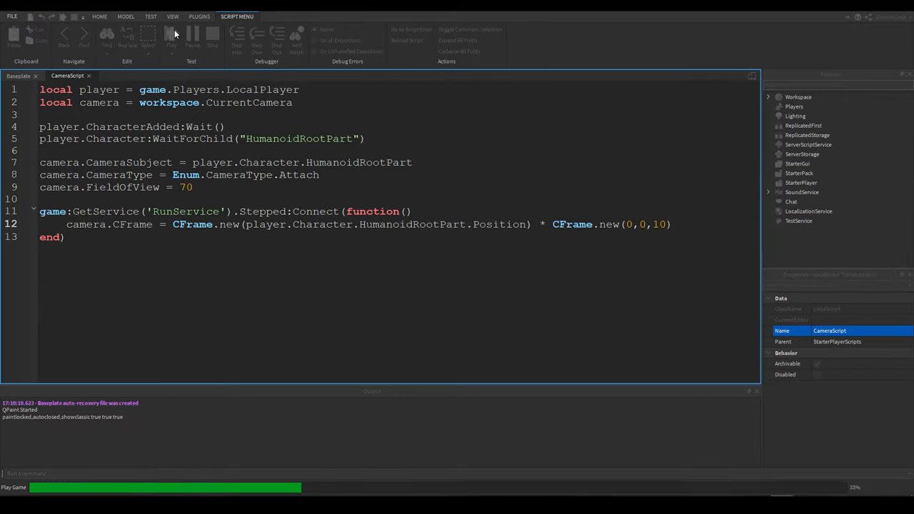
click(171, 34)
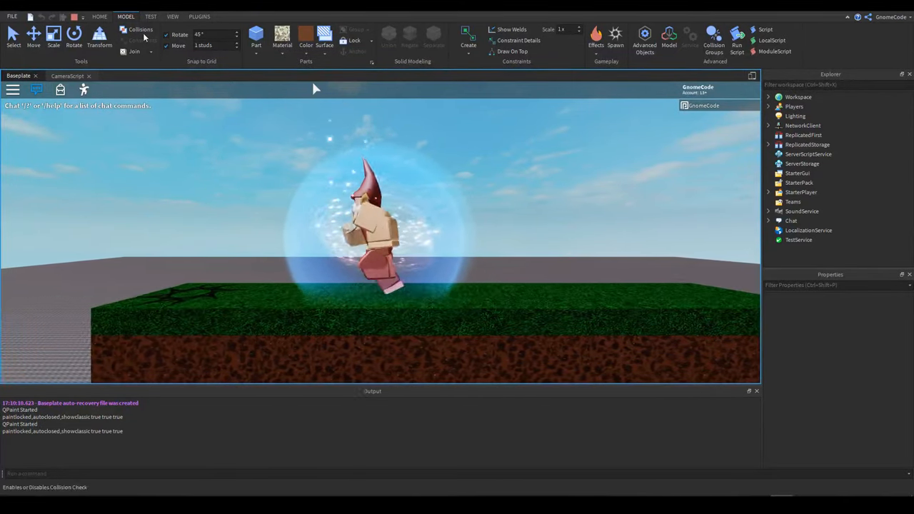
click(68, 75)
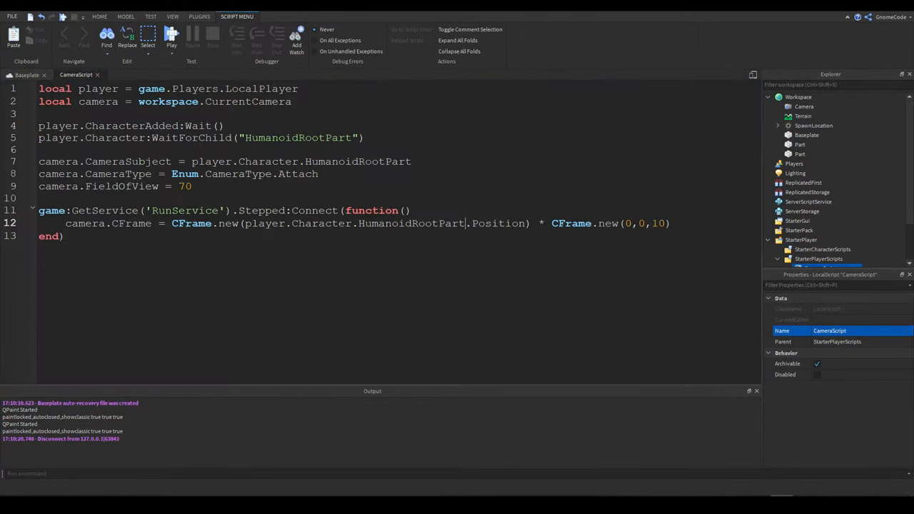
Set FieldOfView to 40 and the camera offset to CFrame.new(0,0,30), then run a playtest.
double_click(182, 185)
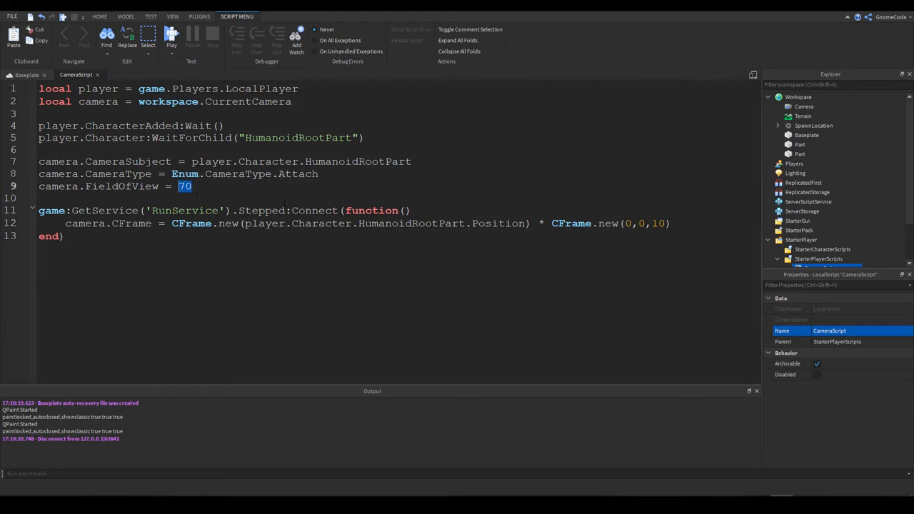
text(40)
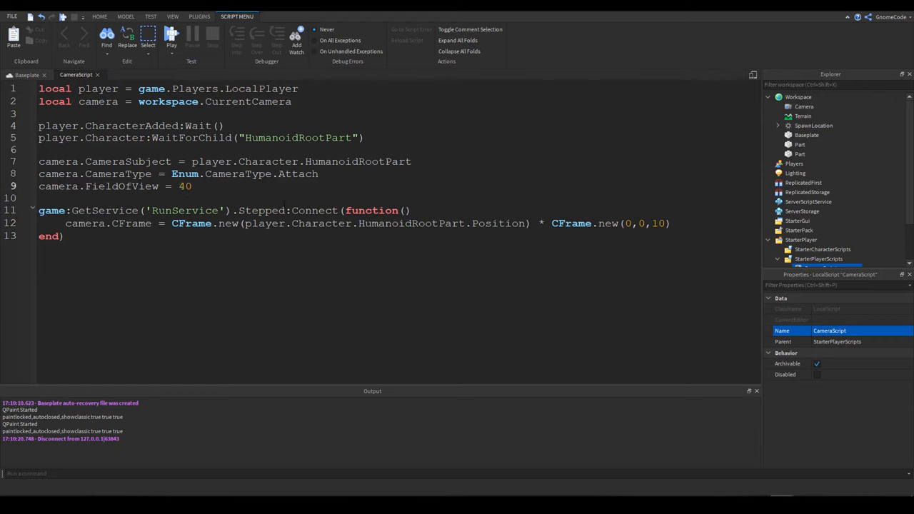
click(191, 186)
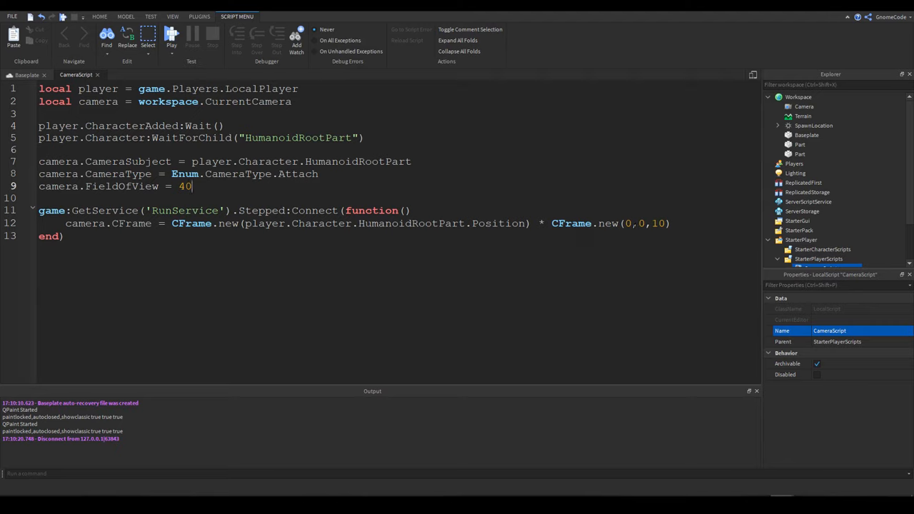
double_click(654, 223)
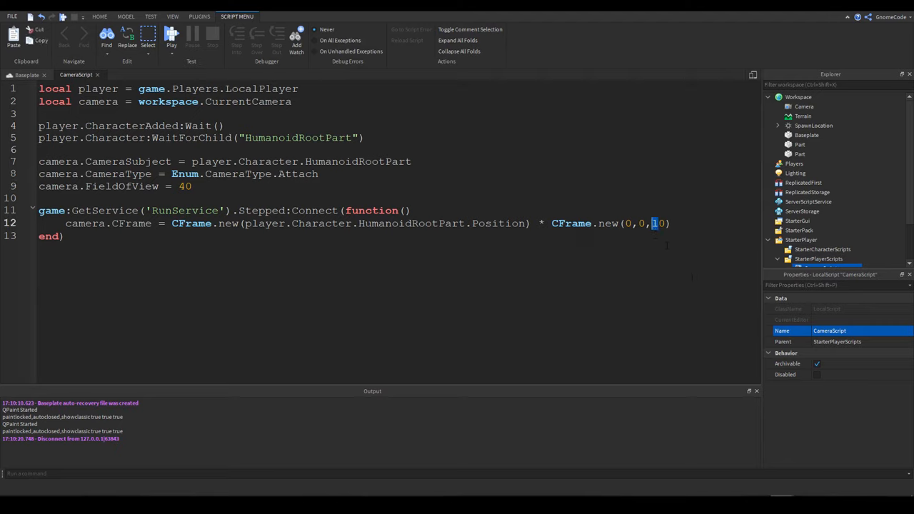
text(30)
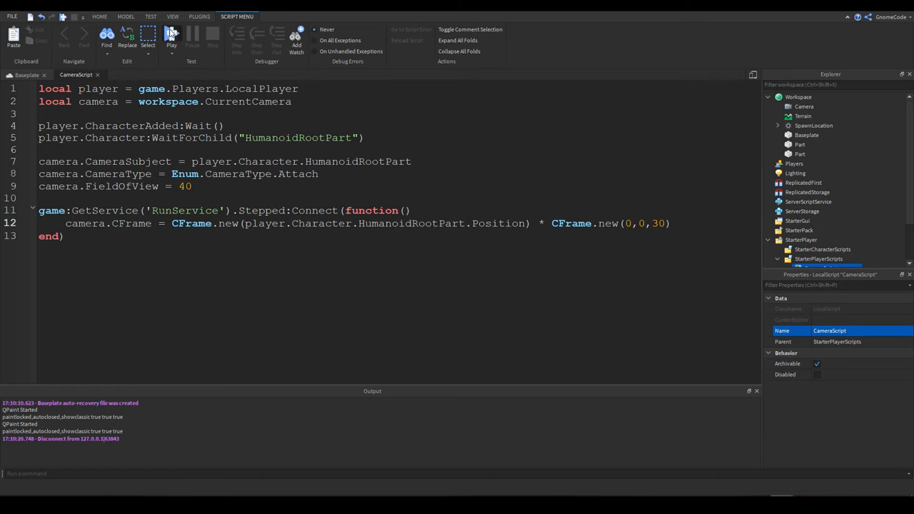
click(17, 76)
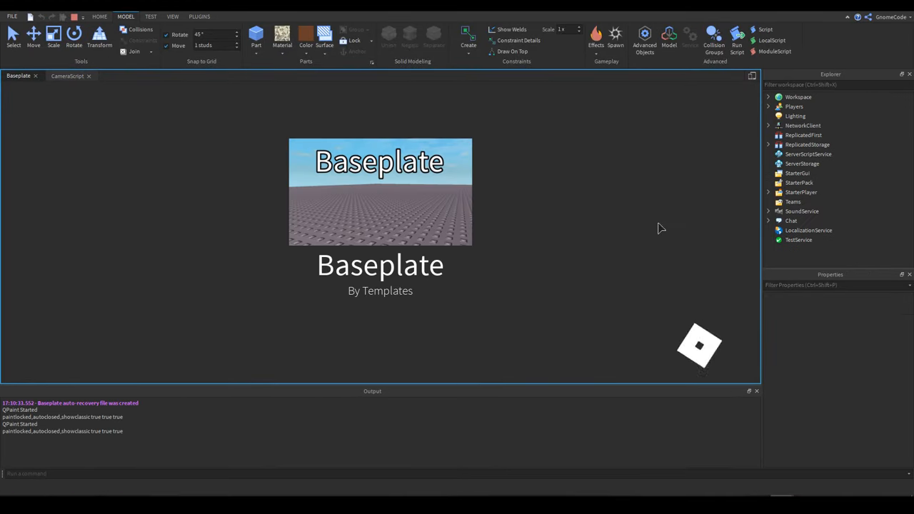
click(737, 34)
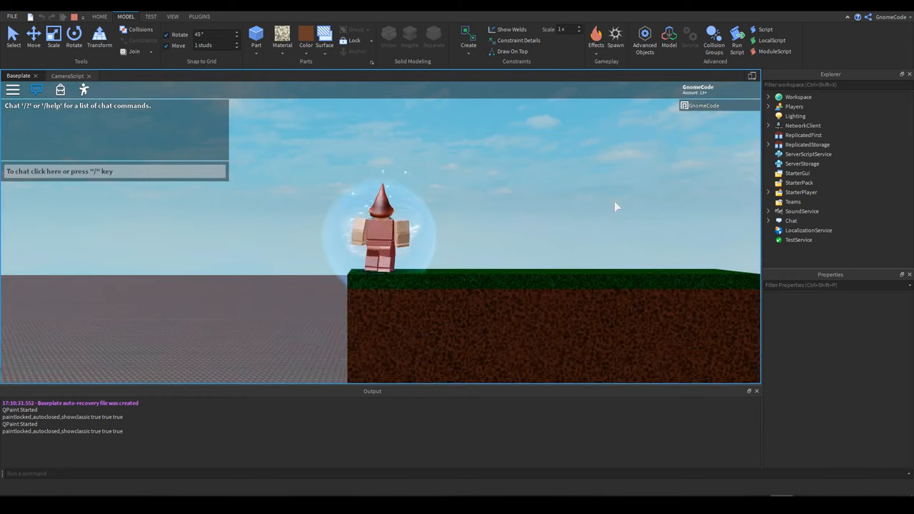